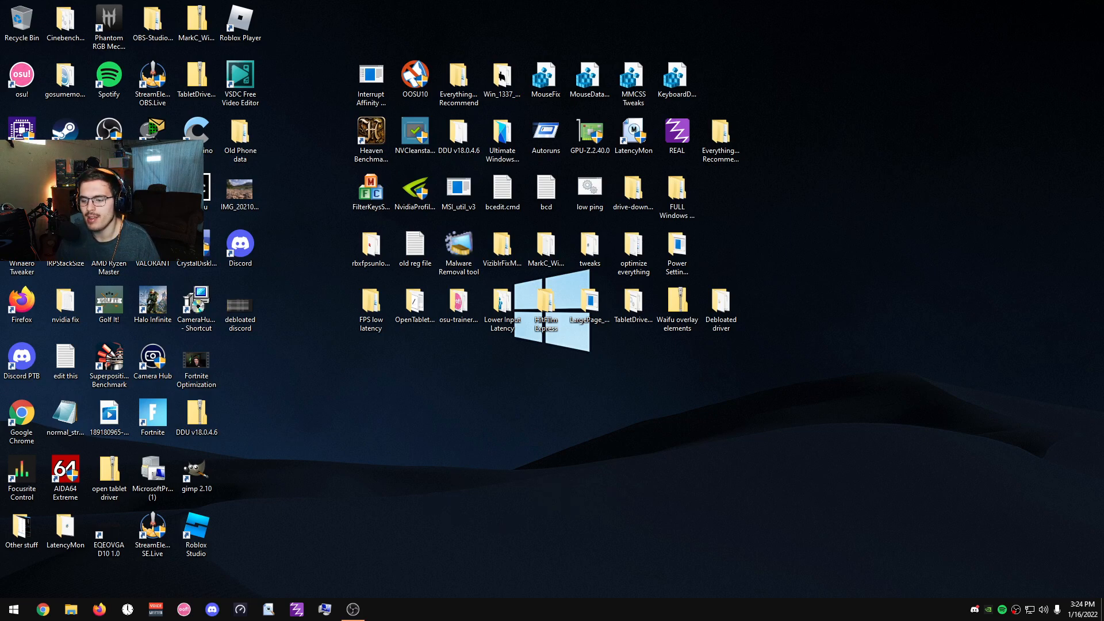
Bring up the Processes list sorted by memory and select the main Discord (32 bit) process
left_click(381, 610)
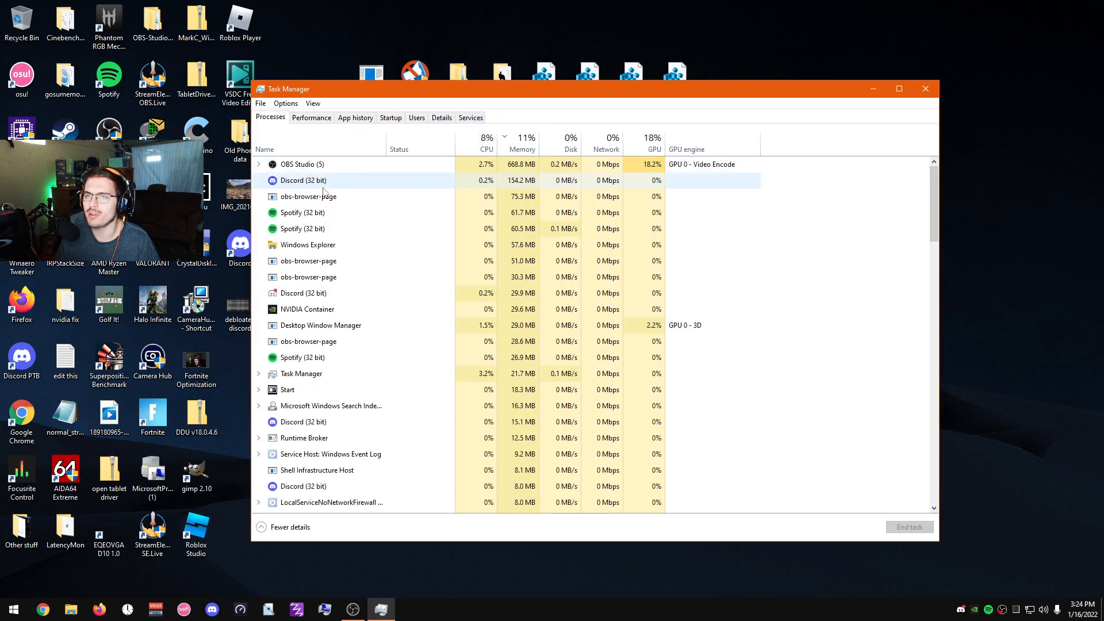
left_click(302, 180)
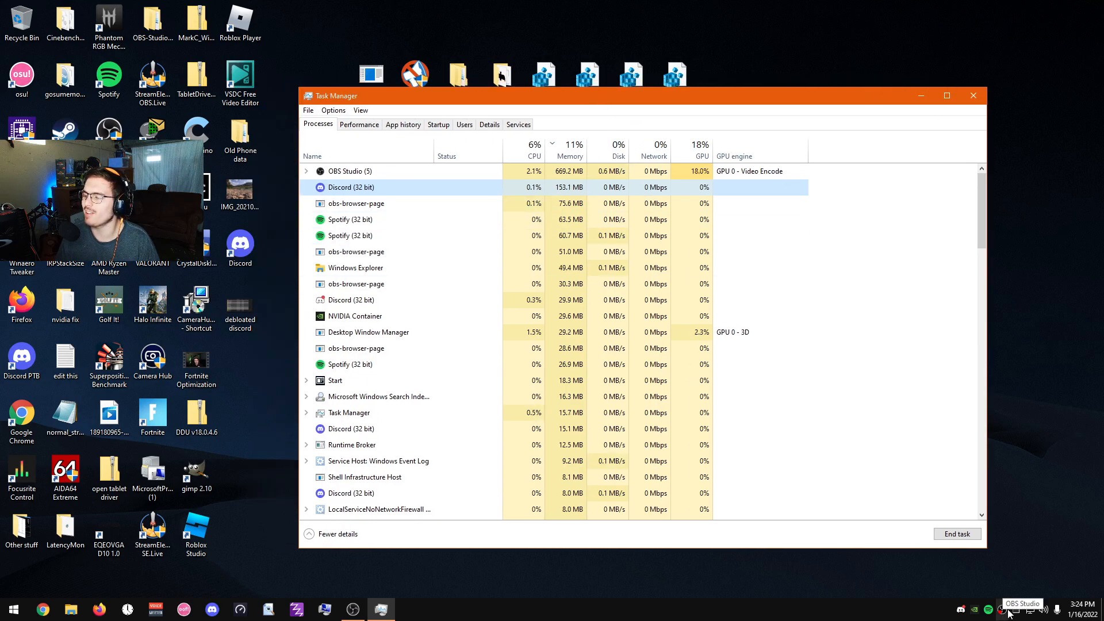
left_click(211, 609)
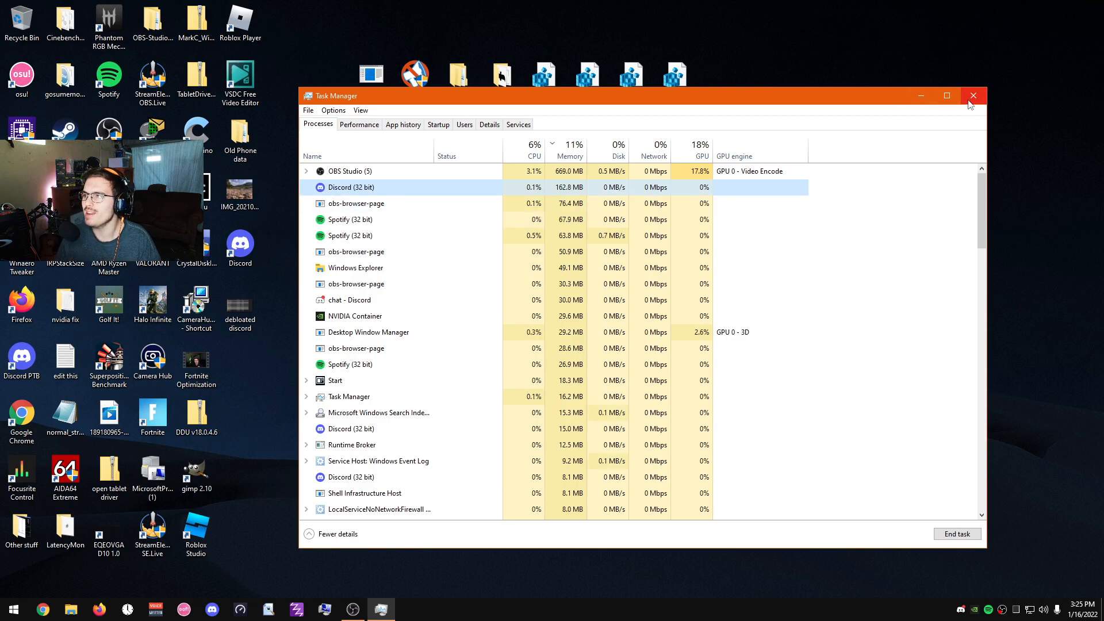
Close Task Manager and search %appdata% from Start to open the Roaming folder
left_click(973, 95)
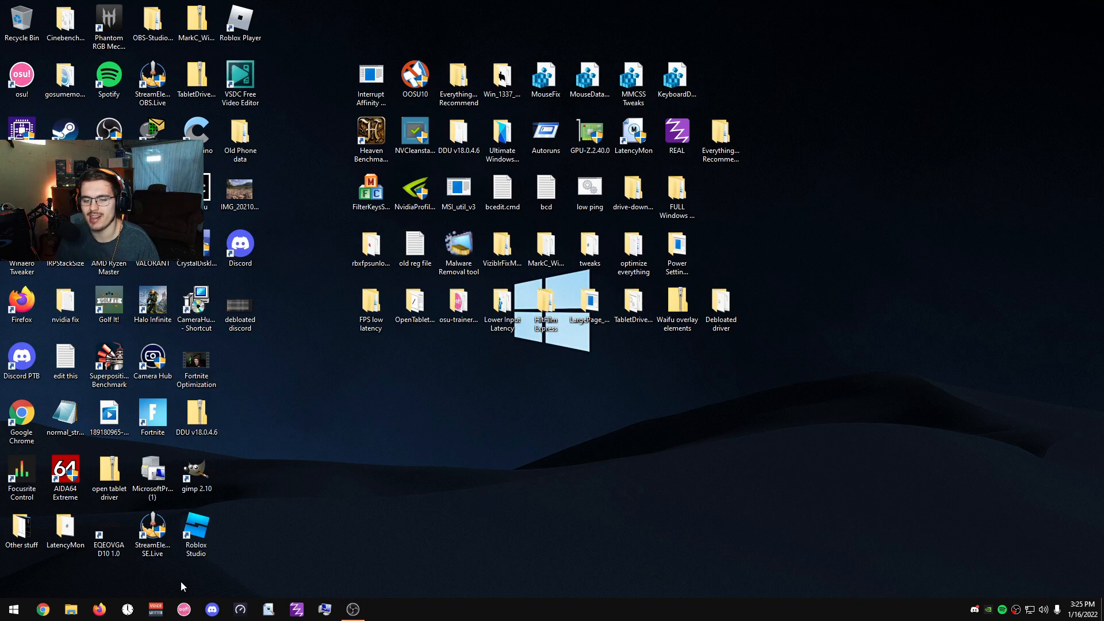
mouse_move(411, 523)
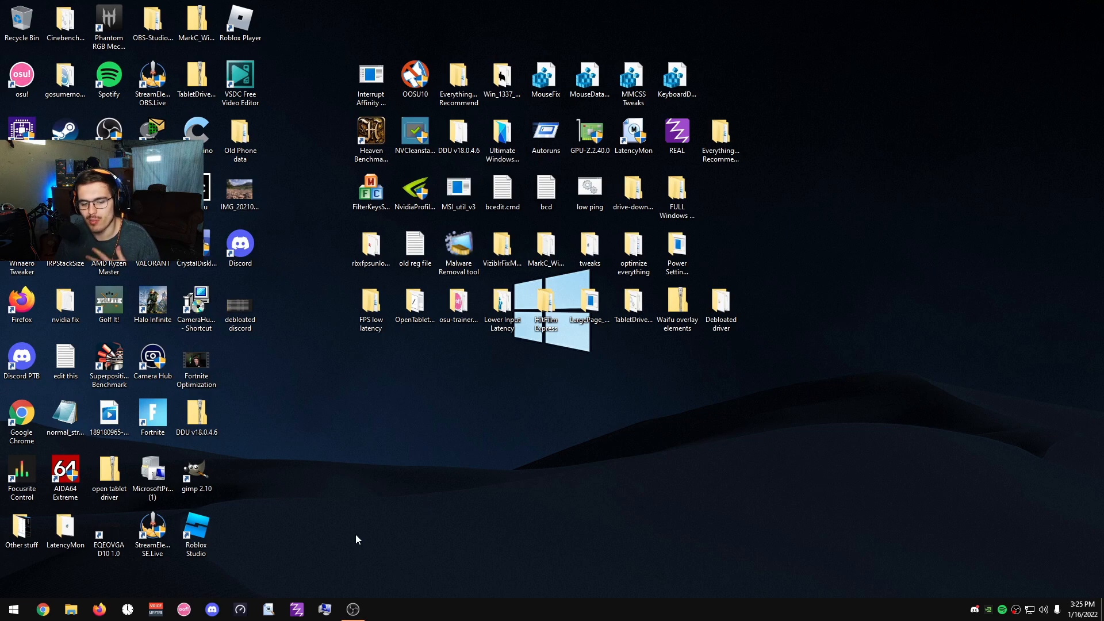
left_click(11, 610)
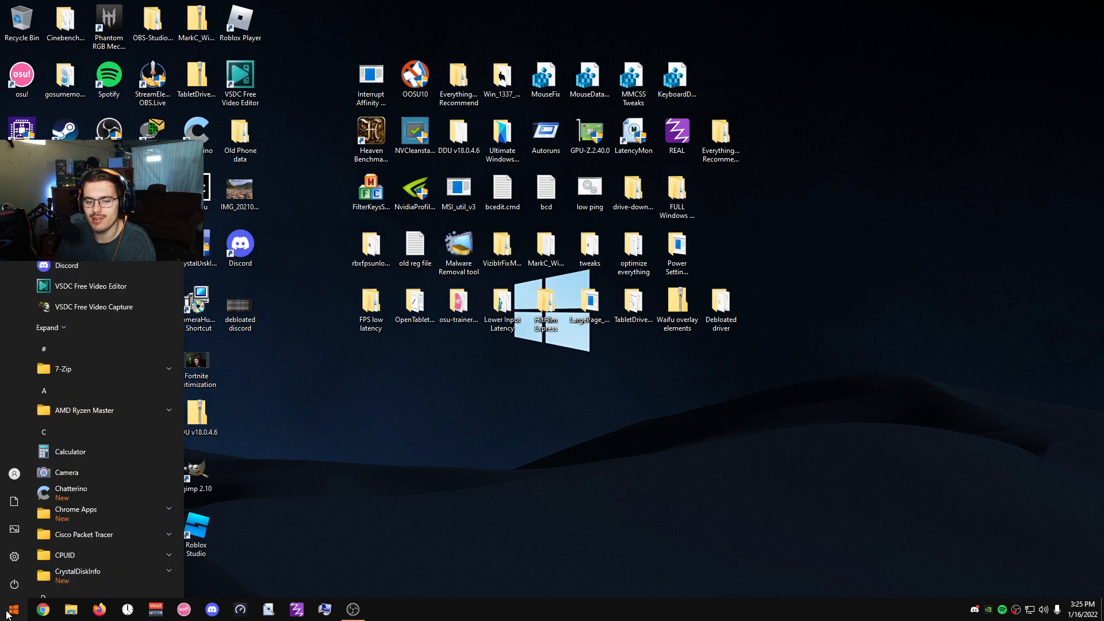
type("%")
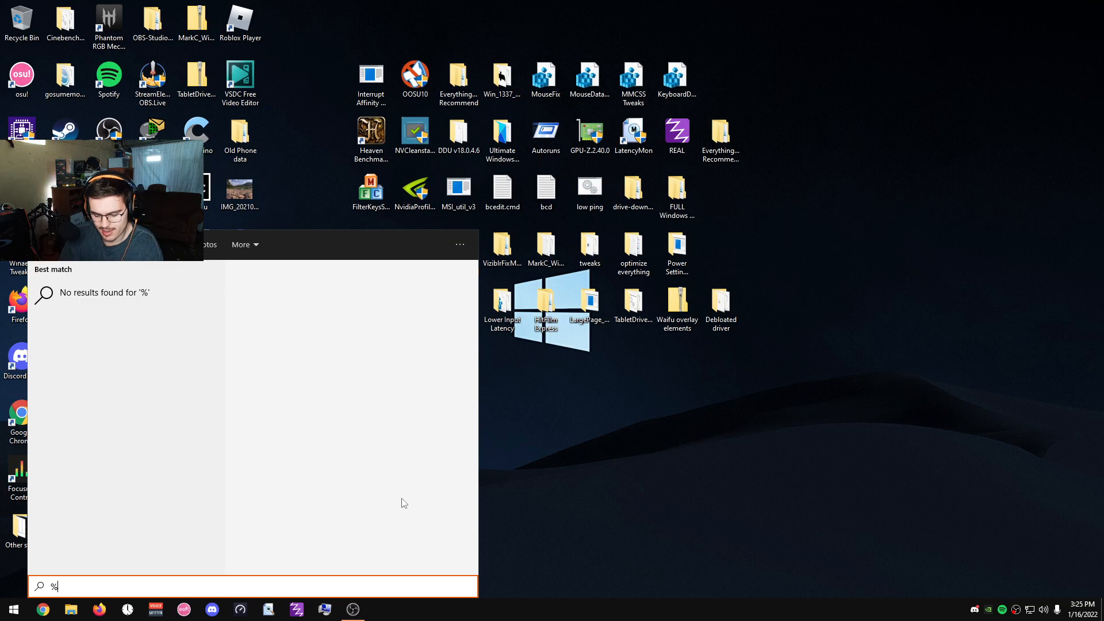
type("appdata")
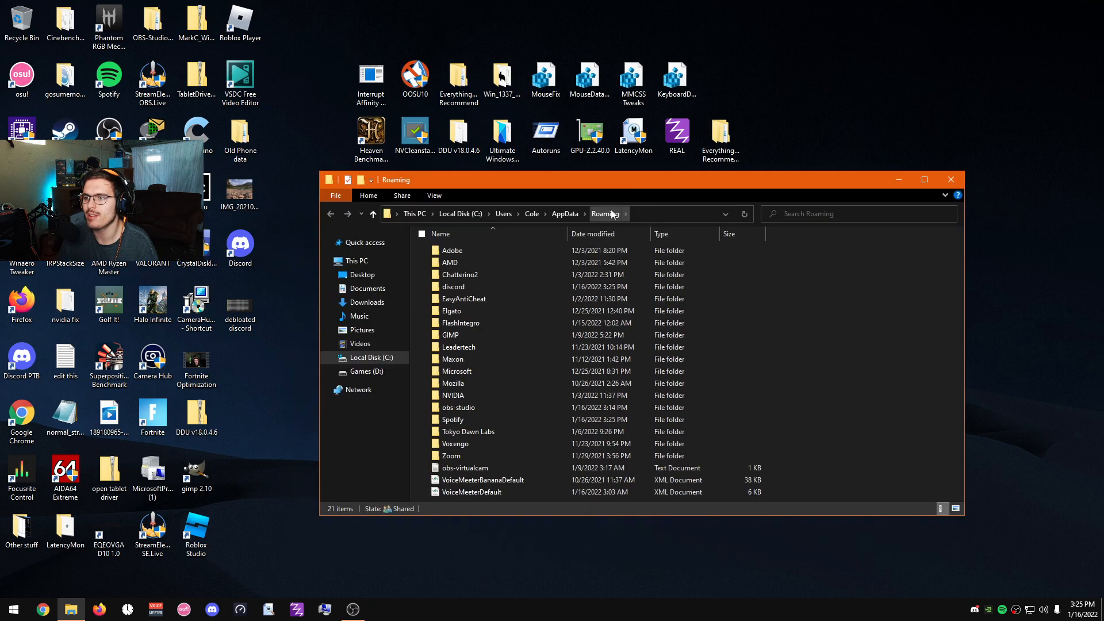
Go up to AppData and navigate into Local > Discord
left_click(564, 214)
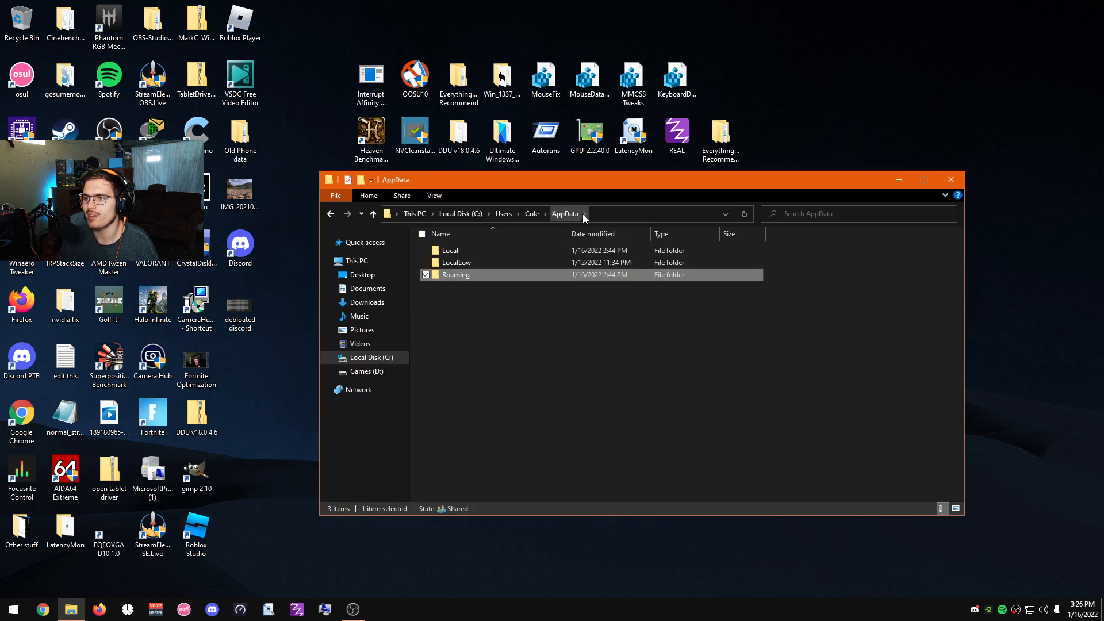
double_click(447, 249)
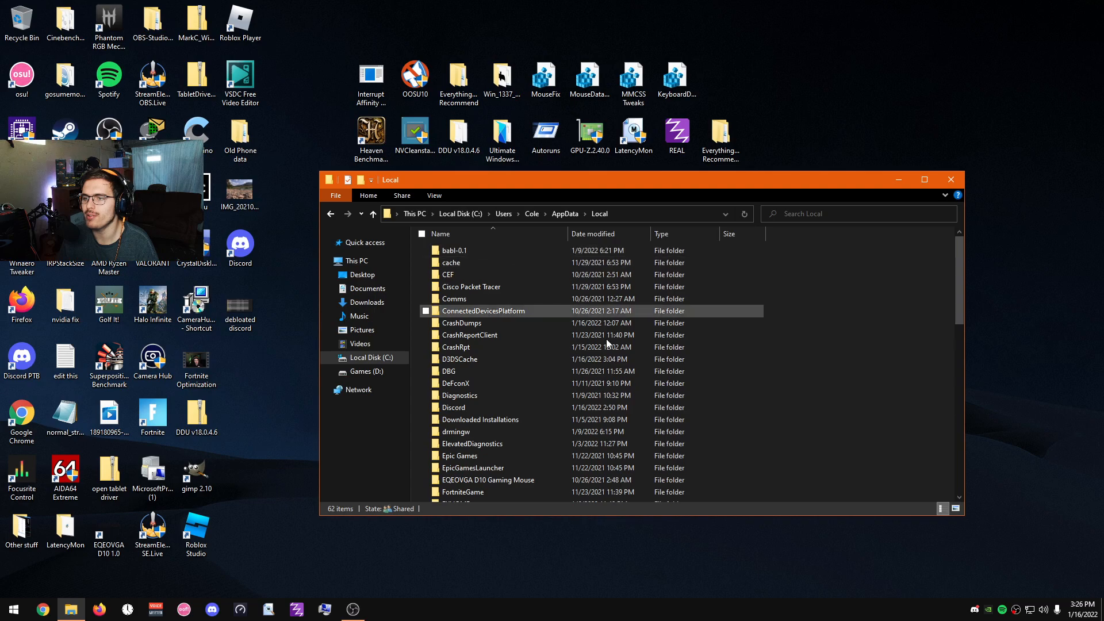
left_click(454, 407)
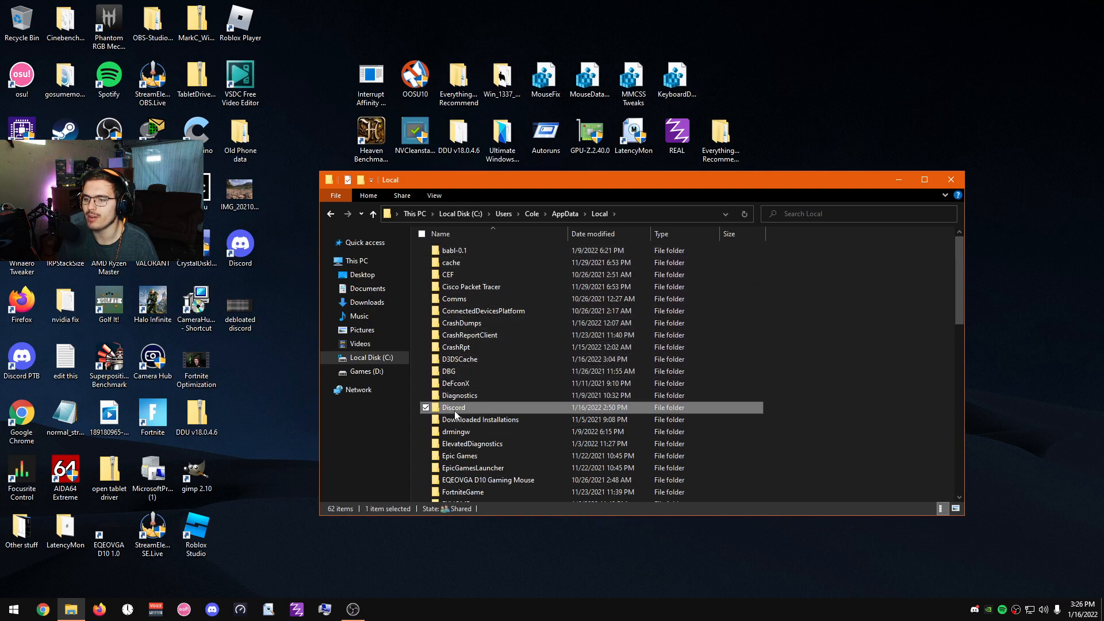
double_click(453, 407)
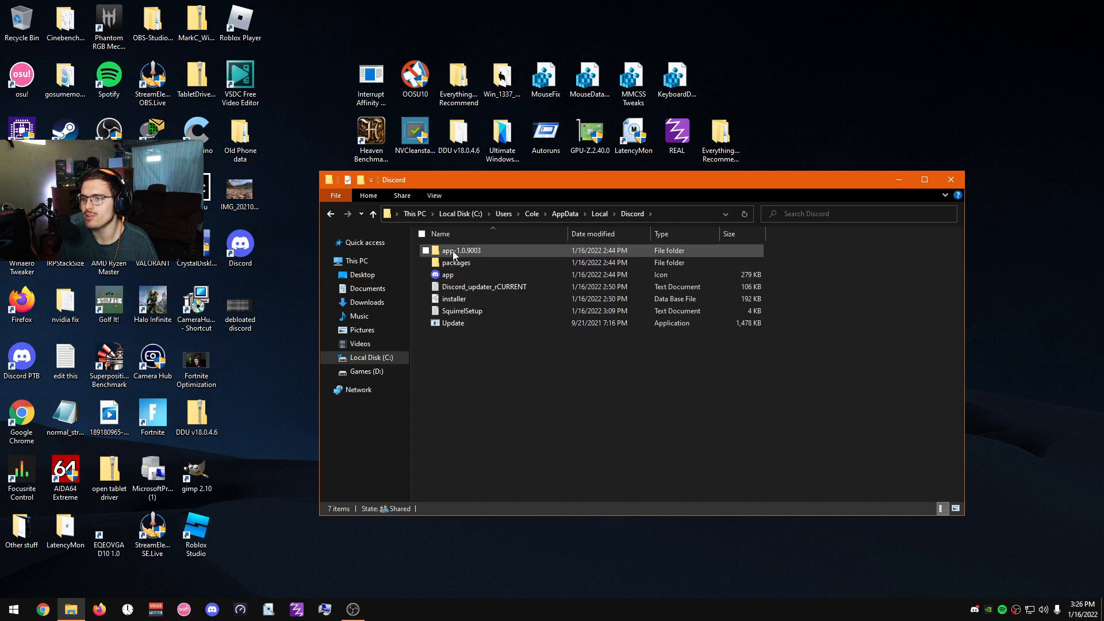
Navigate into the app-1.0.9003 folder and its modules subfolder
left_click(461, 250)
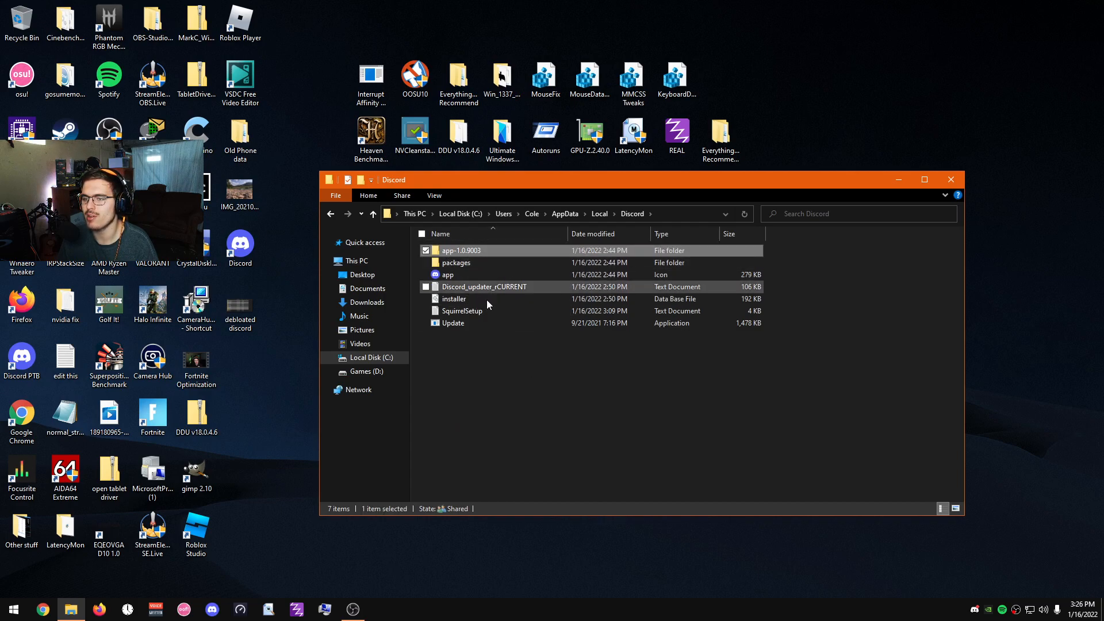
double_click(460, 249)
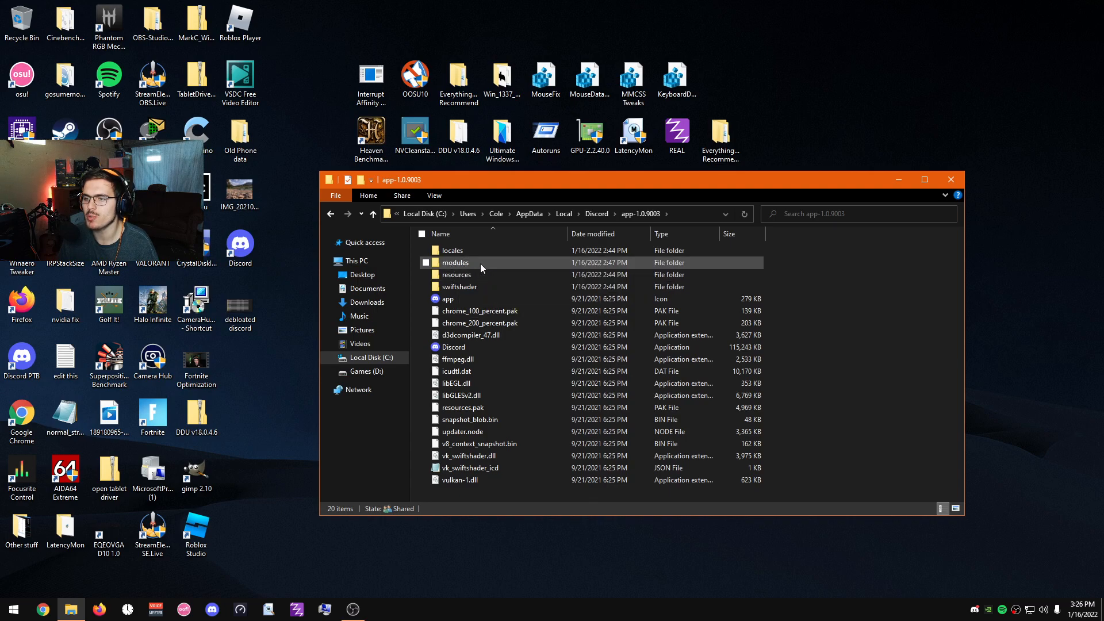
double_click(455, 262)
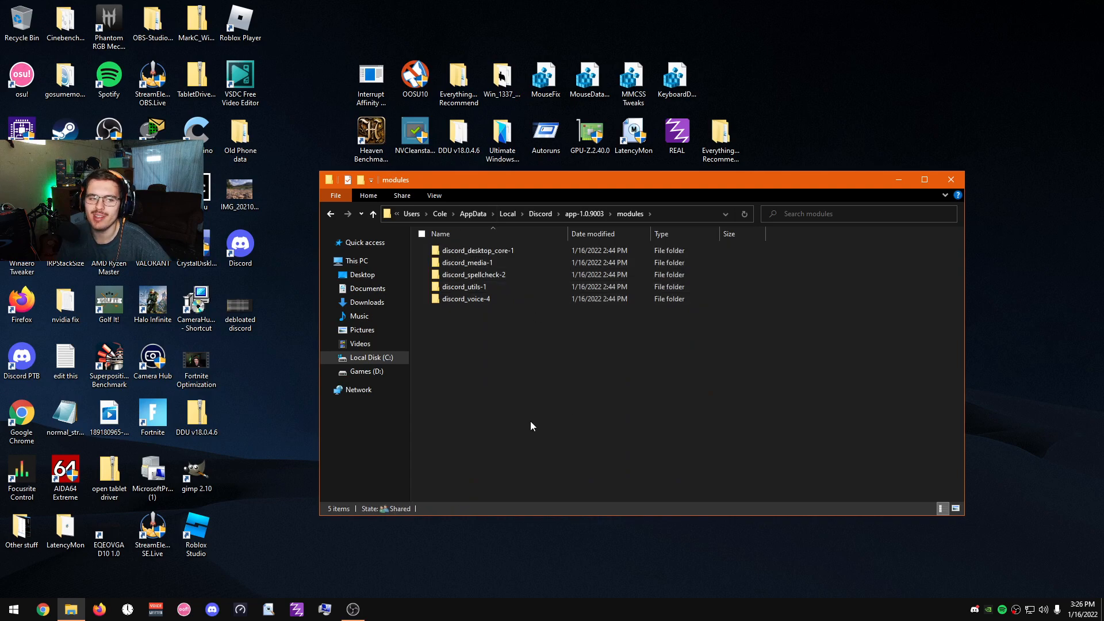
mouse_move(477, 388)
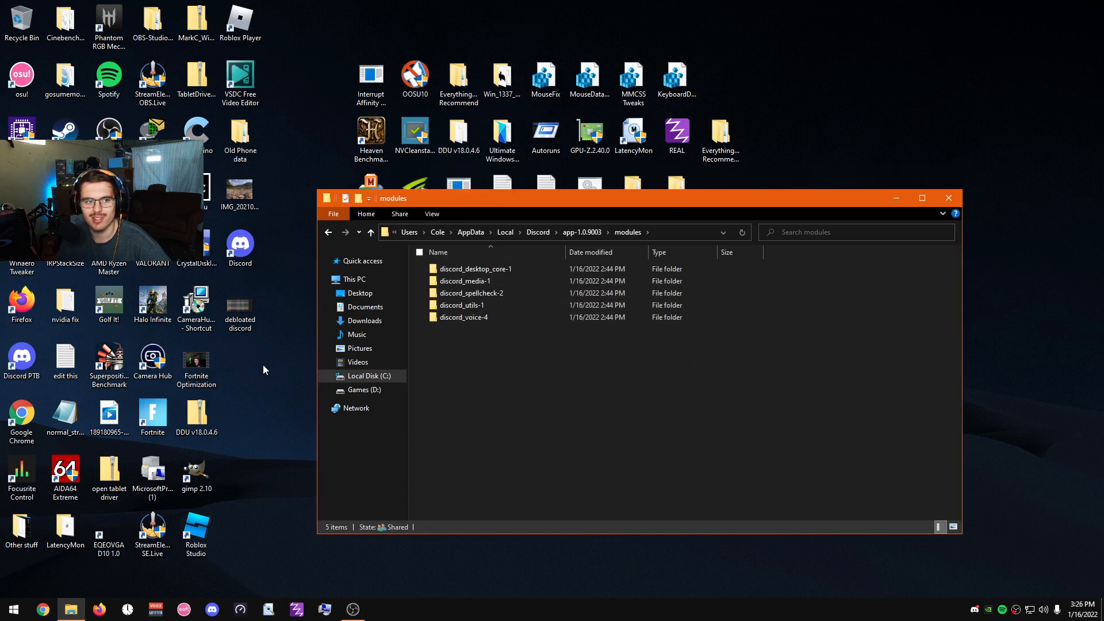
Open debloated discord.PNG in Photos and enlarge its list of module folders
left_click(239, 308)
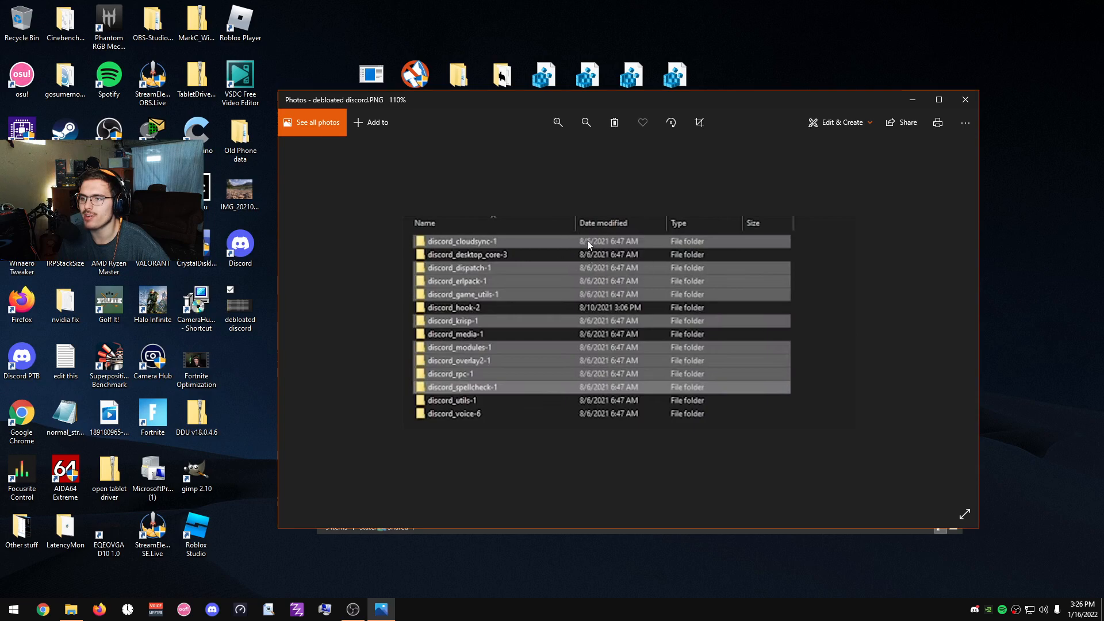
mouse_move(683, 378)
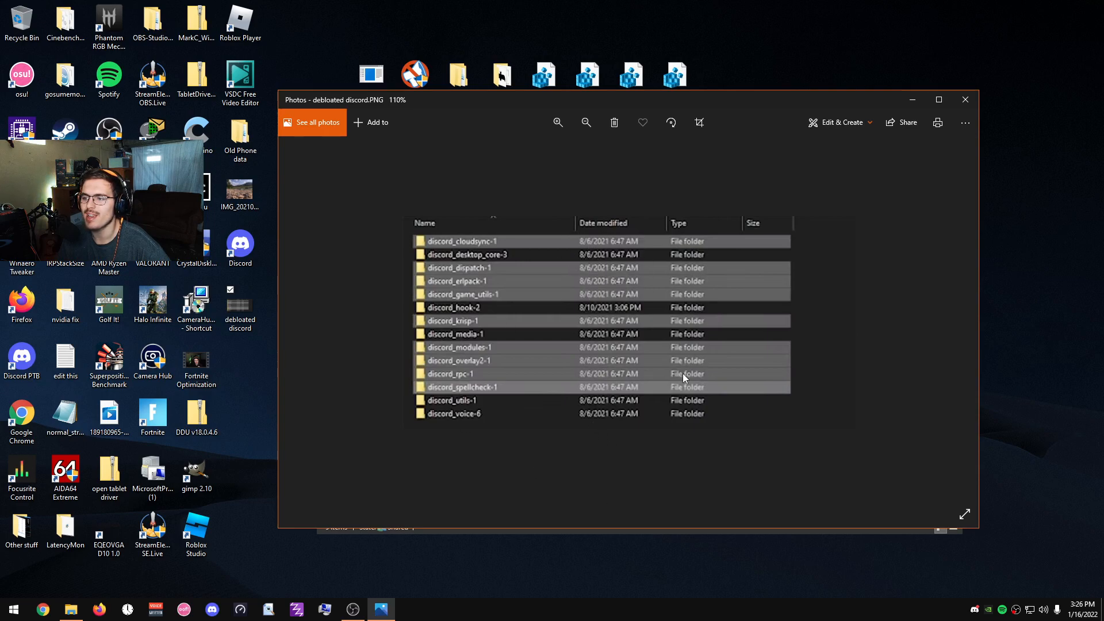
left_click(556, 122)
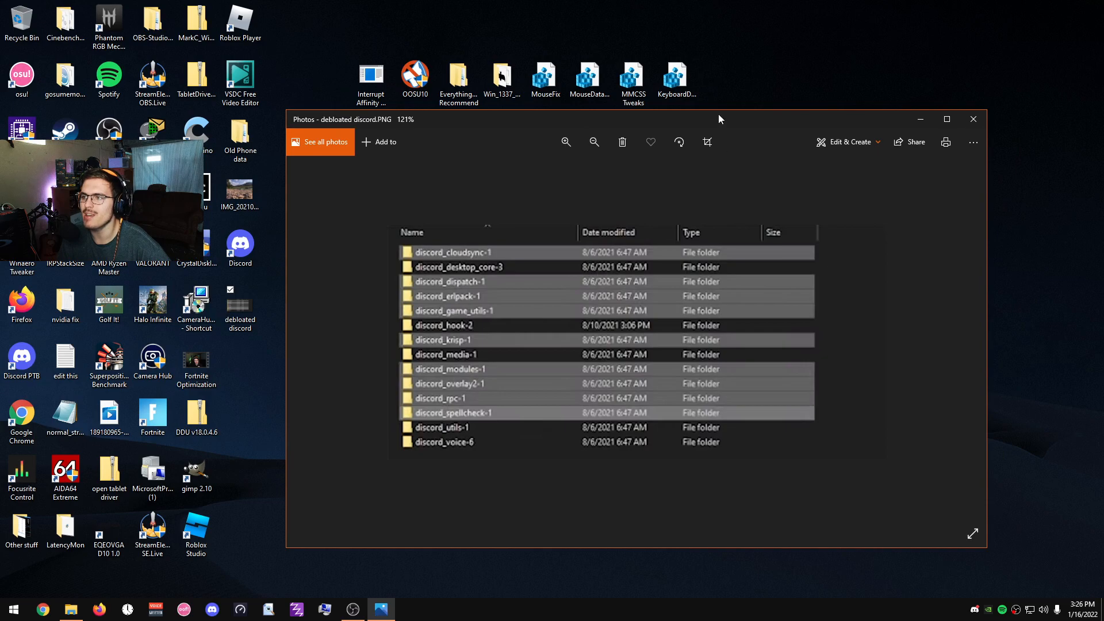
mouse_move(530, 395)
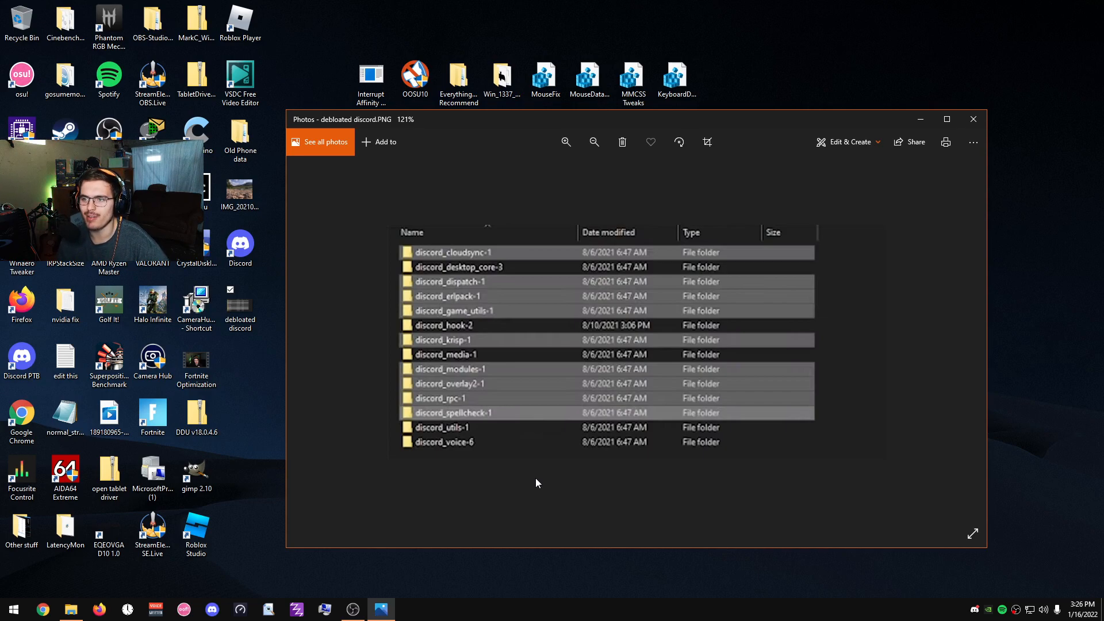
mouse_move(540, 518)
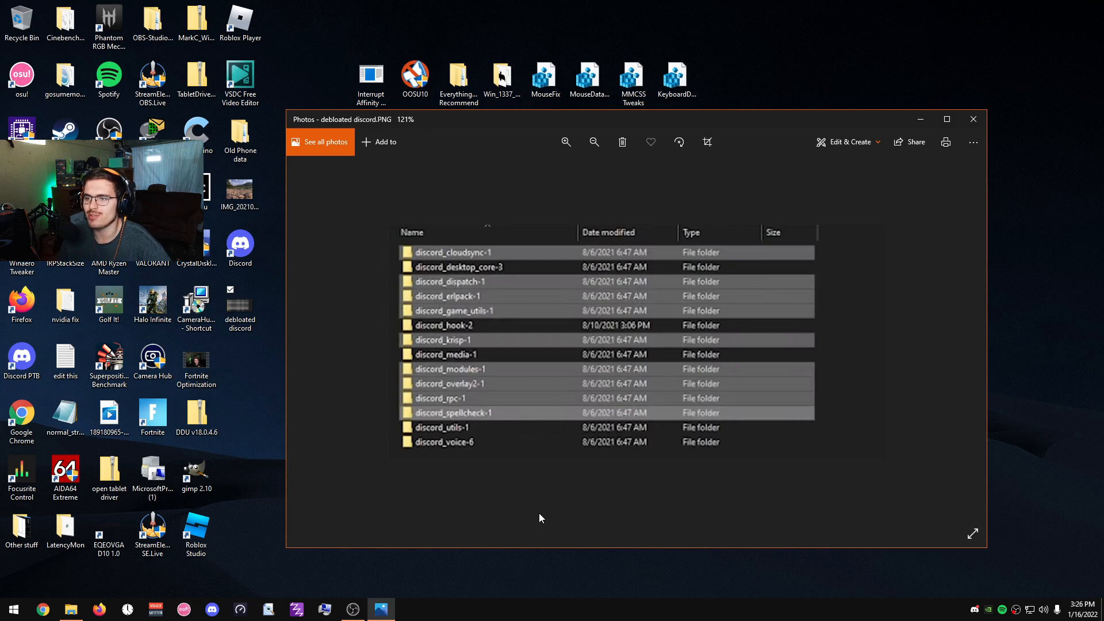
mouse_move(457, 513)
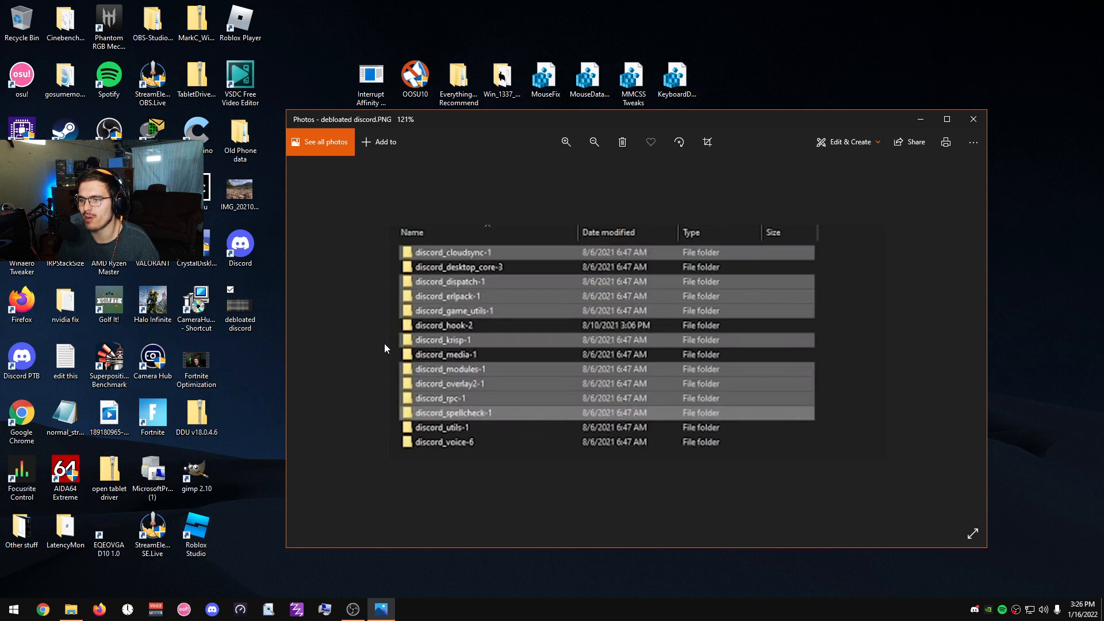
mouse_move(563, 489)
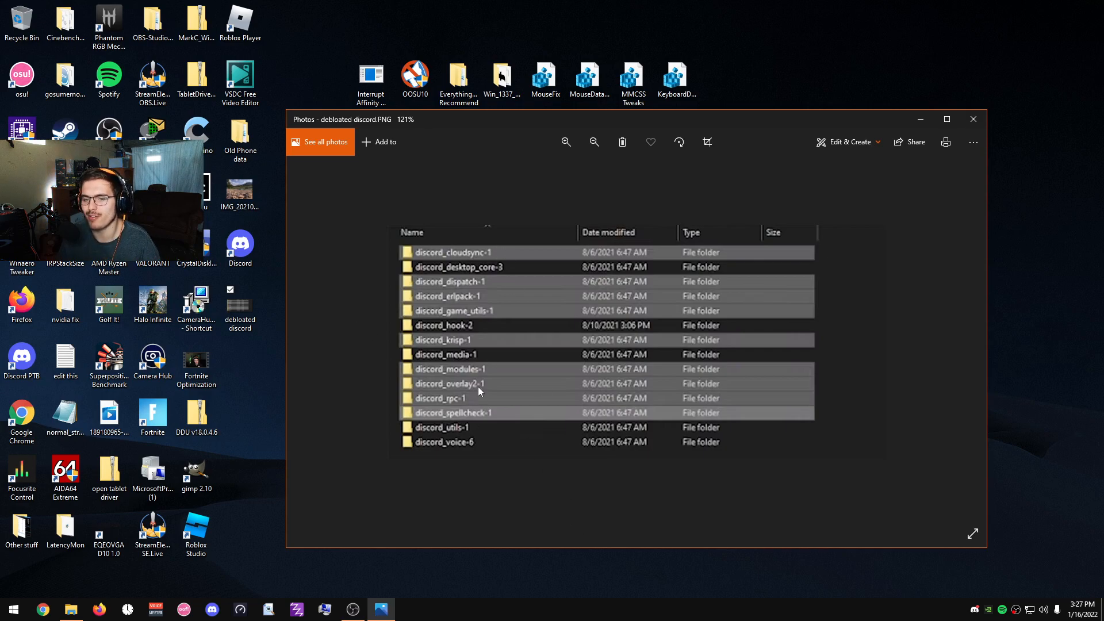
mouse_move(465, 388)
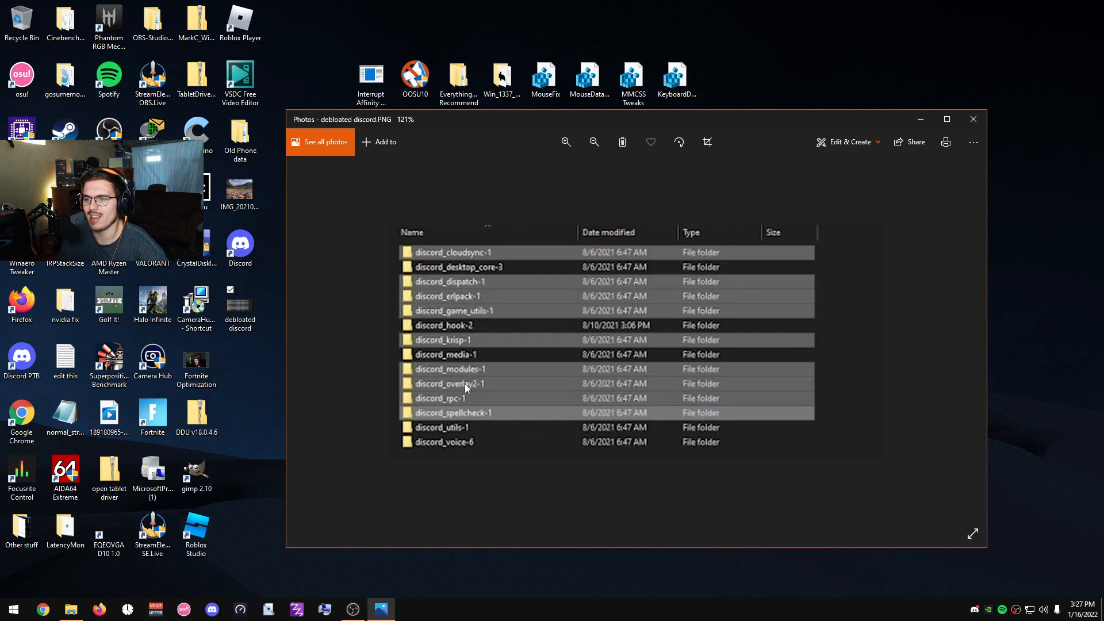
left_click(565, 141)
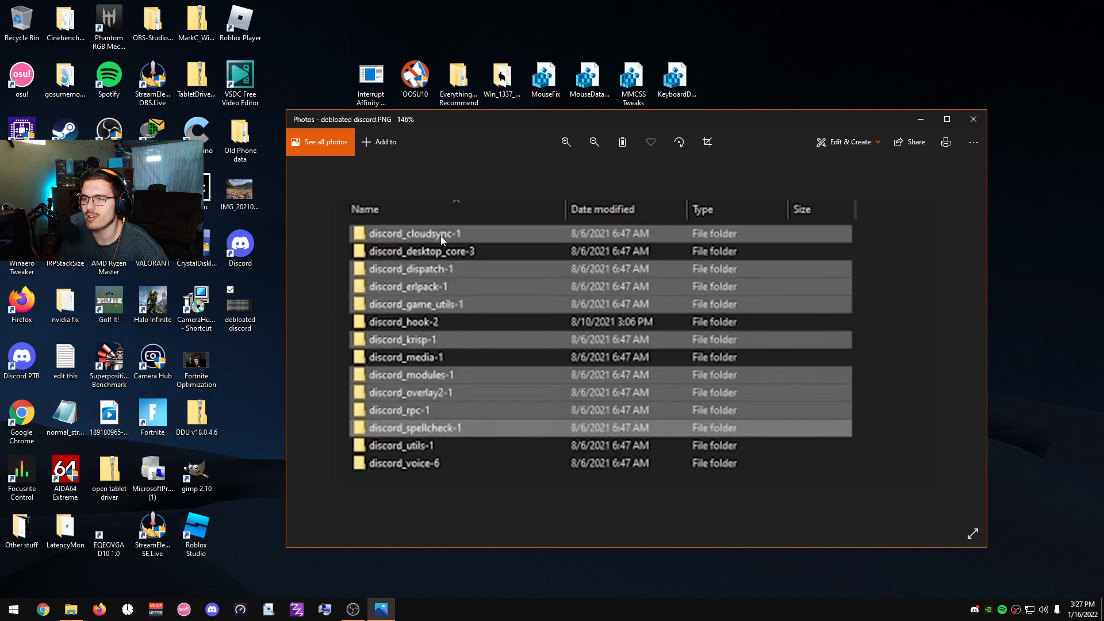
mouse_move(433, 293)
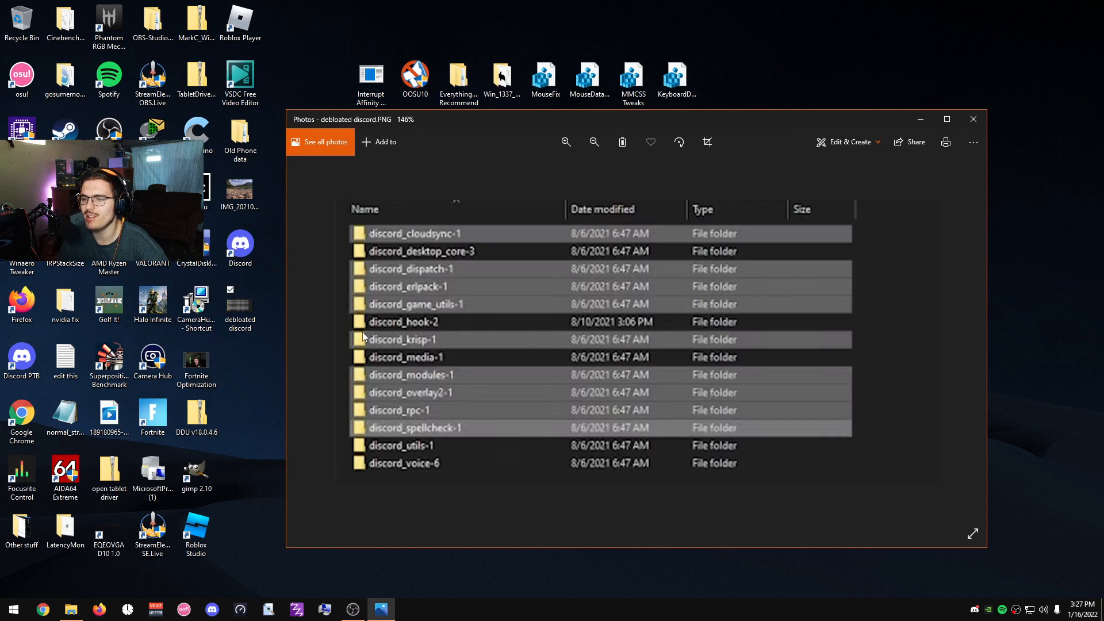
mouse_move(425, 378)
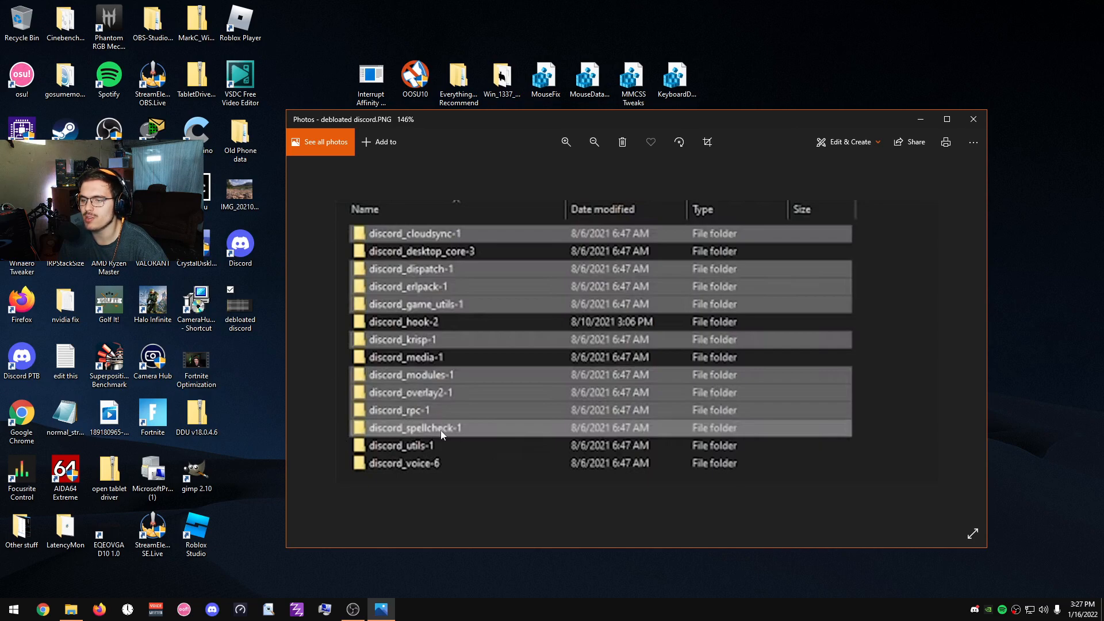
Select the five remaining module folders and flip to the screenshot and back to compare them
left_click(70, 609)
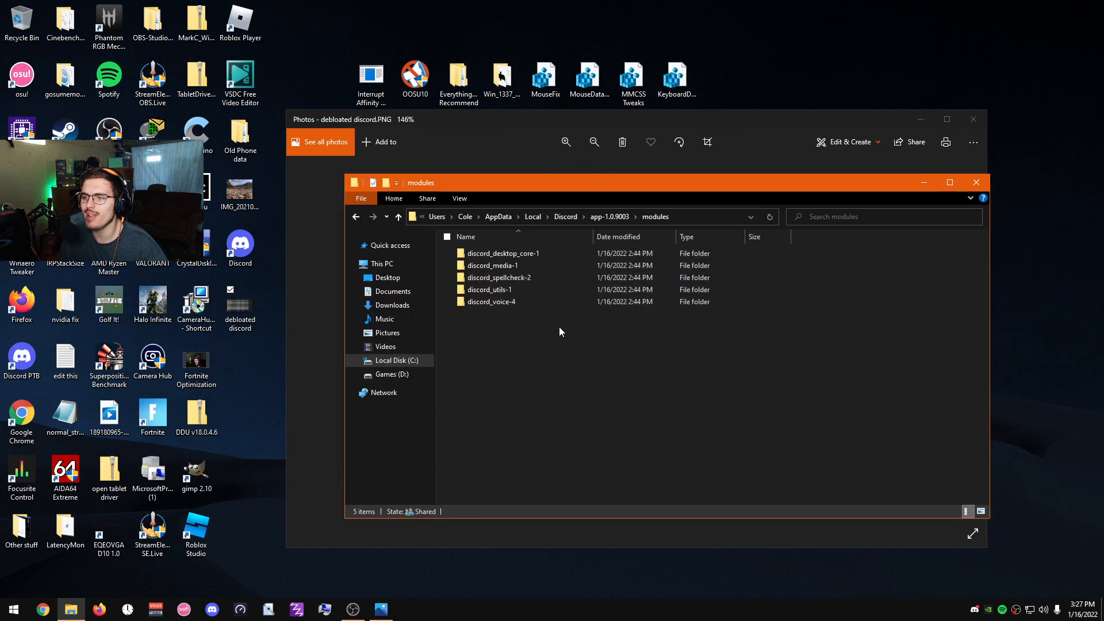
mouse_move(492, 265)
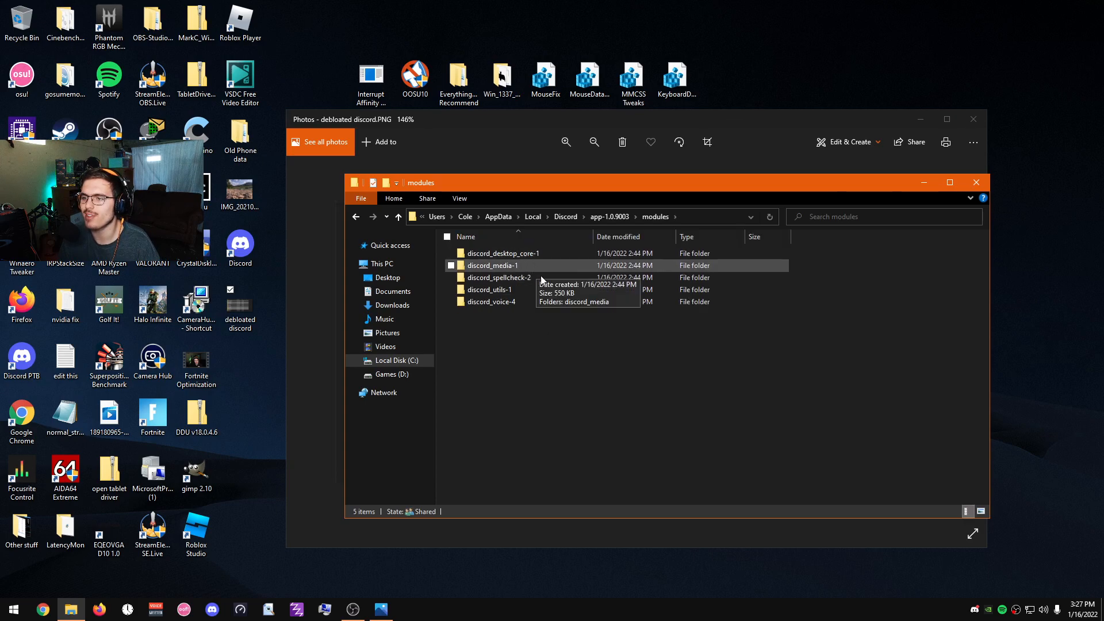
left_click(503, 252)
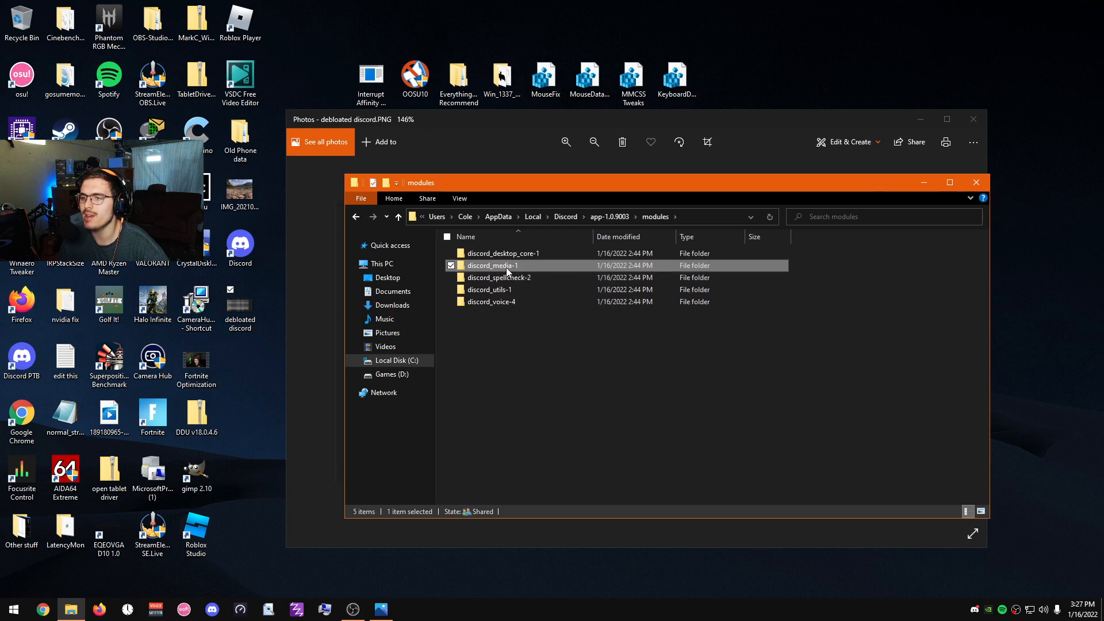
left_click(488, 290)
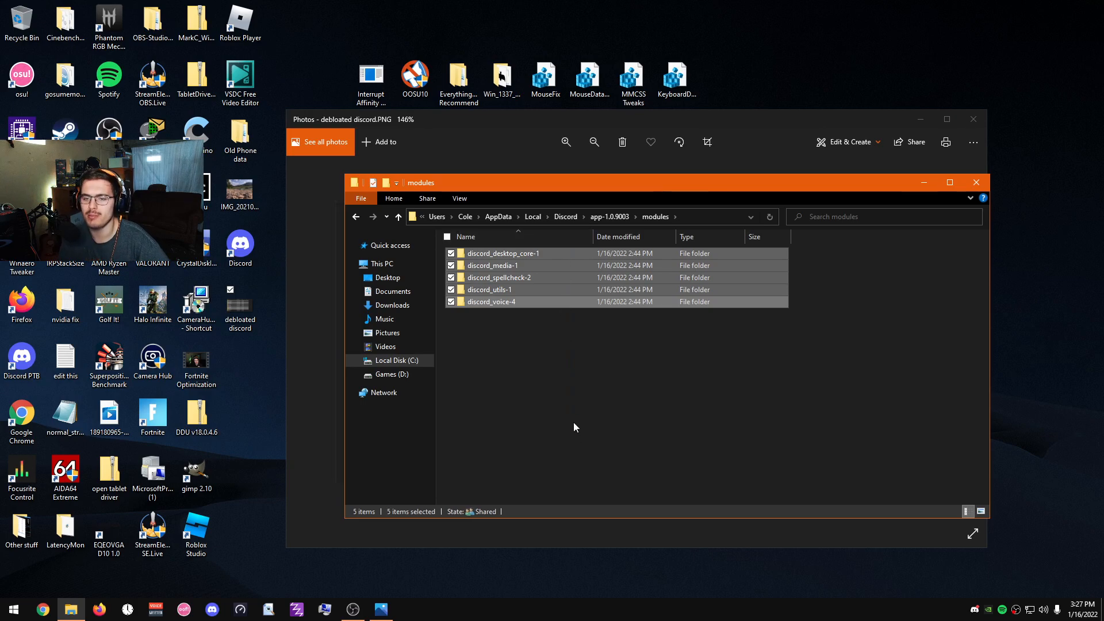
left_click(564, 387)
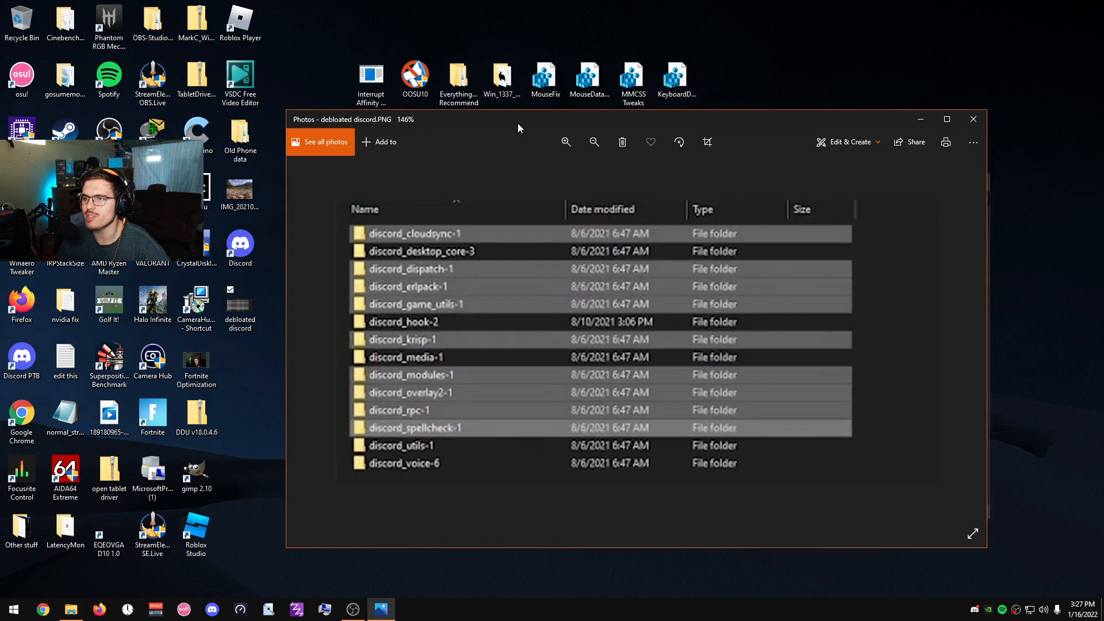
mouse_move(471, 216)
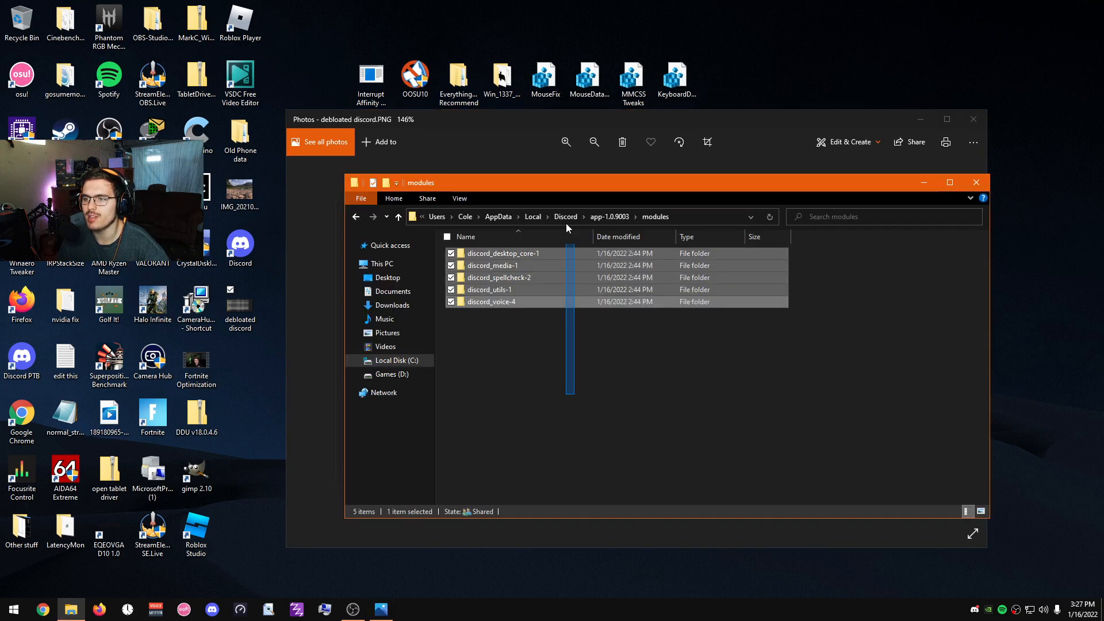
left_click(592, 407)
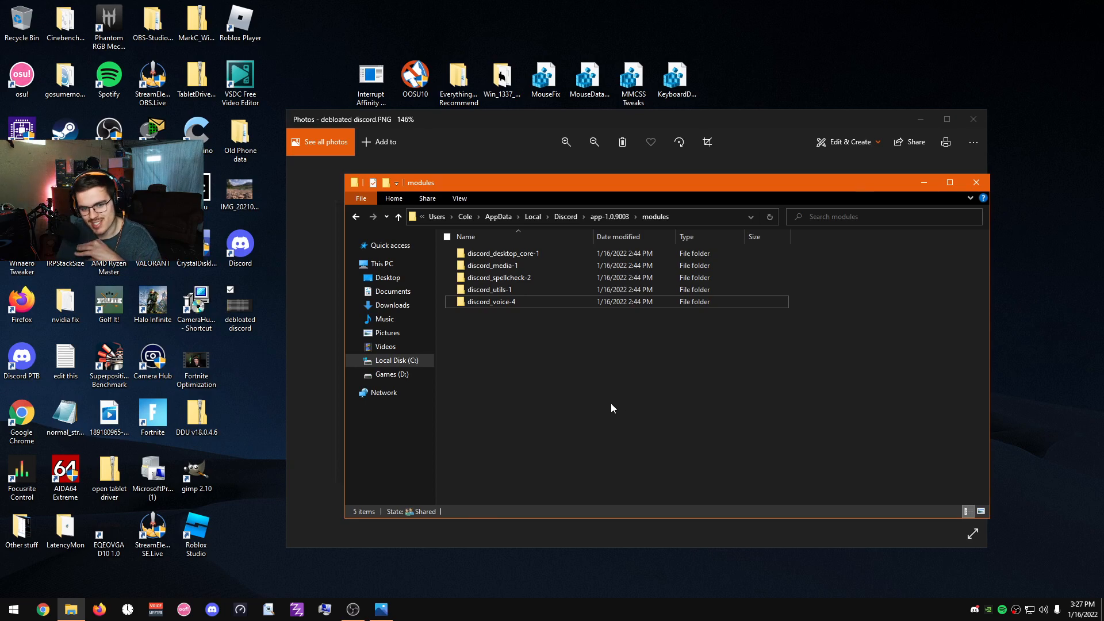
mouse_move(607, 373)
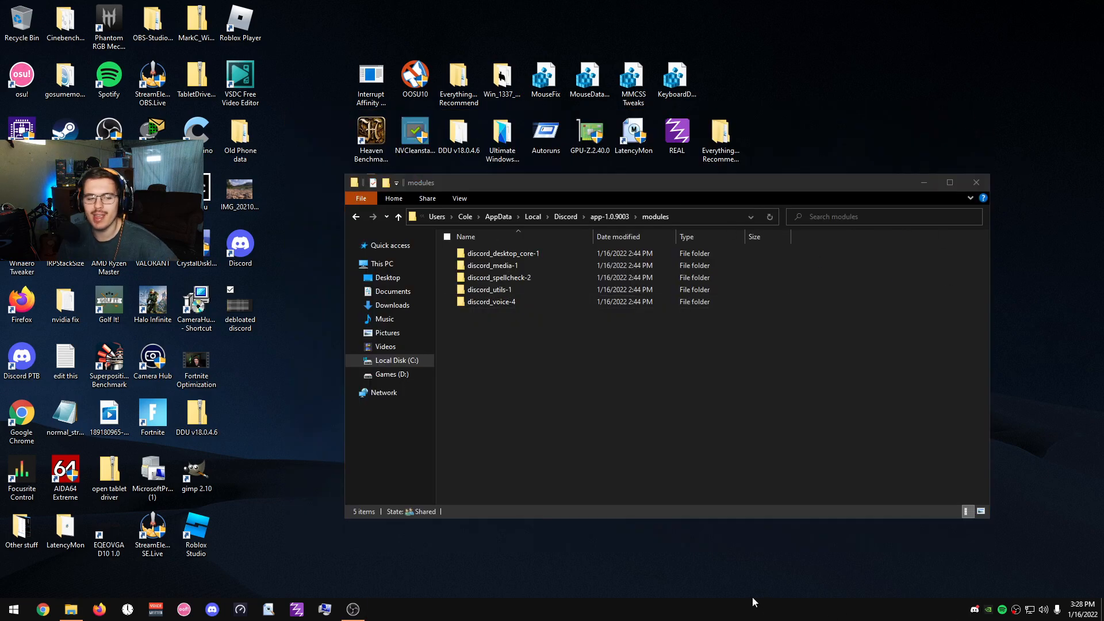
left_click(491, 302)
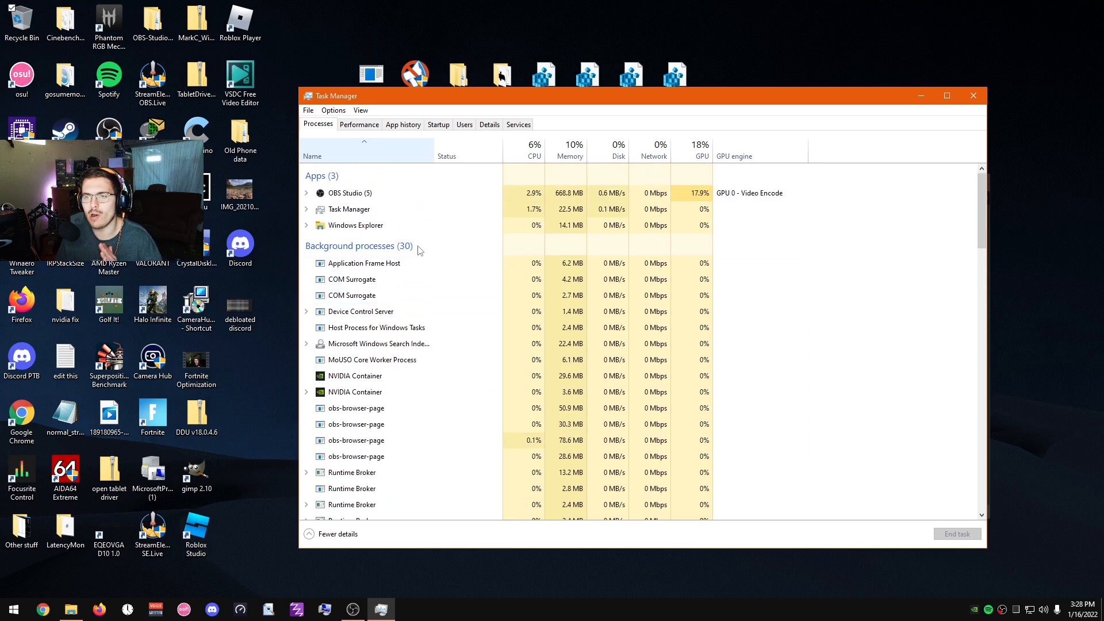
left_click(569, 145)
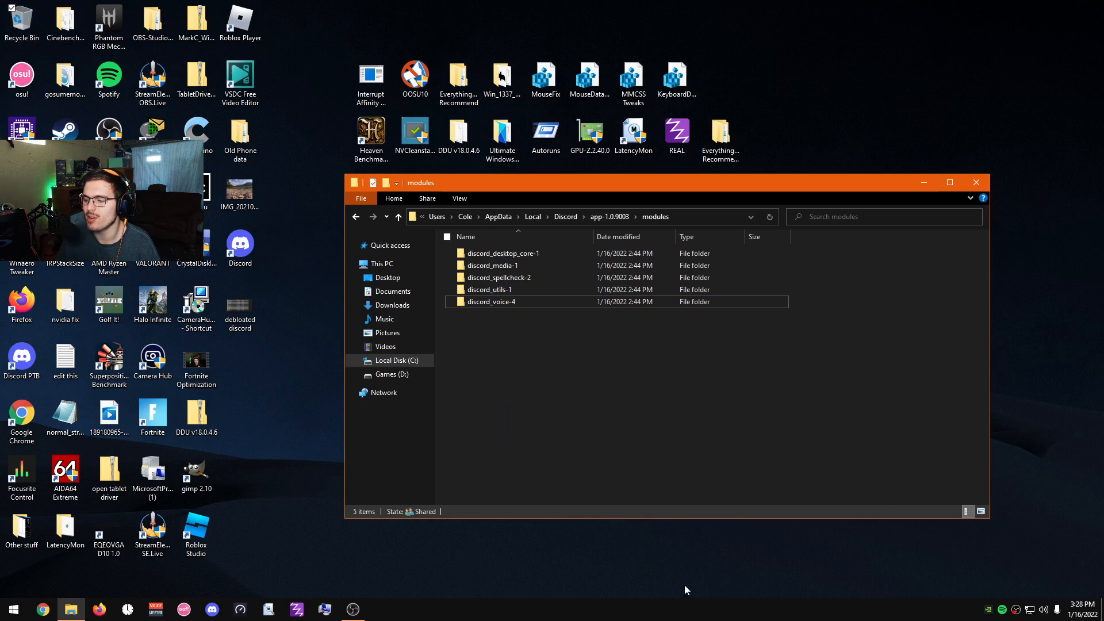
mouse_move(526, 414)
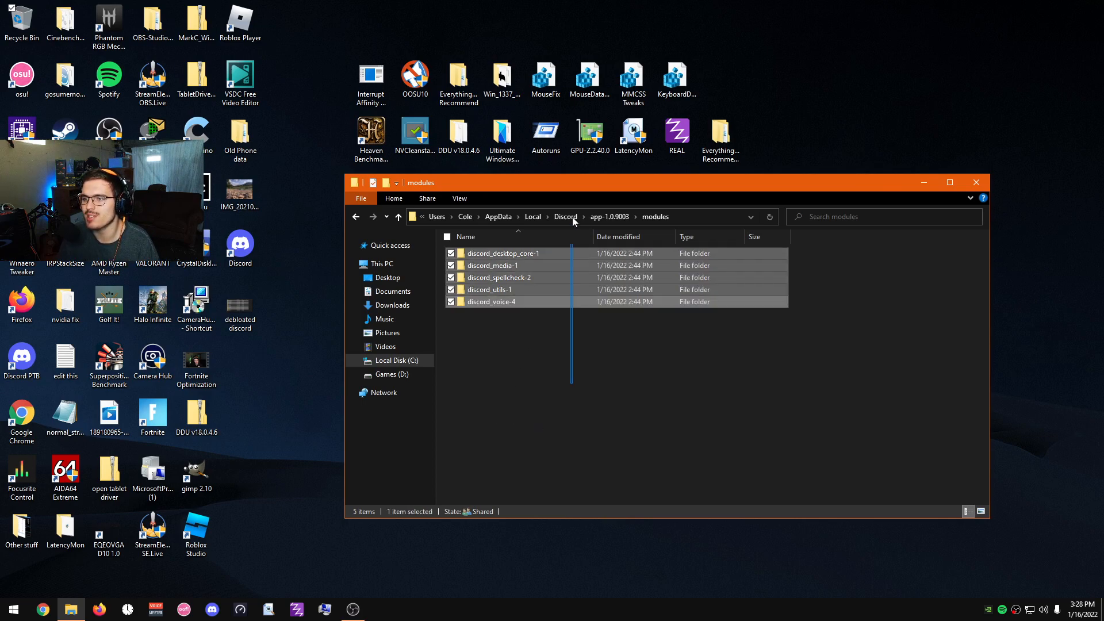
Close the Discord modules File Explorer window, leaving the desktop
left_click(448, 237)
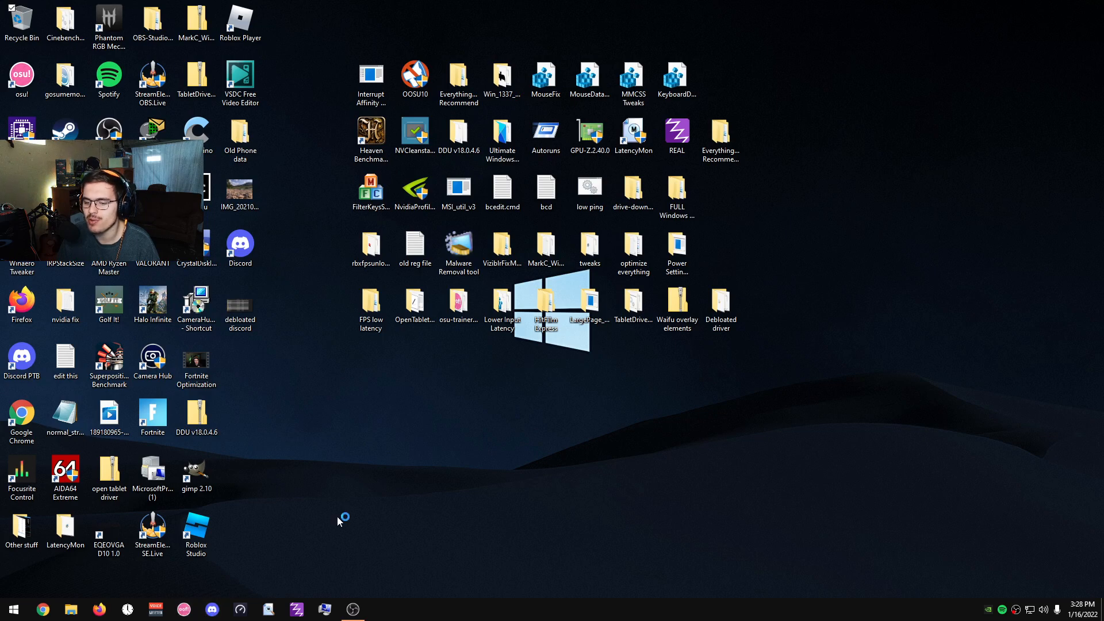
Launch Discord from the taskbar into The inferno server's #chat channel
left_click(211, 610)
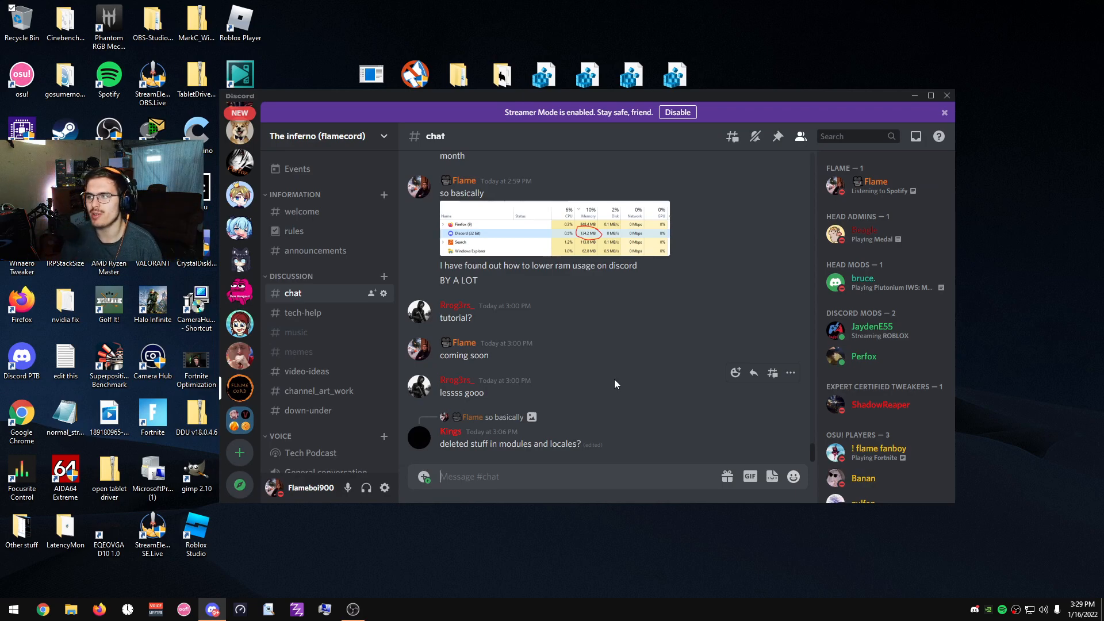
mouse_move(791, 373)
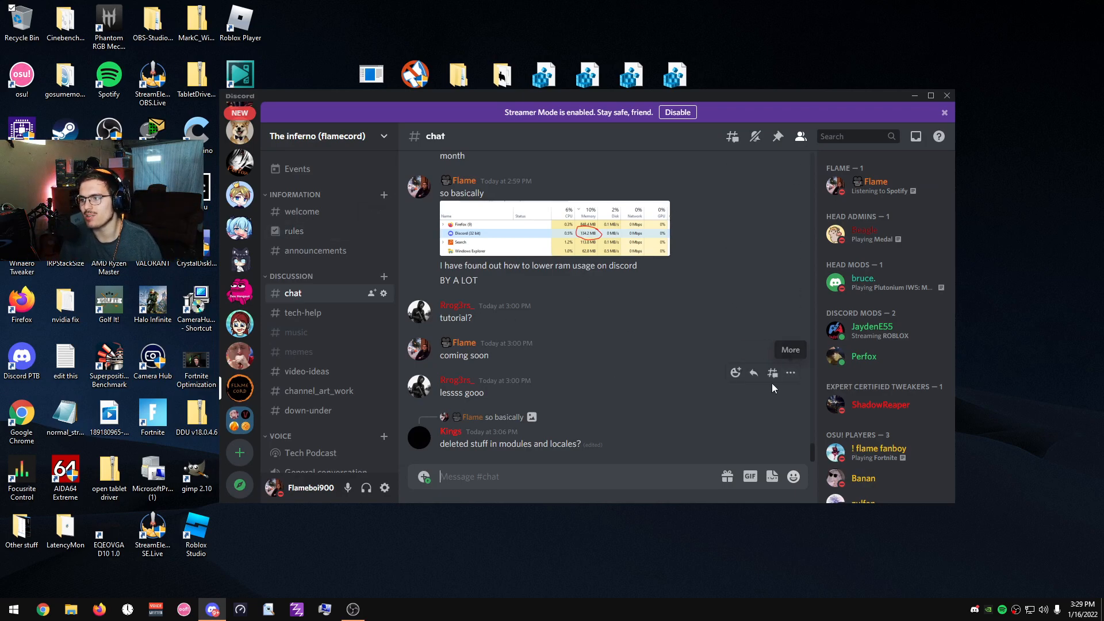
mouse_move(589, 402)
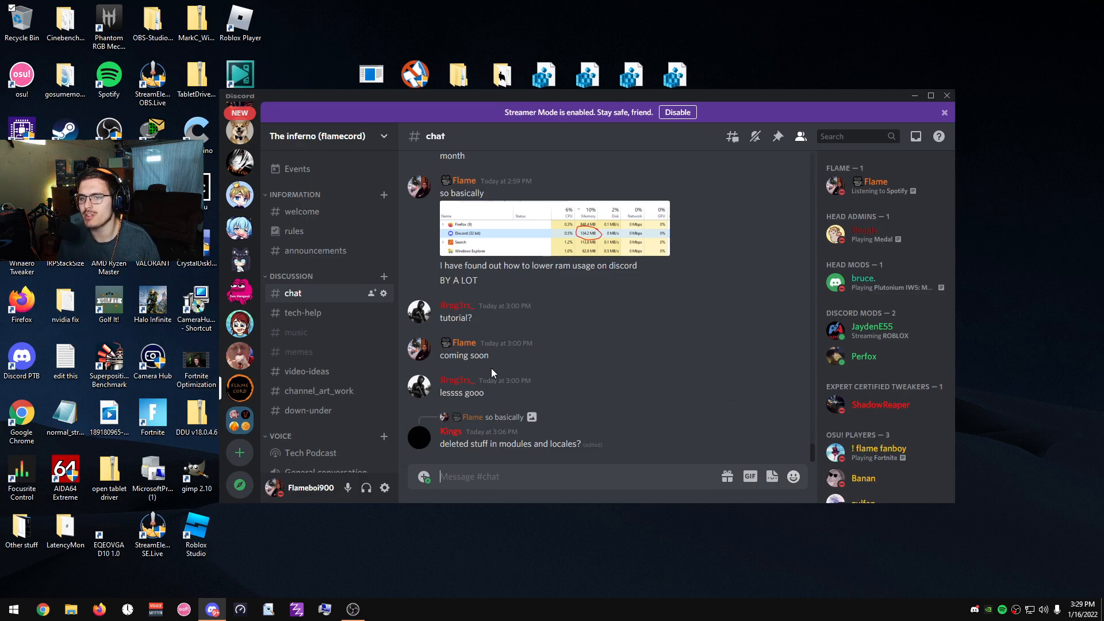
mouse_move(593, 403)
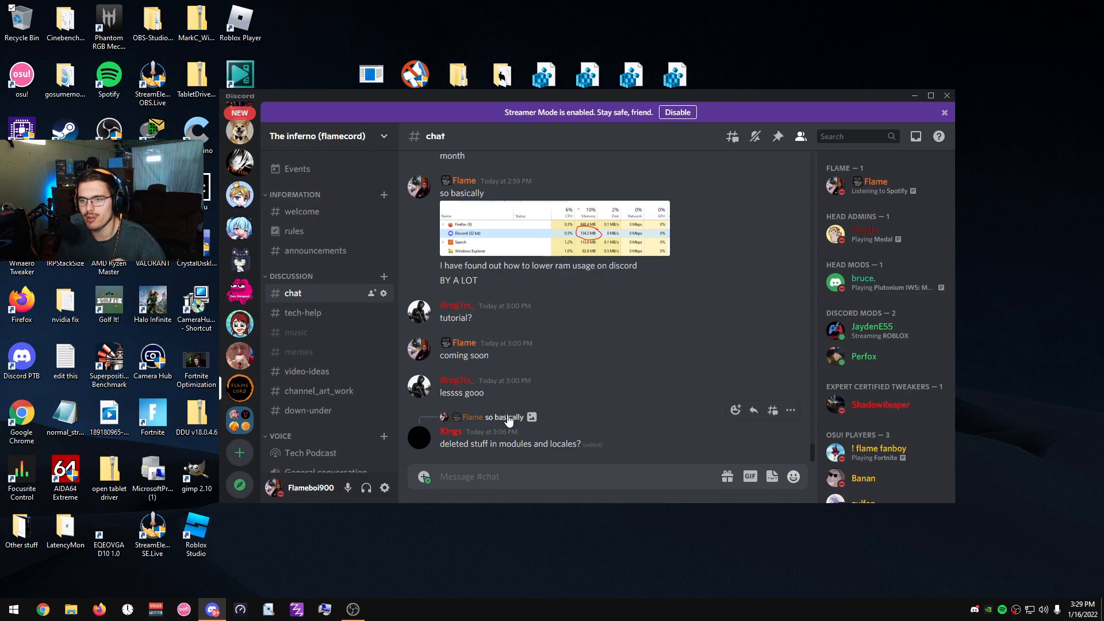
mouse_move(638, 331)
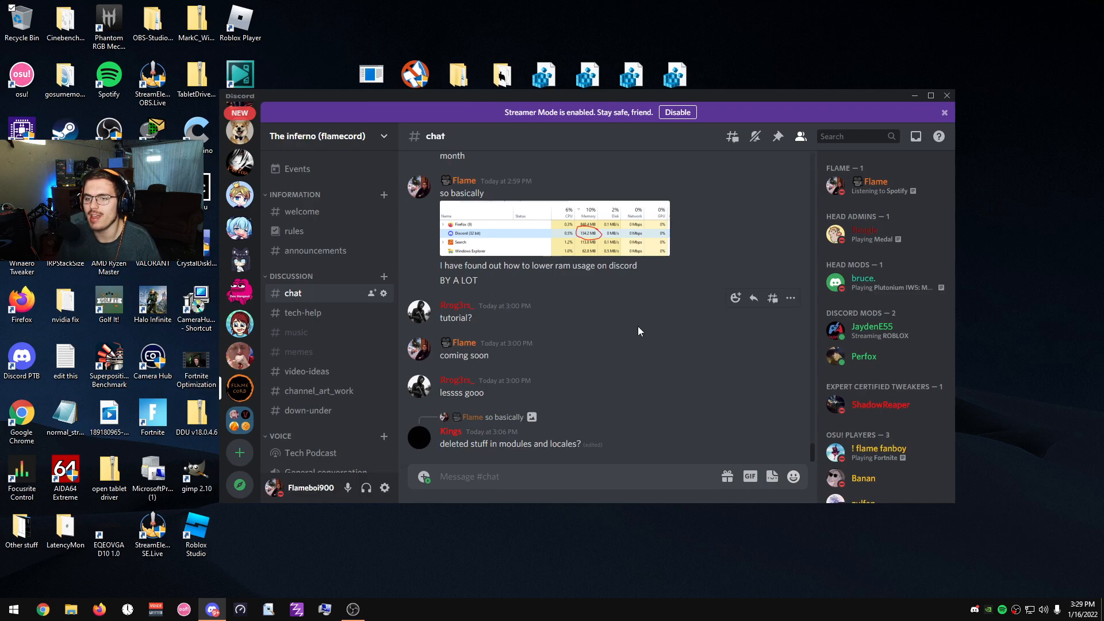
mouse_move(384, 488)
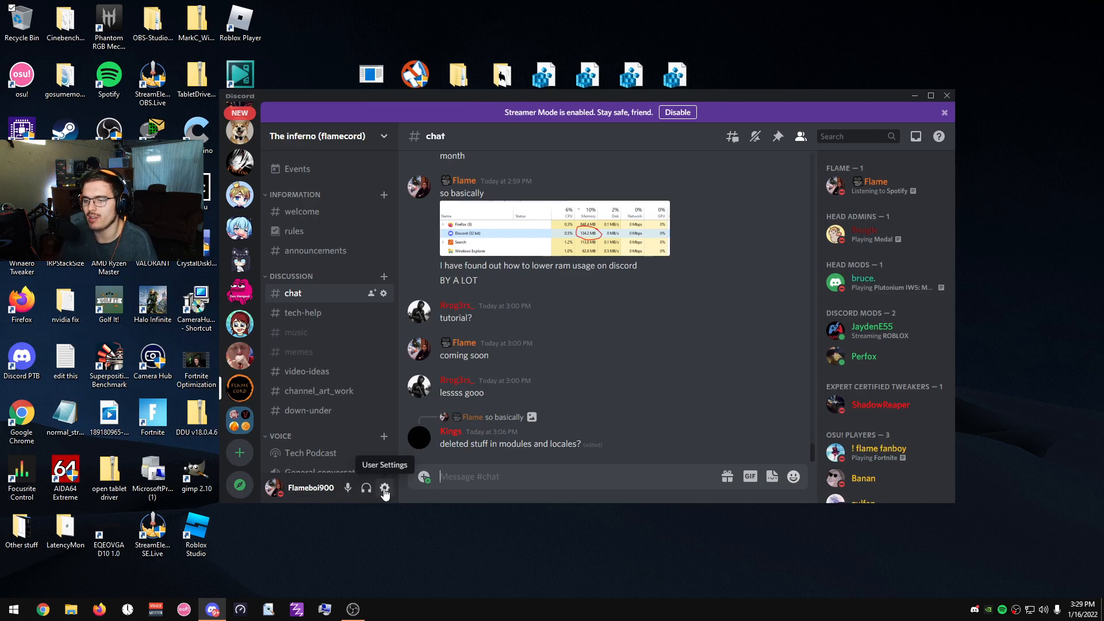
Open User Settings and go to the Voice & Video page's input sensitivity section
left_click(384, 487)
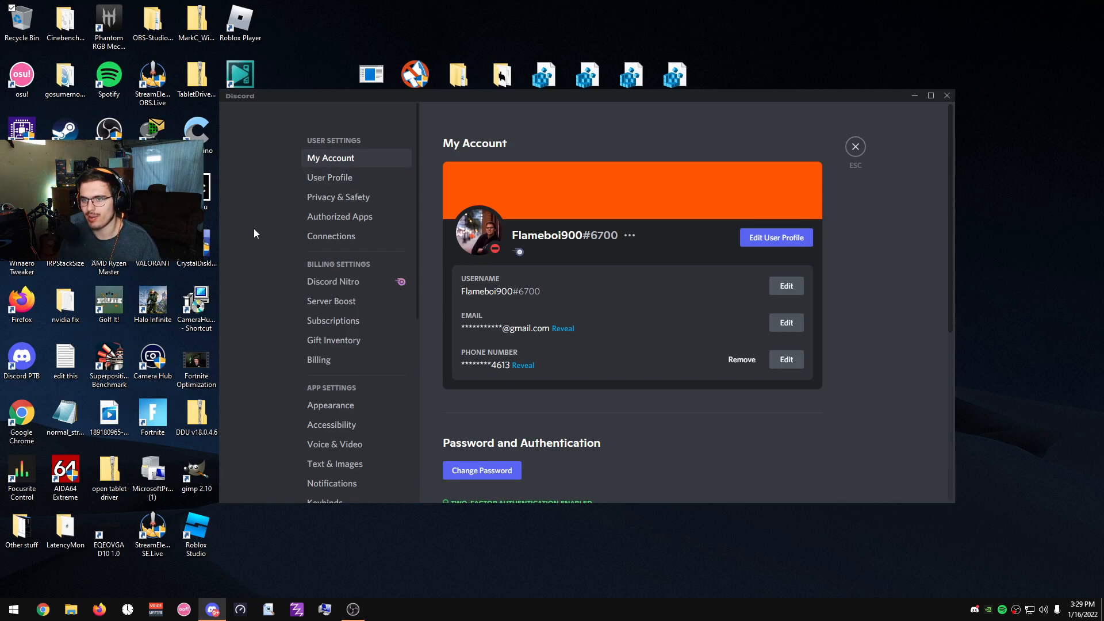
scroll("down", 3)
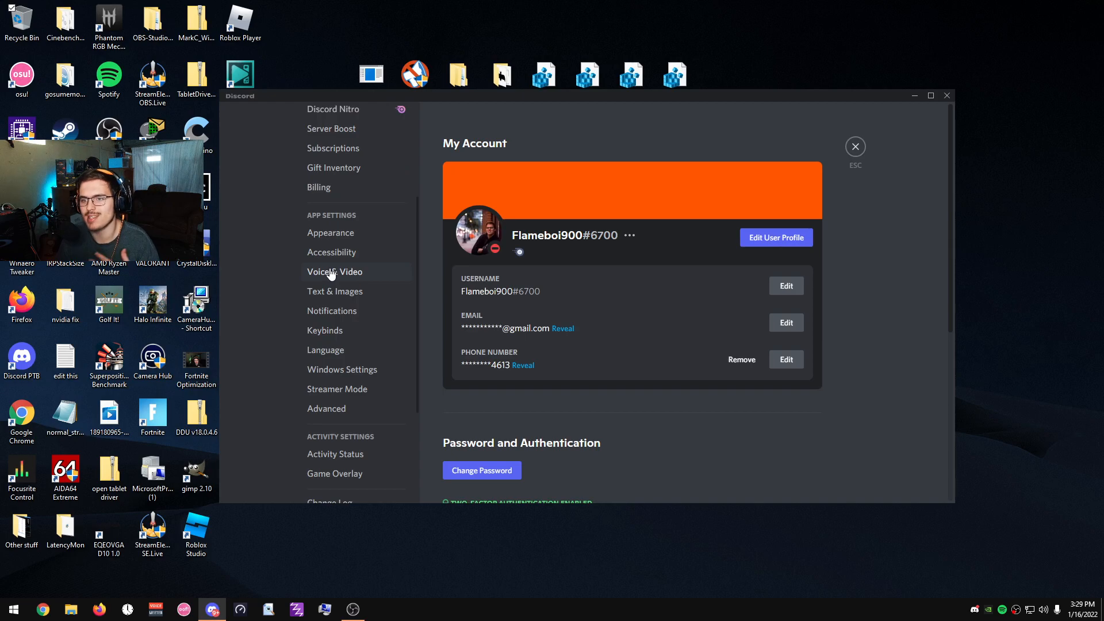
left_click(334, 271)
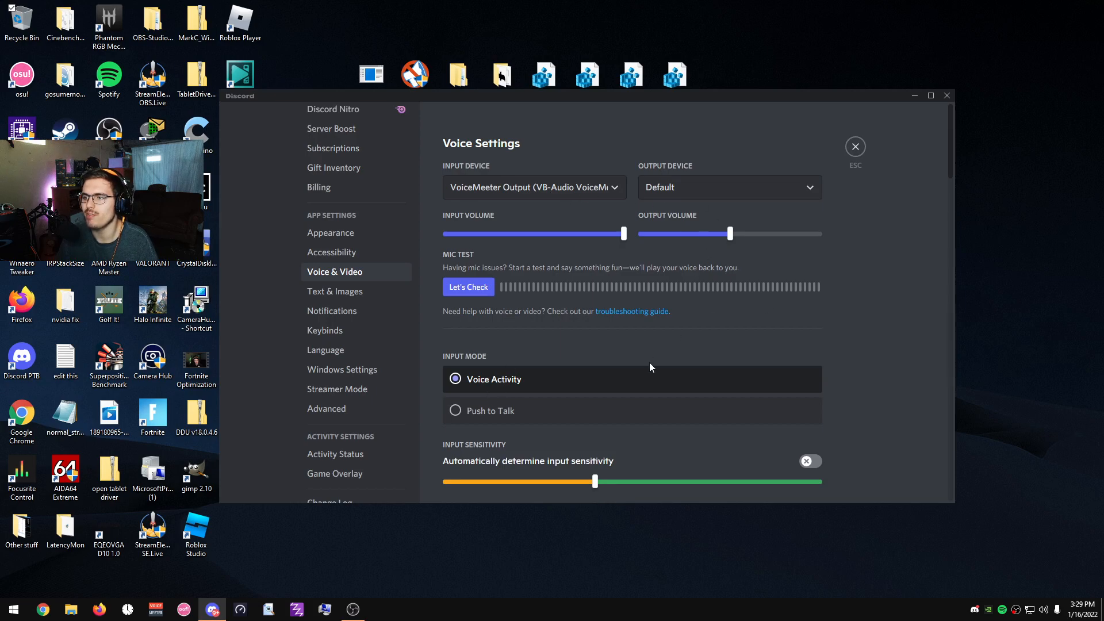
scroll("down", 3)
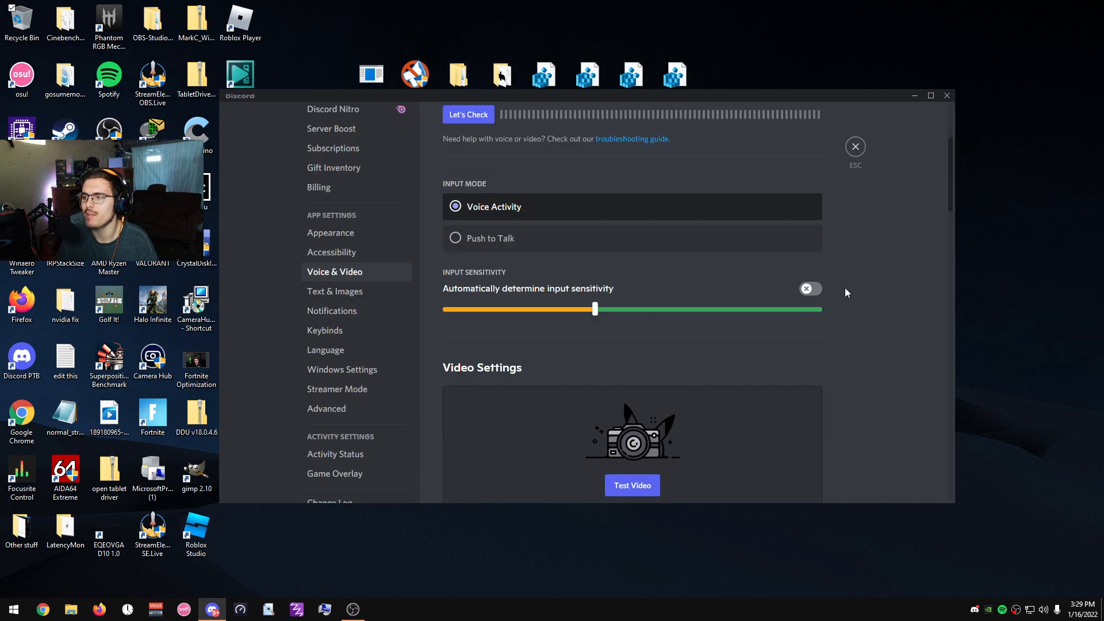
Toggle 'Automatically determine input sensitivity' and leave it off for a manual threshold
left_click(809, 288)
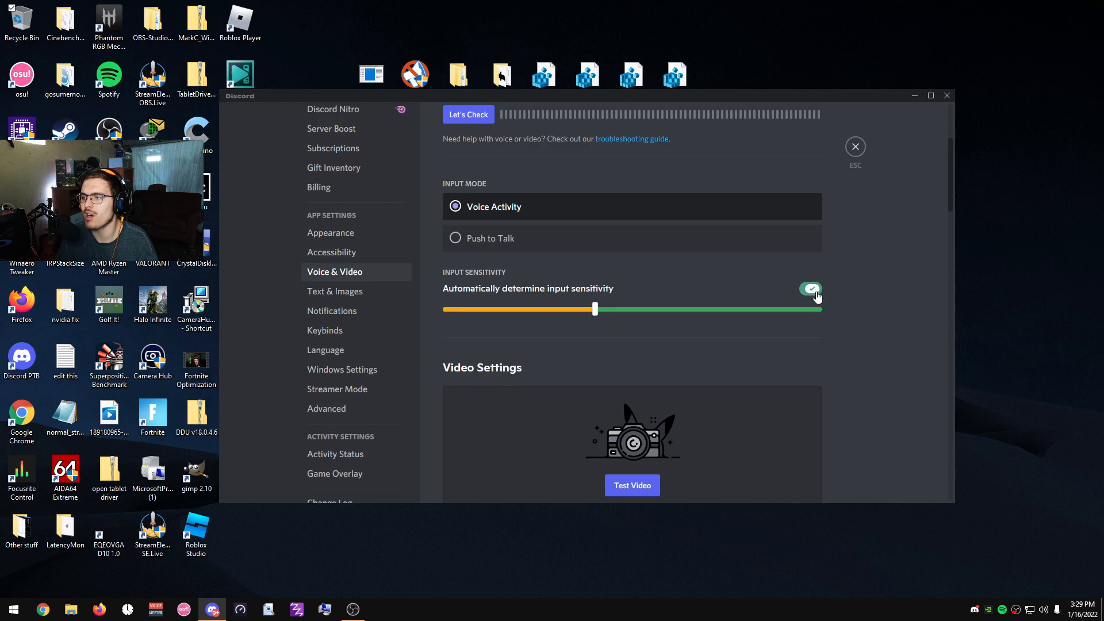
left_click(810, 289)
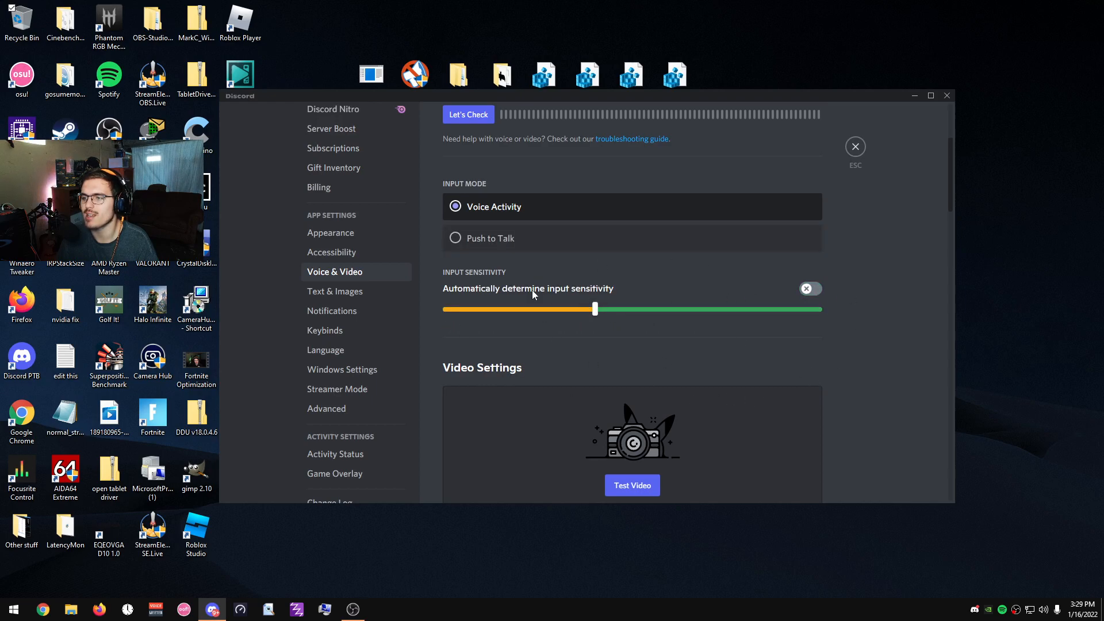
left_click(808, 288)
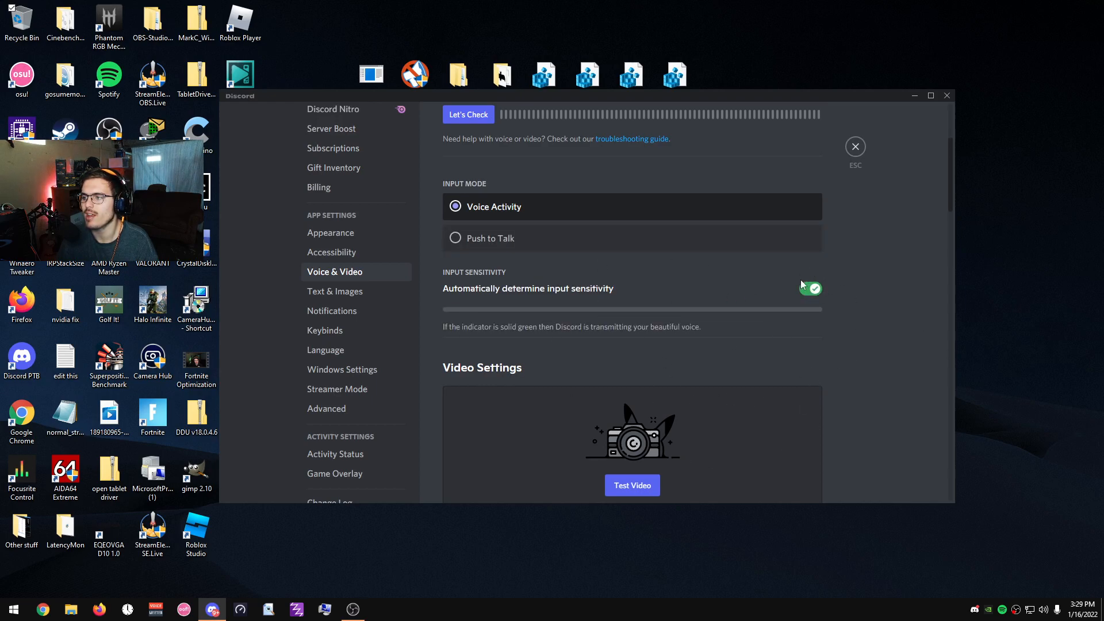
left_click(808, 288)
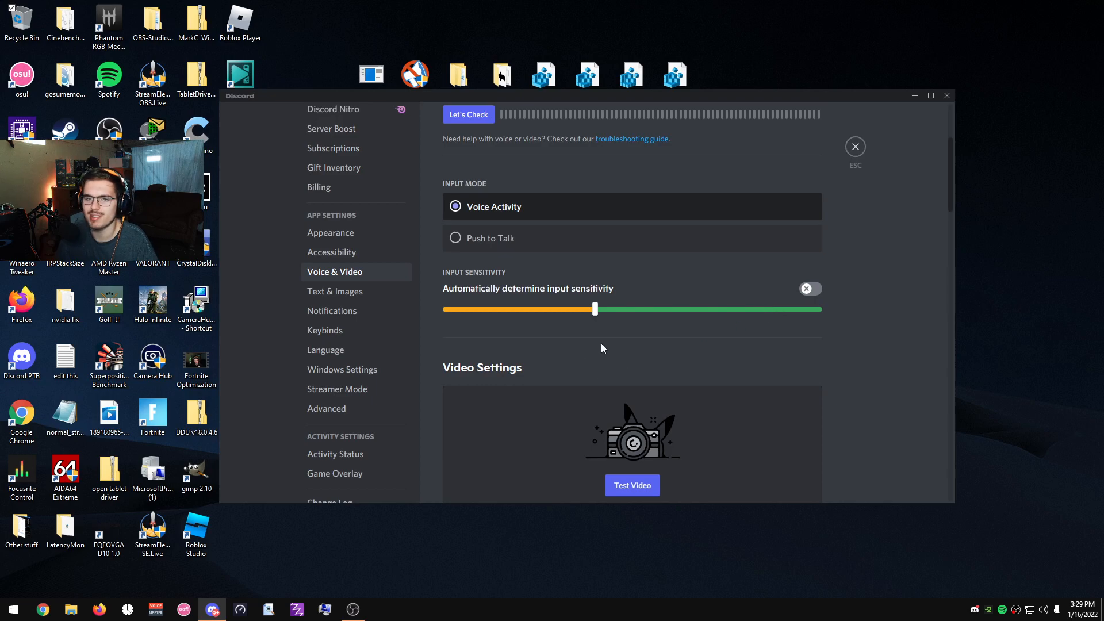
scroll("down", 3)
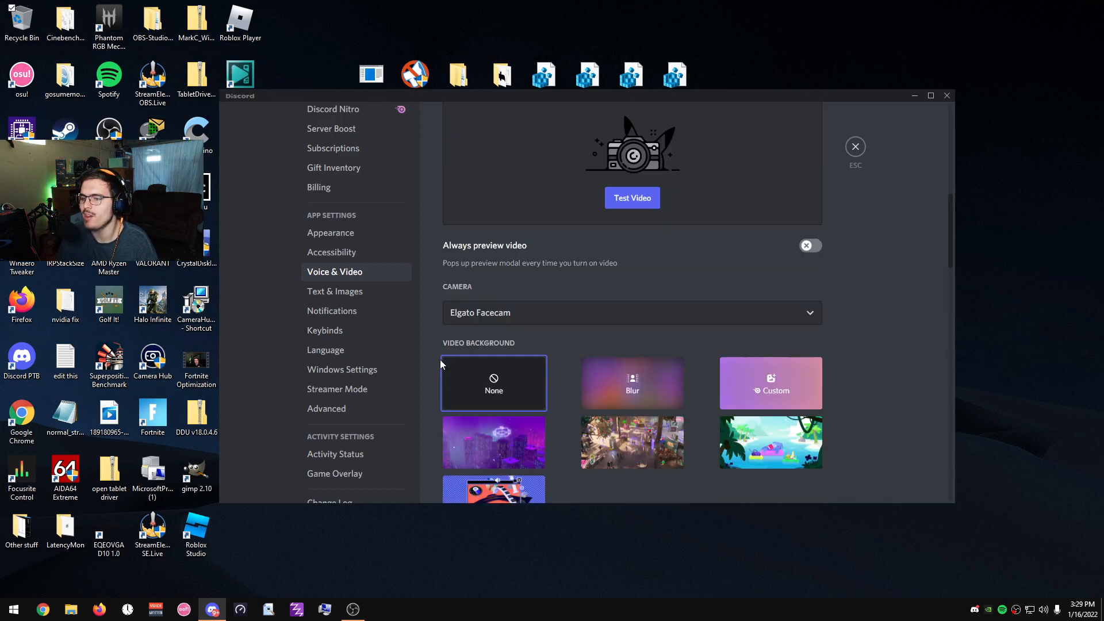
scroll("down", 3)
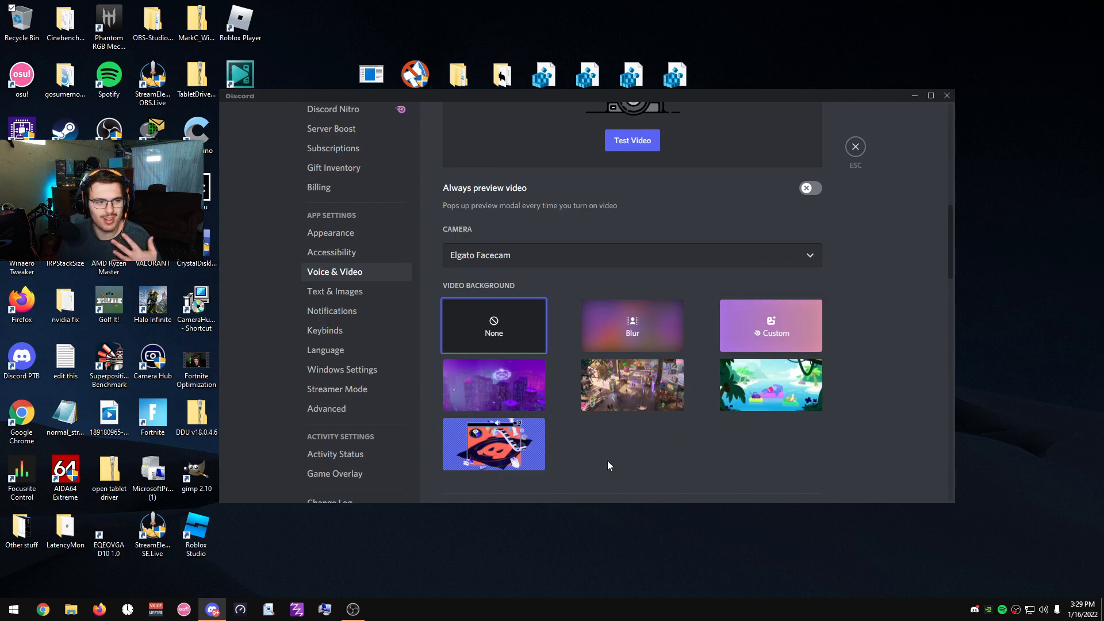
mouse_move(589, 454)
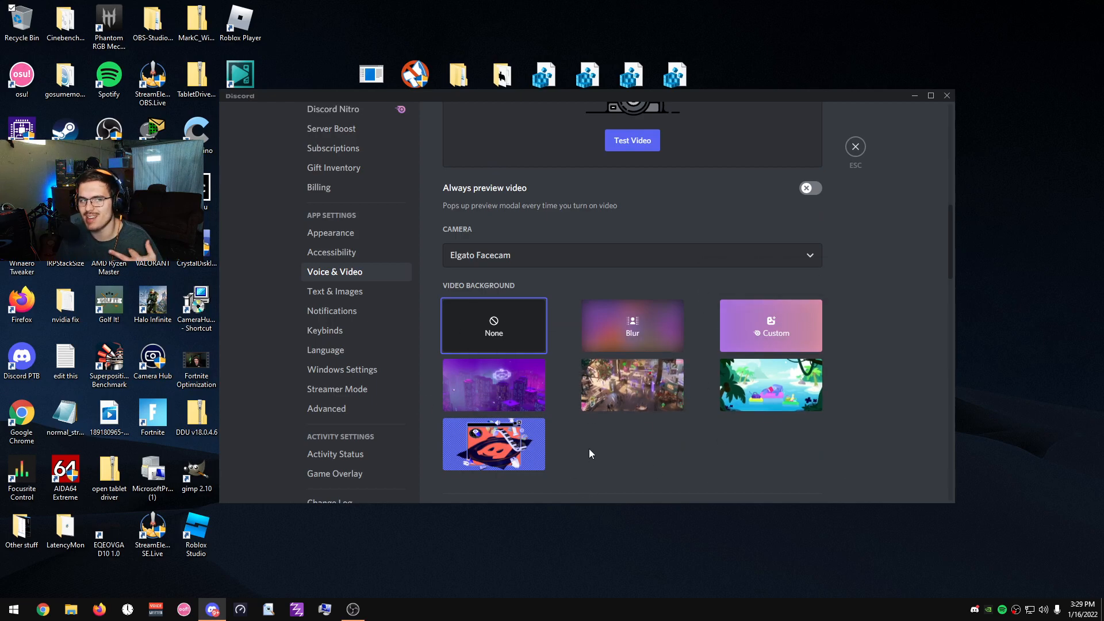
scroll("down", 3)
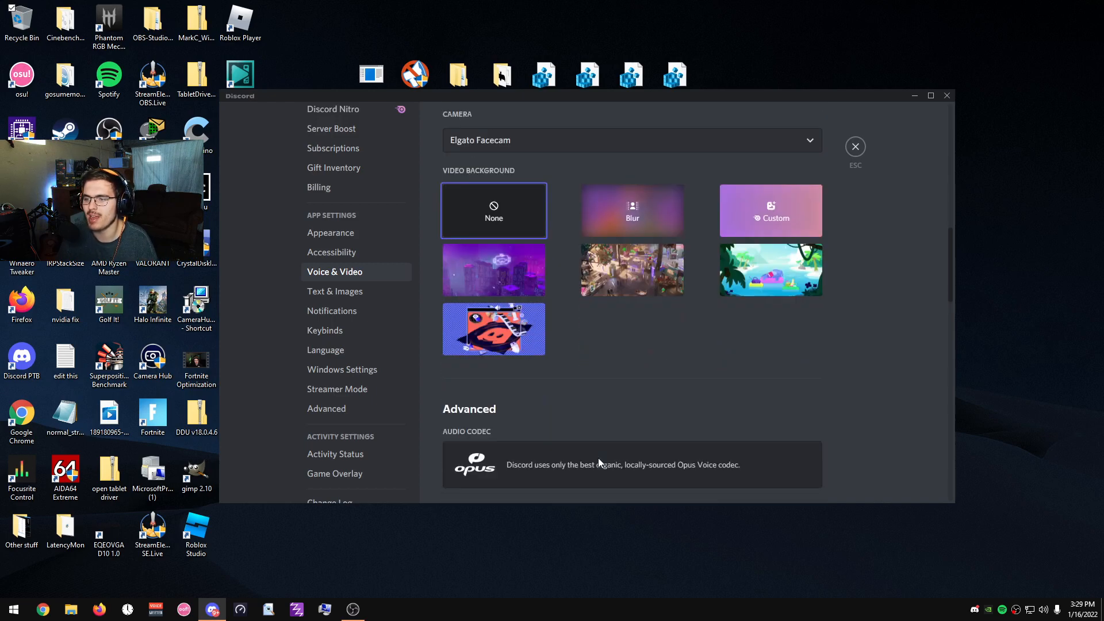
scroll("down", 3)
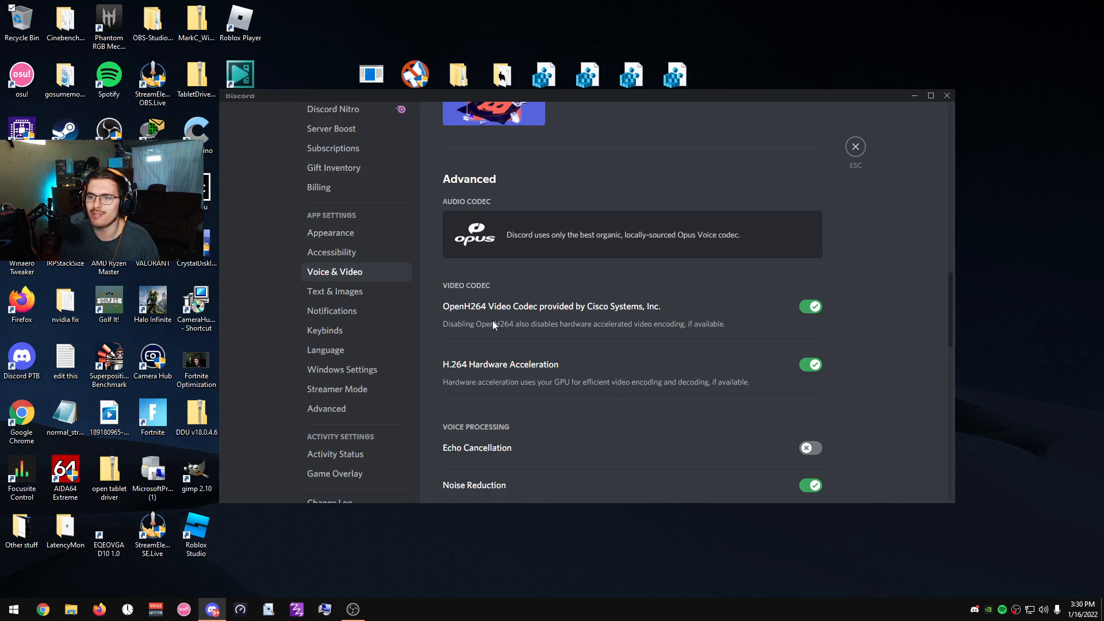
mouse_move(607, 346)
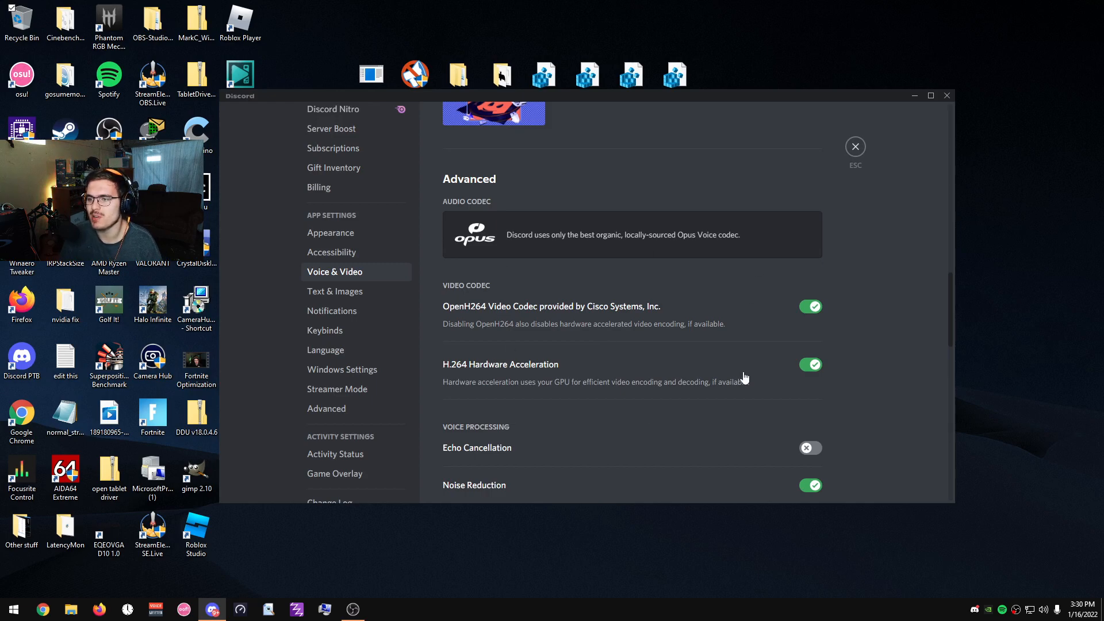
scroll("up", 3)
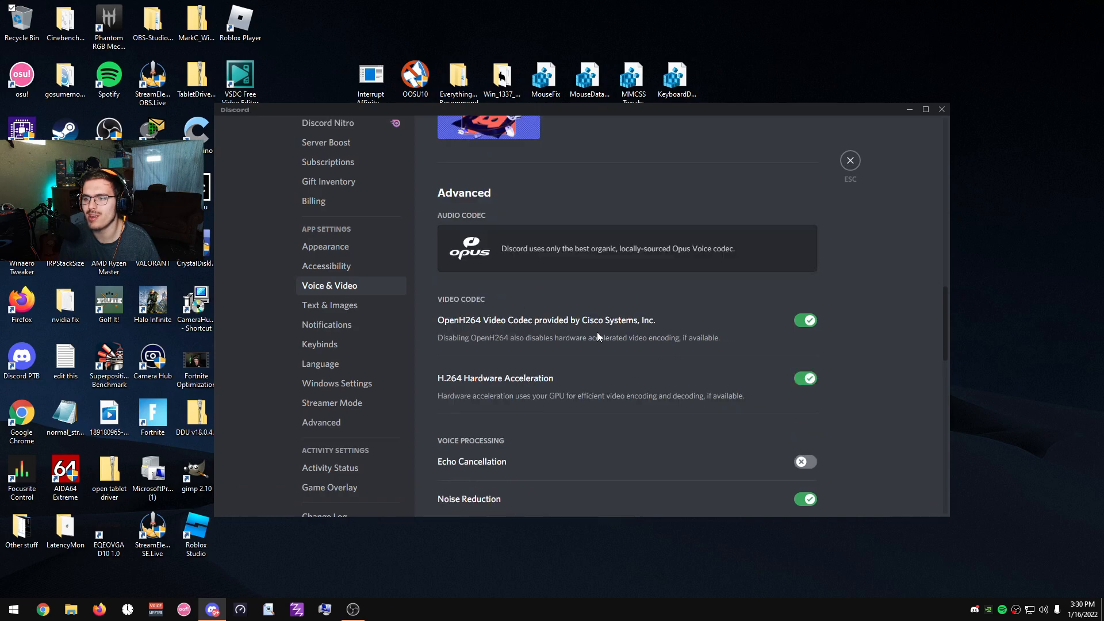
mouse_move(779, 371)
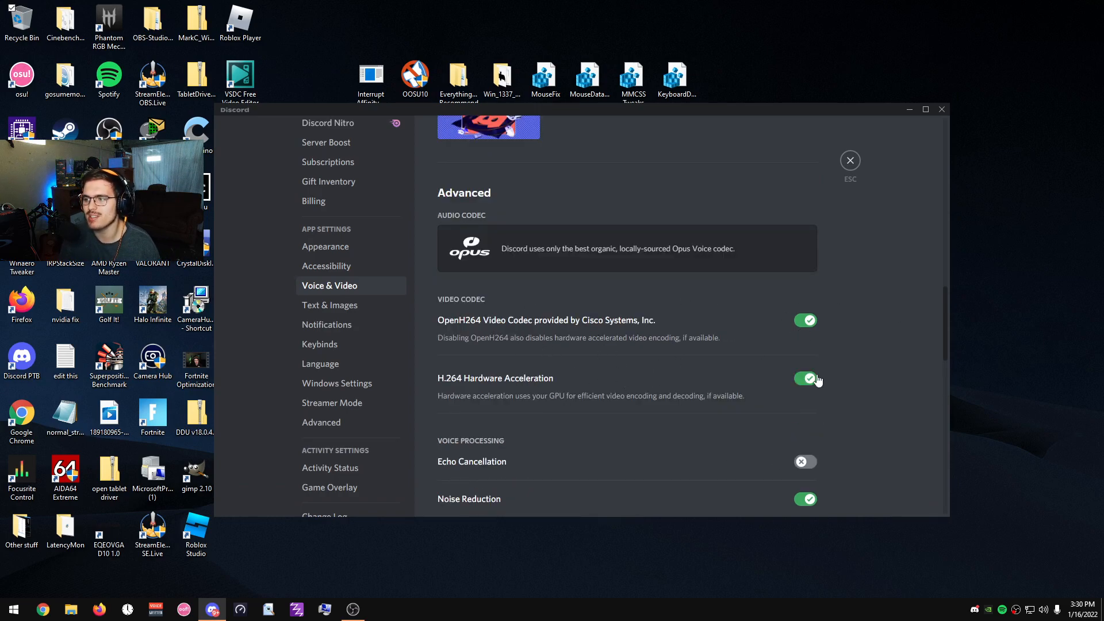
mouse_move(456, 365)
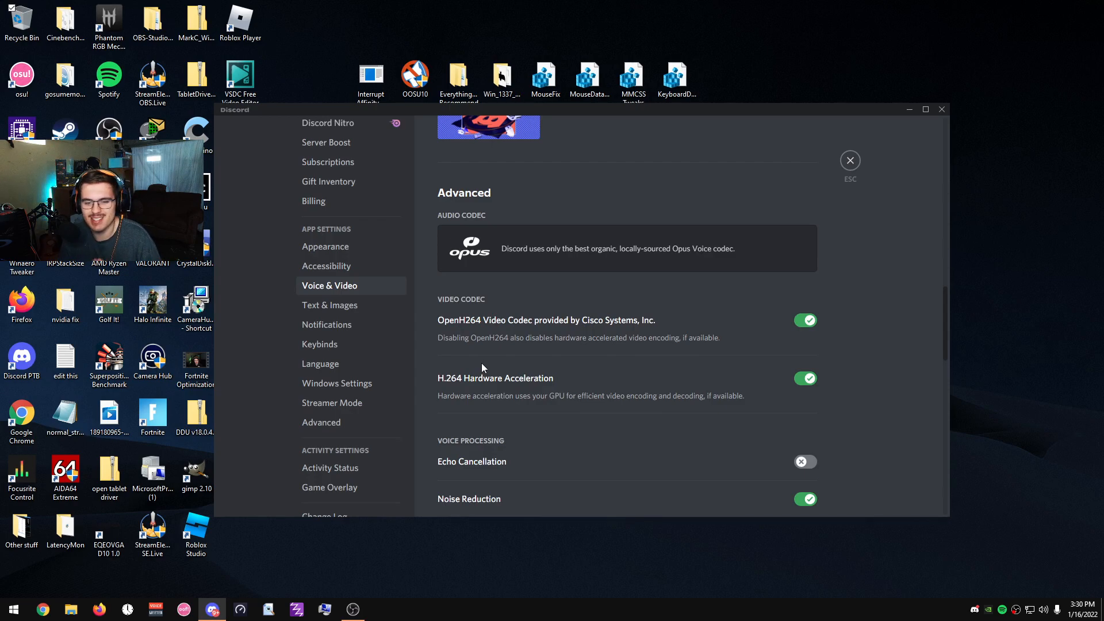
scroll("down", 3)
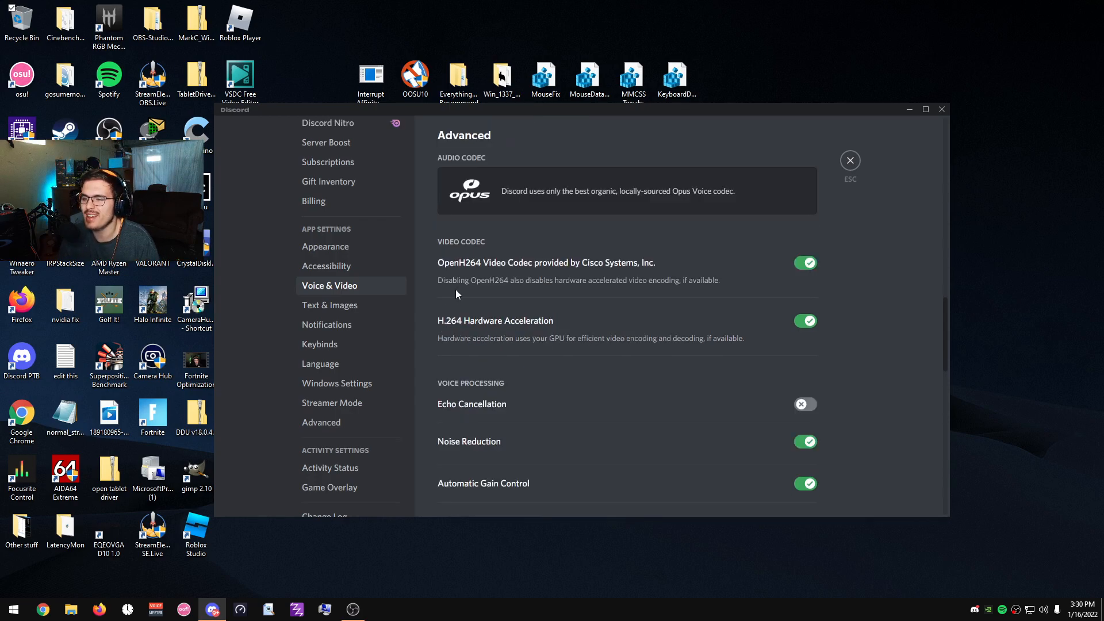
scroll("down", 3)
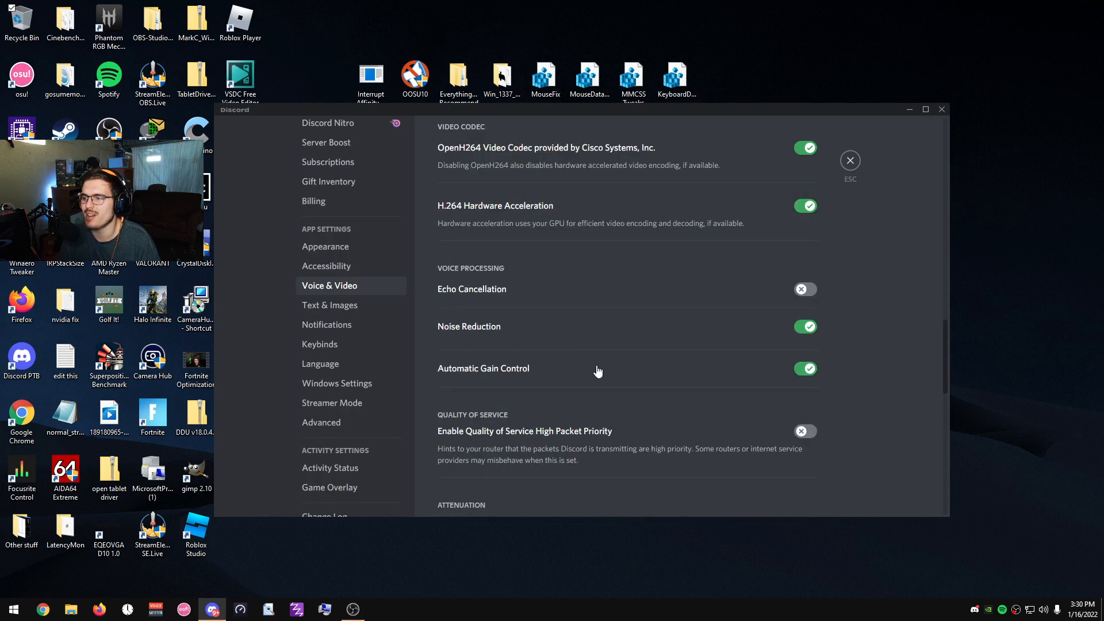
mouse_move(481, 290)
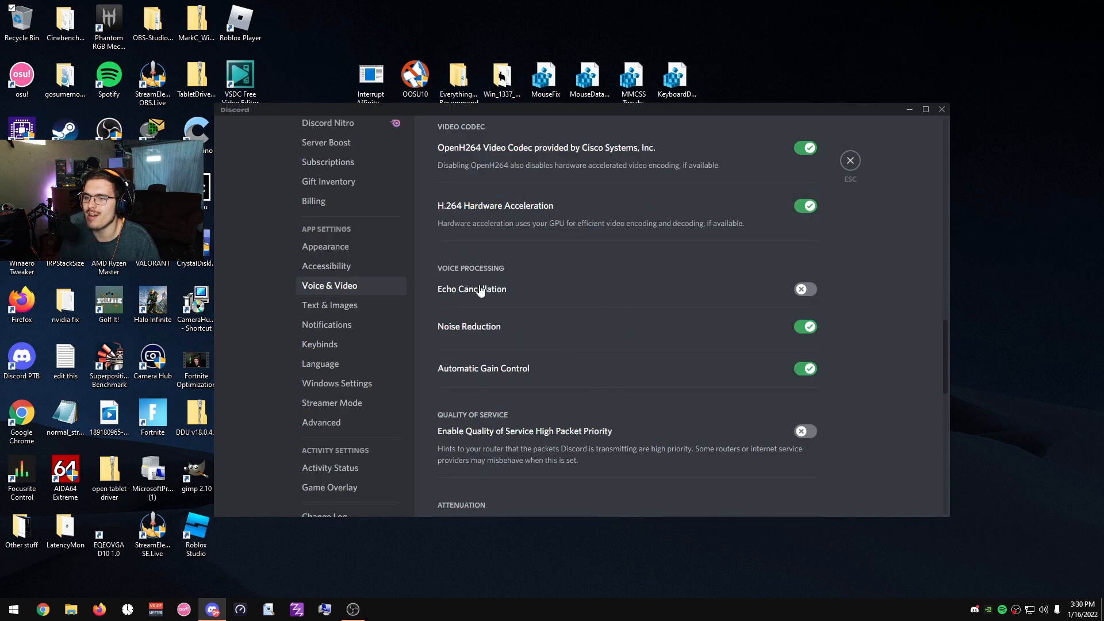
mouse_move(500, 341)
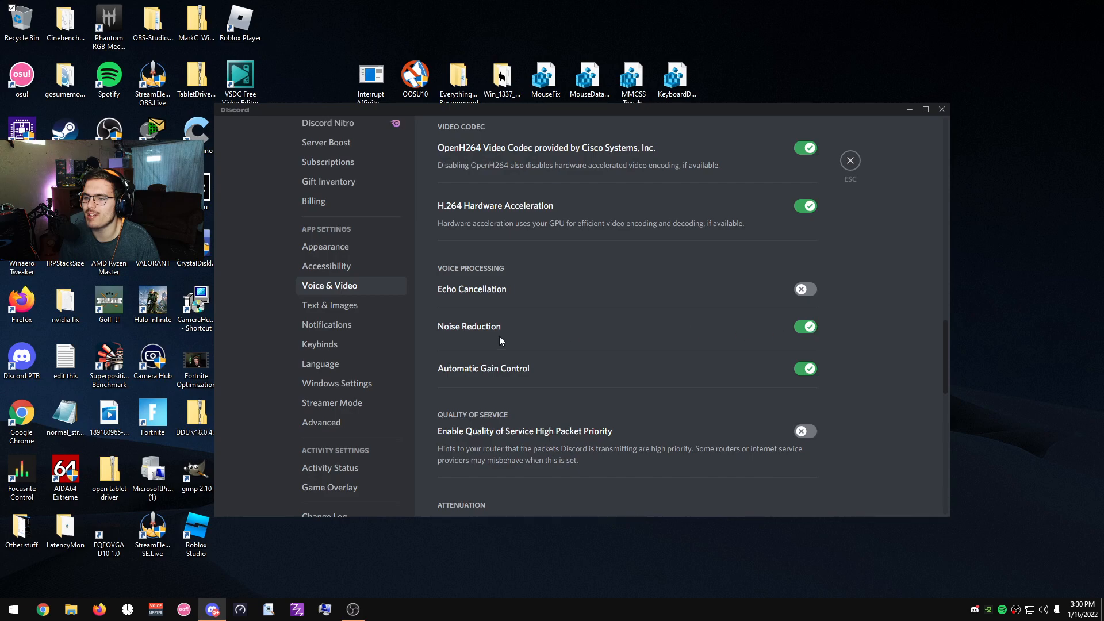
mouse_move(456, 295)
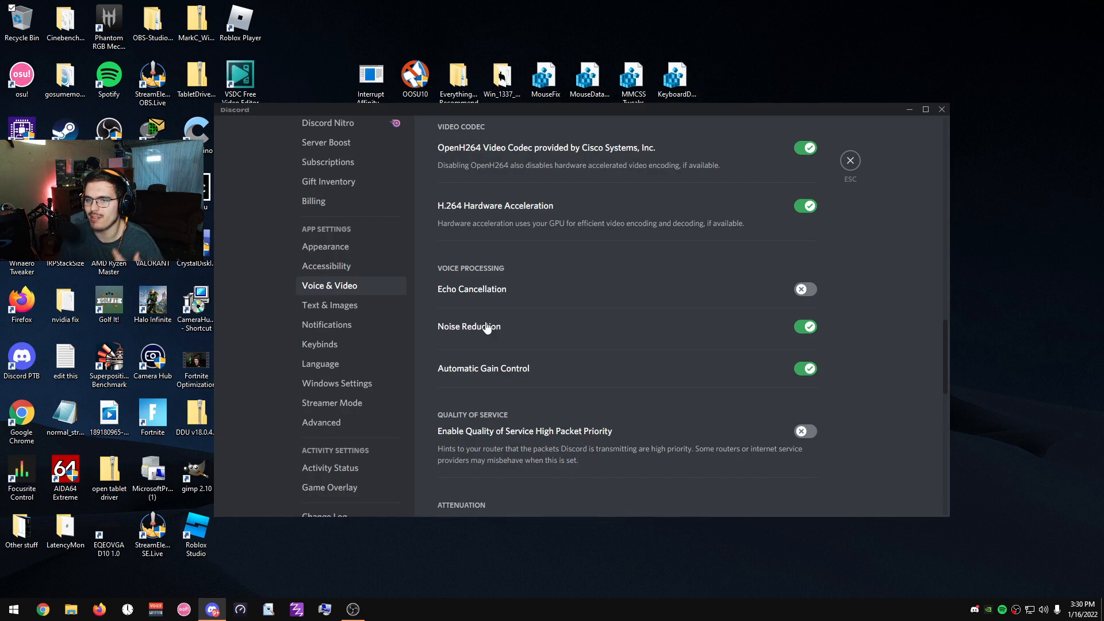
mouse_move(852, 288)
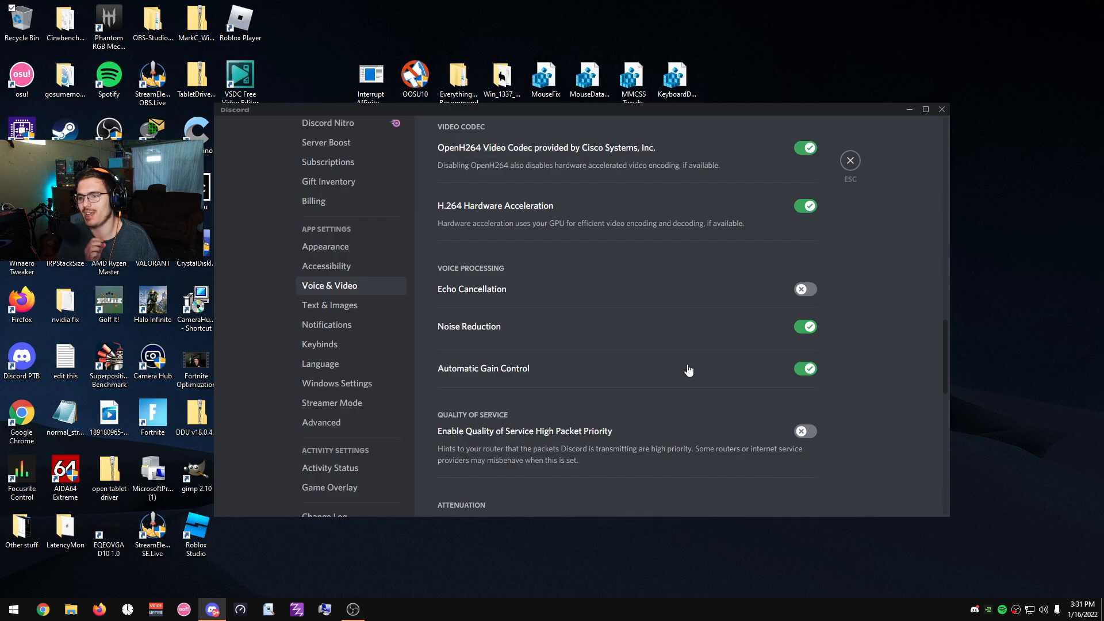
left_click(804, 368)
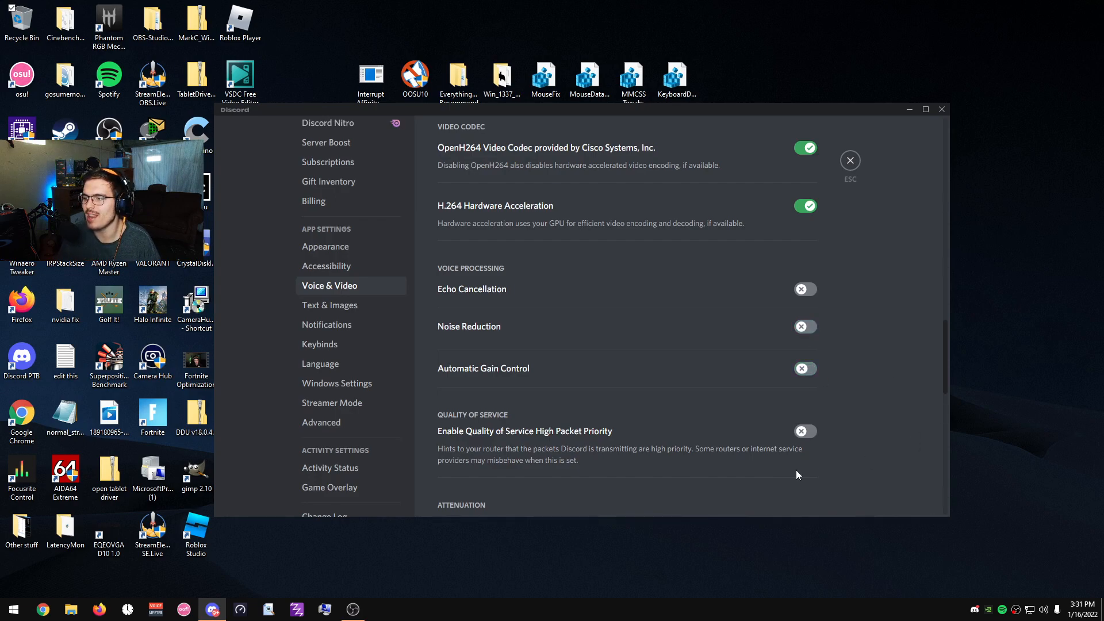
mouse_move(774, 358)
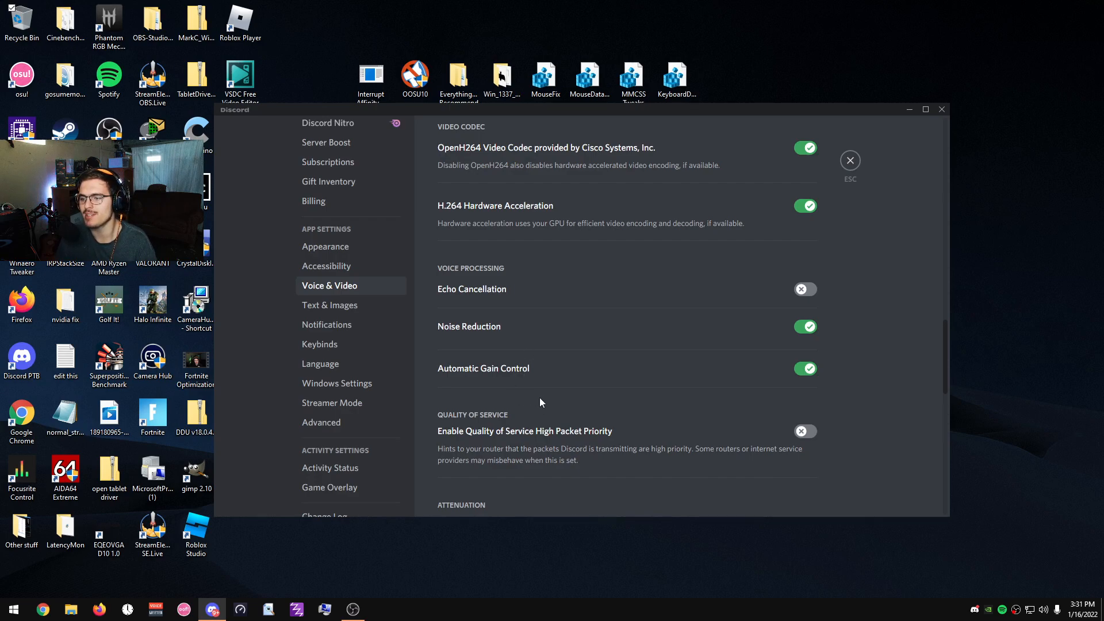
Scroll Voice & Video down to Debugging, with Diagnostic Audio Recording and Debug Logging off
scroll("down", 3)
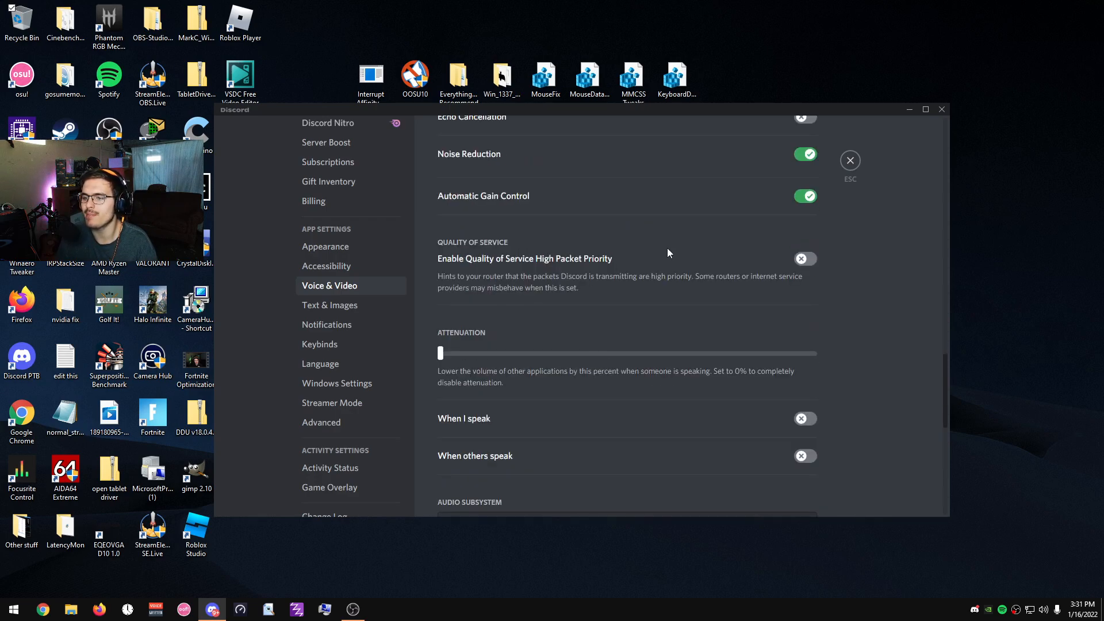
scroll("down", 3)
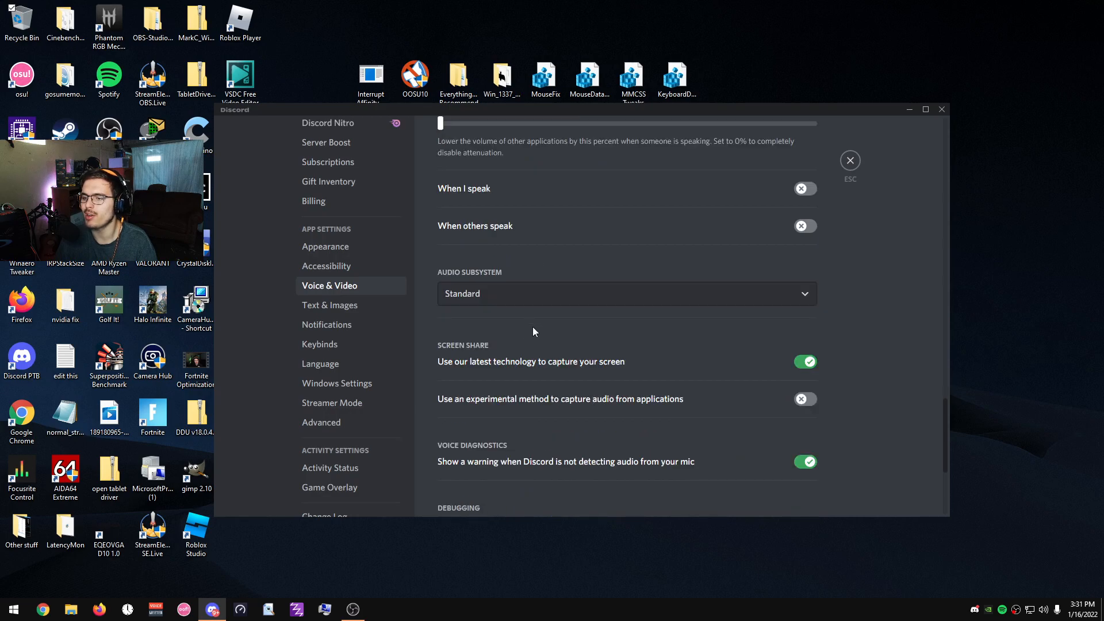
scroll("down", 3)
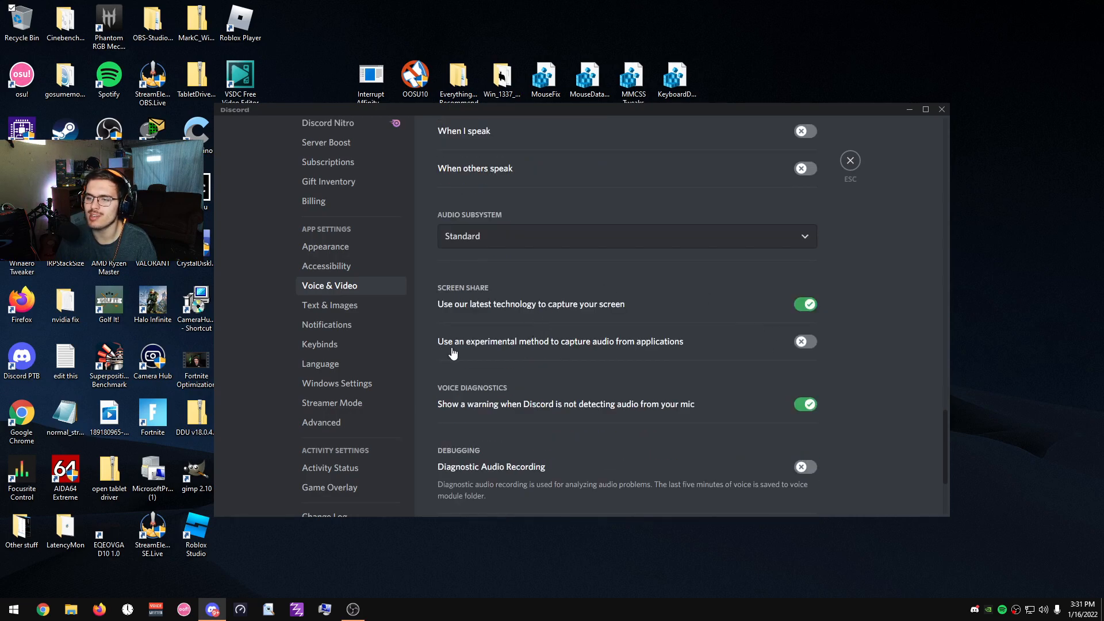
mouse_move(557, 357)
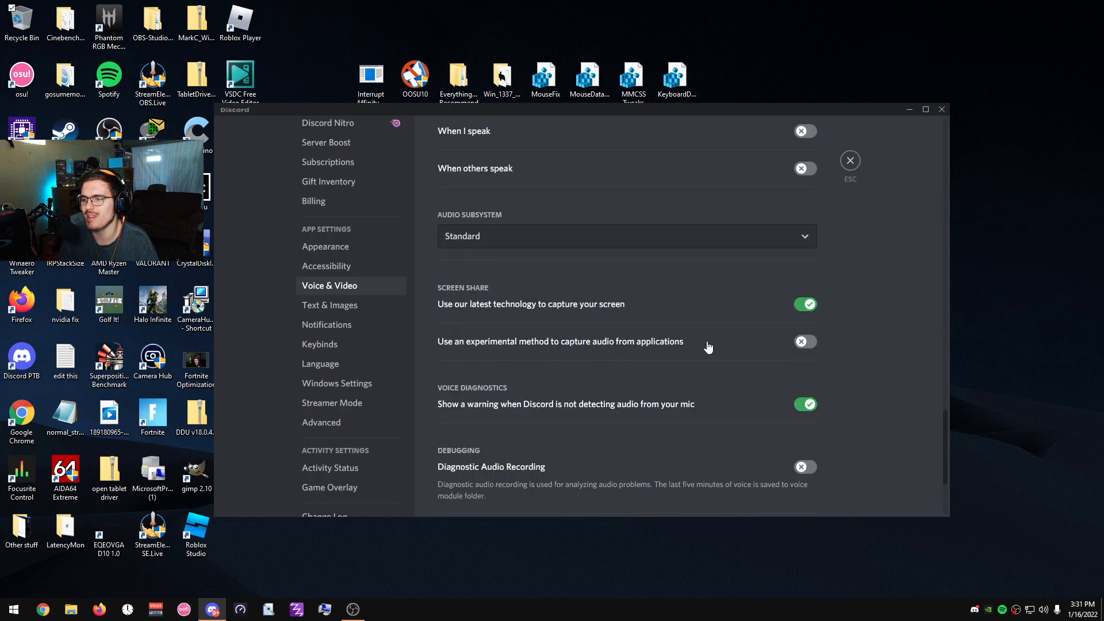
scroll("down", 3)
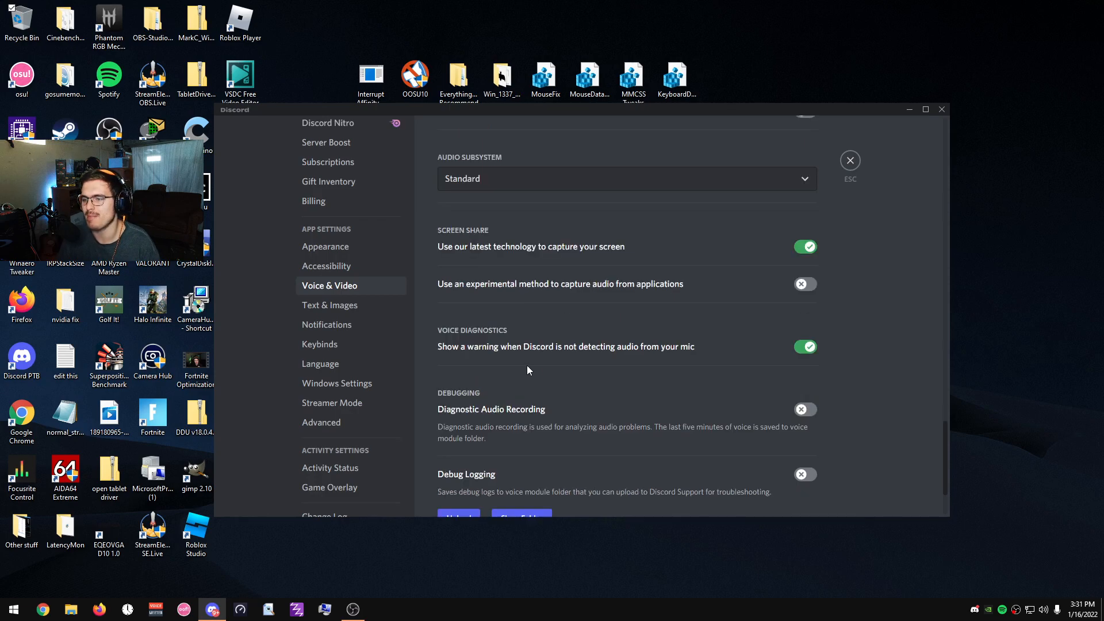
scroll("down", 3)
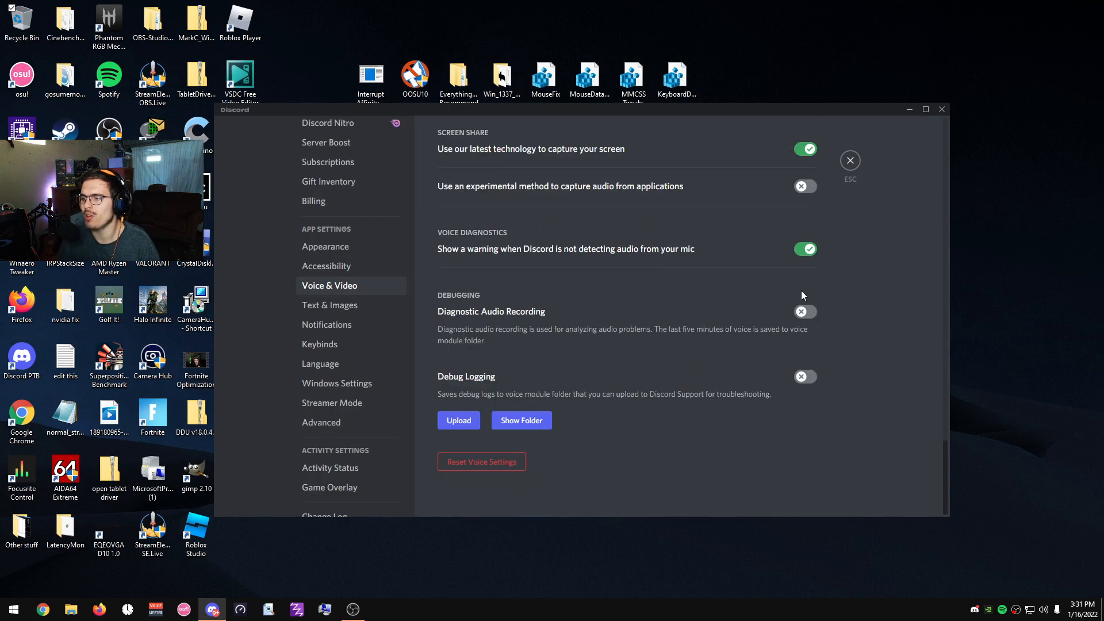
mouse_move(701, 464)
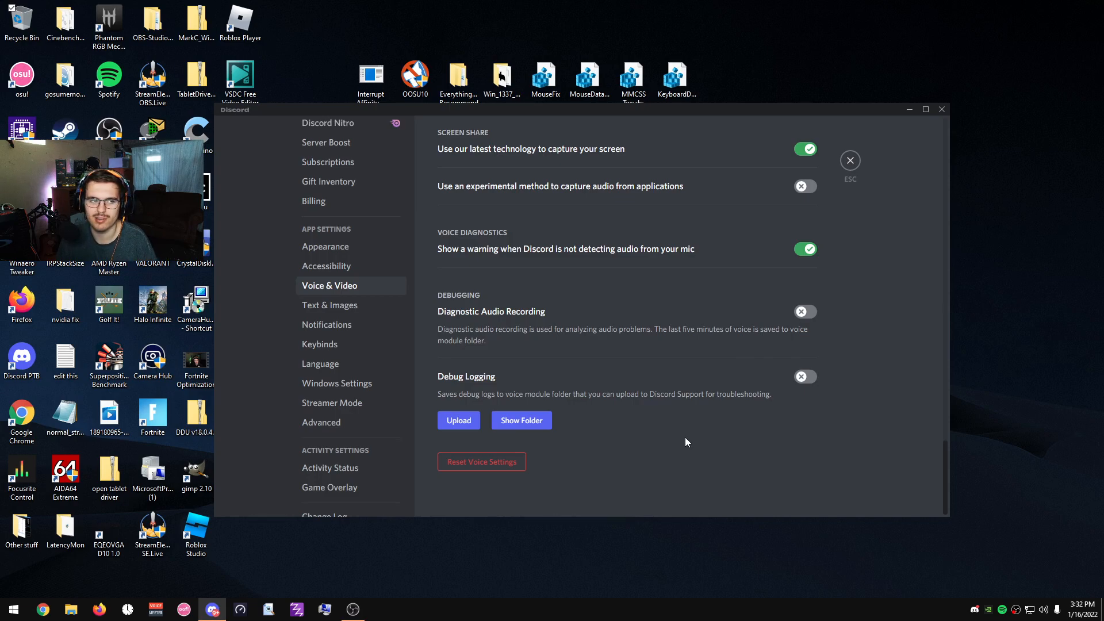
scroll("down", 3)
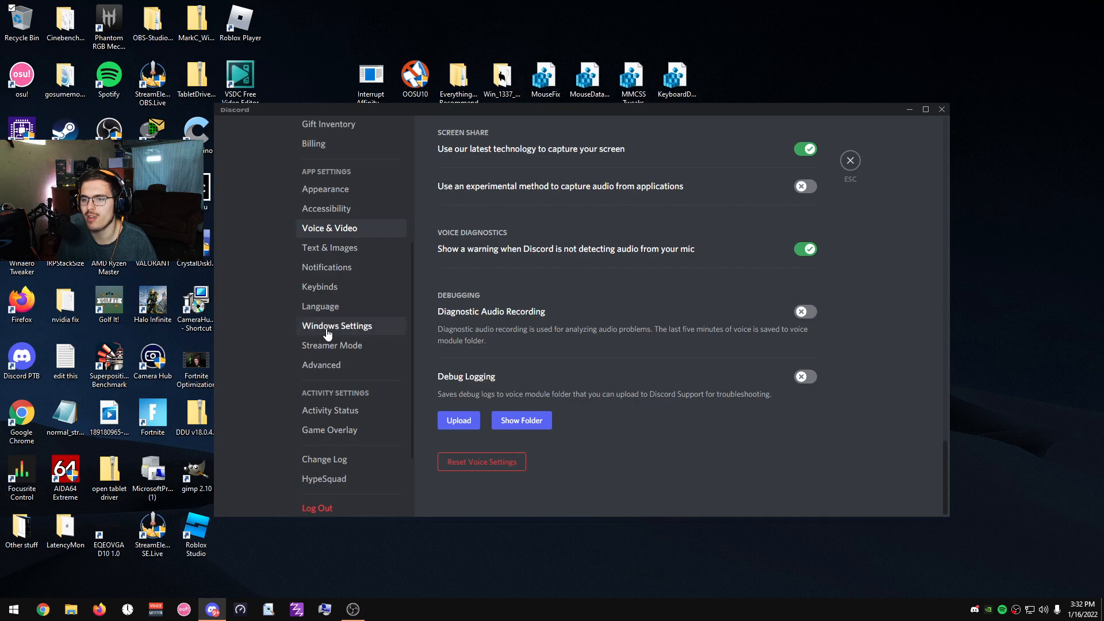
Open Windows Settings with Open Discord at startup off, restoring the window after it closes to tray
left_click(337, 326)
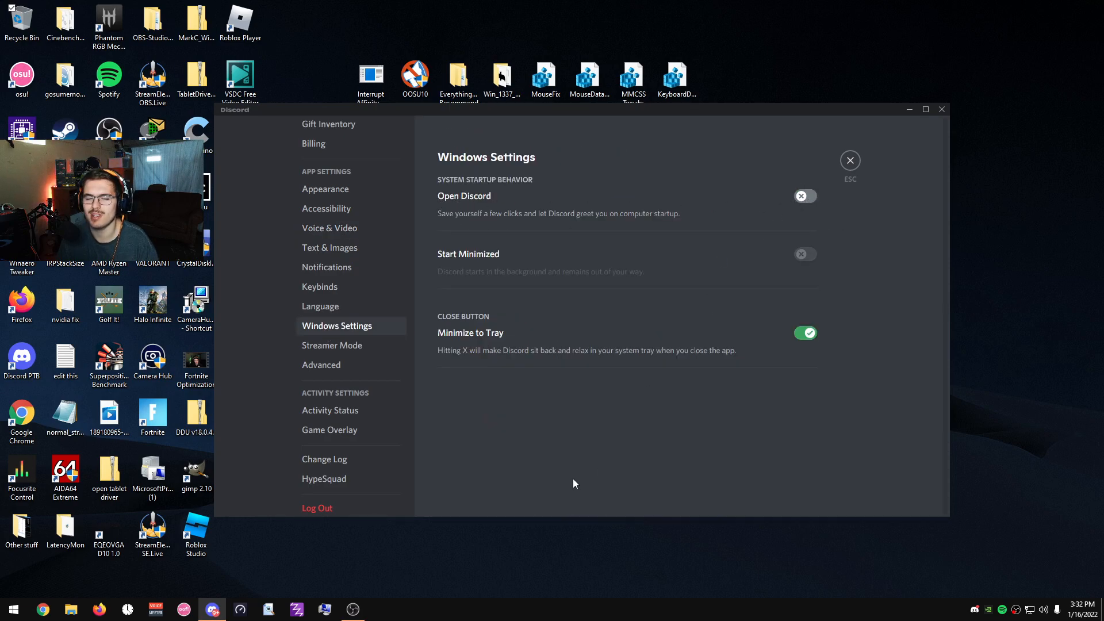
mouse_move(579, 444)
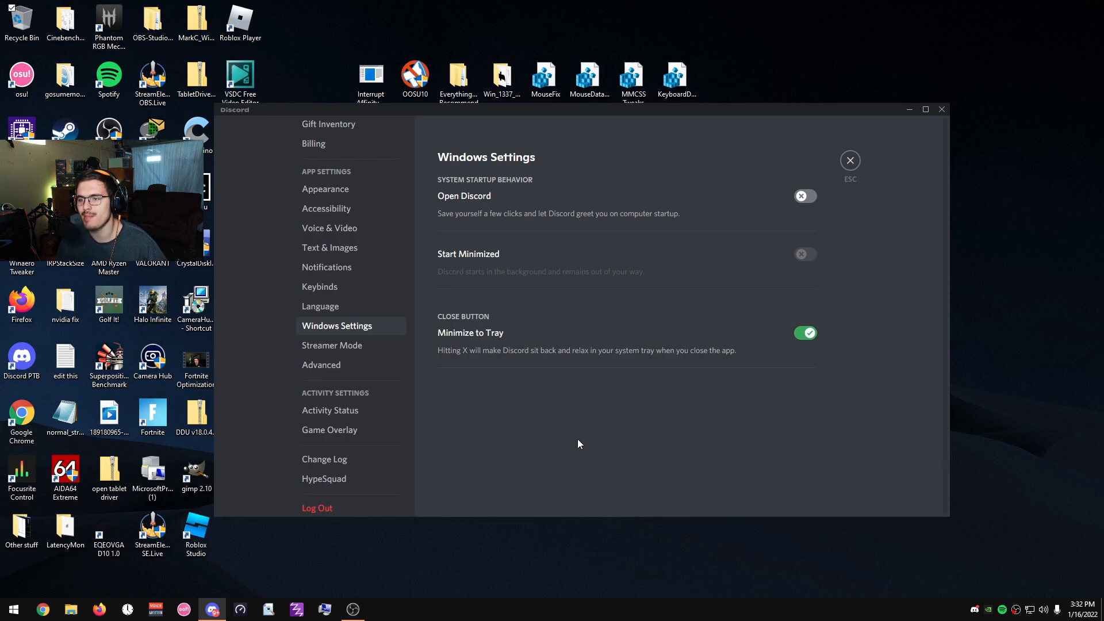
mouse_move(540, 422)
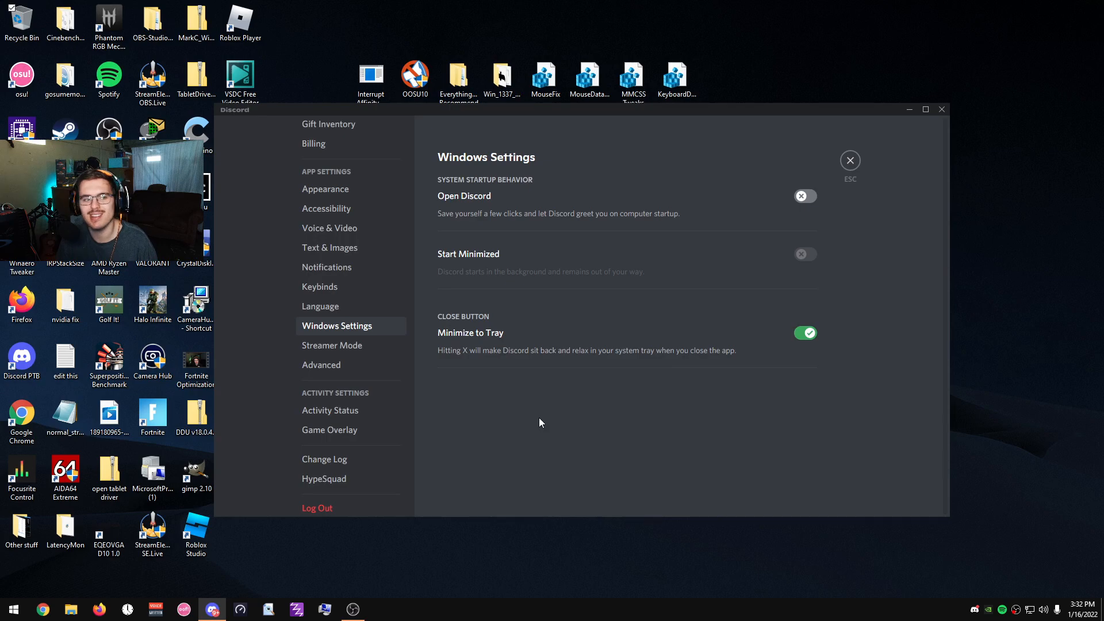
mouse_move(693, 230)
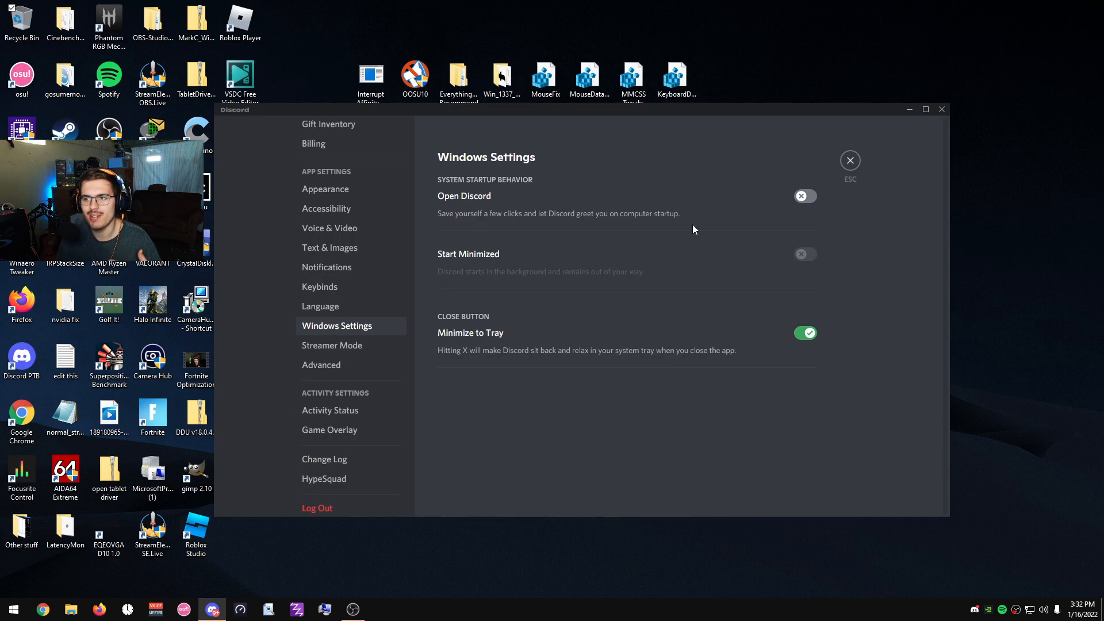
mouse_move(585, 491)
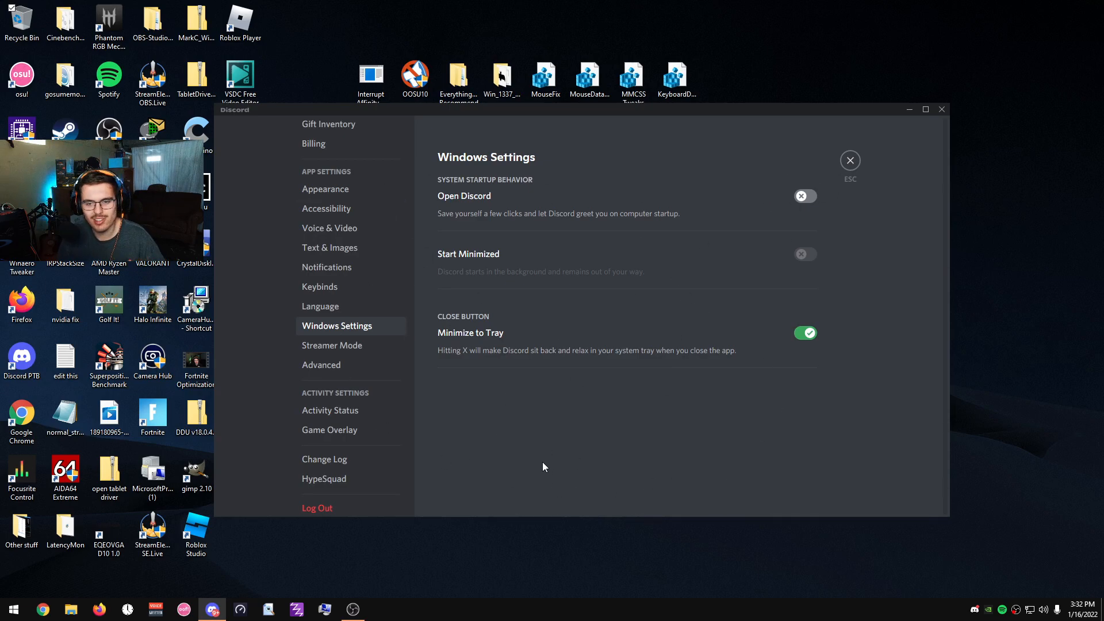
mouse_move(360, 571)
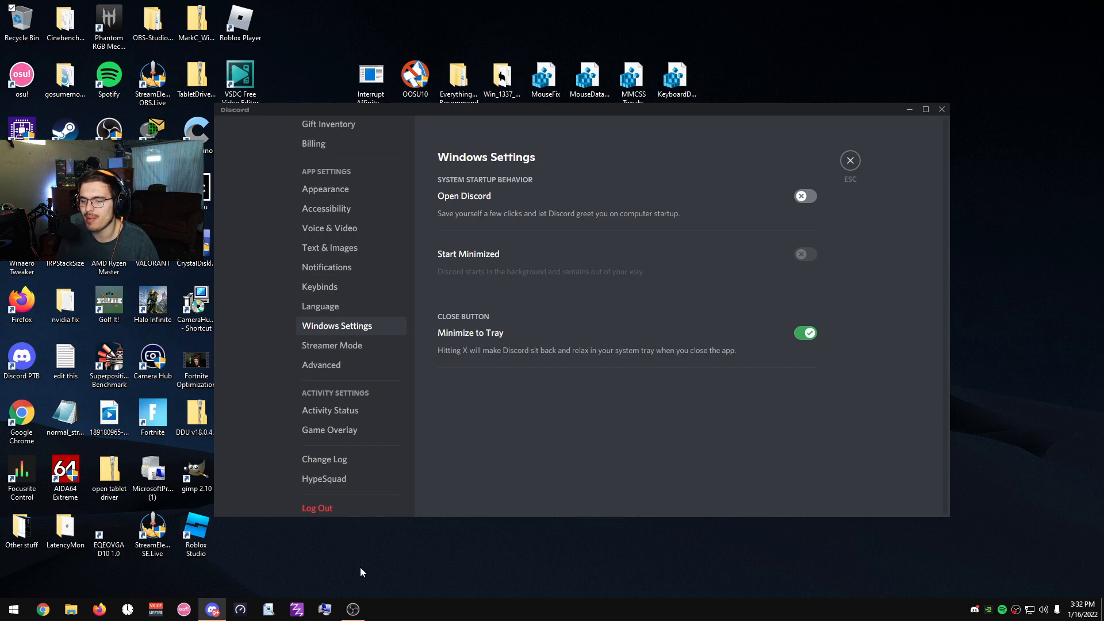
mouse_move(573, 423)
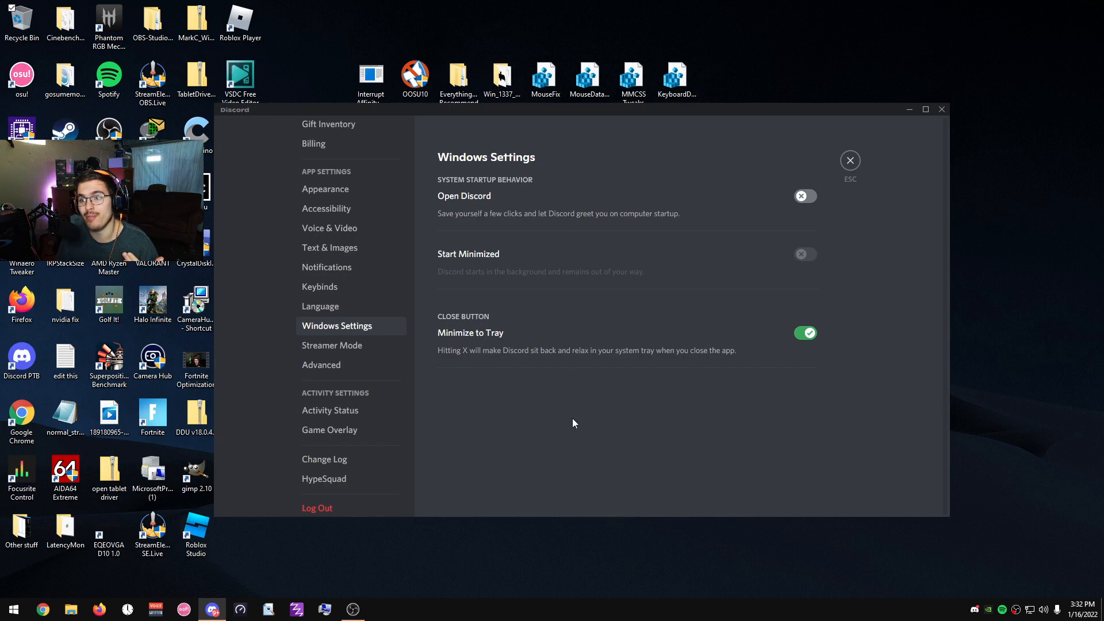
mouse_move(575, 409)
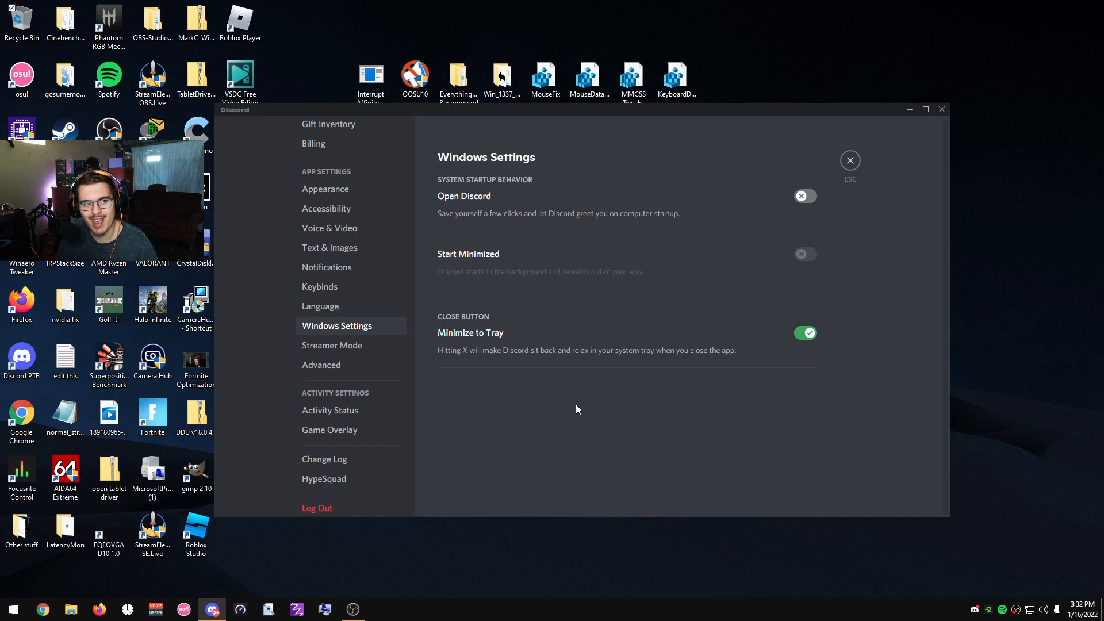
mouse_move(331, 344)
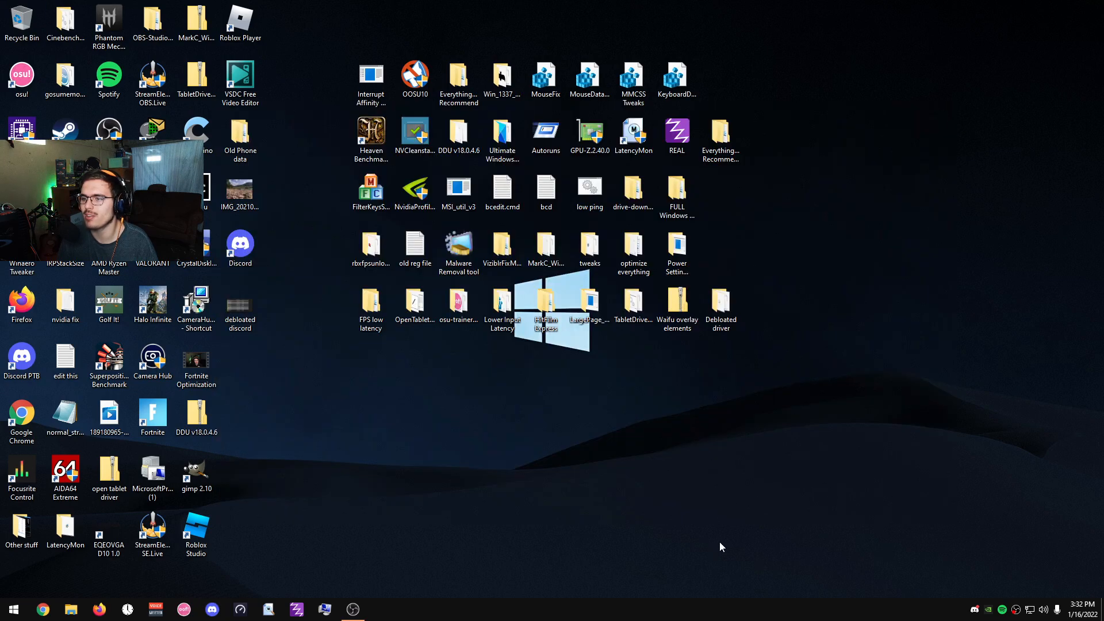
mouse_move(744, 521)
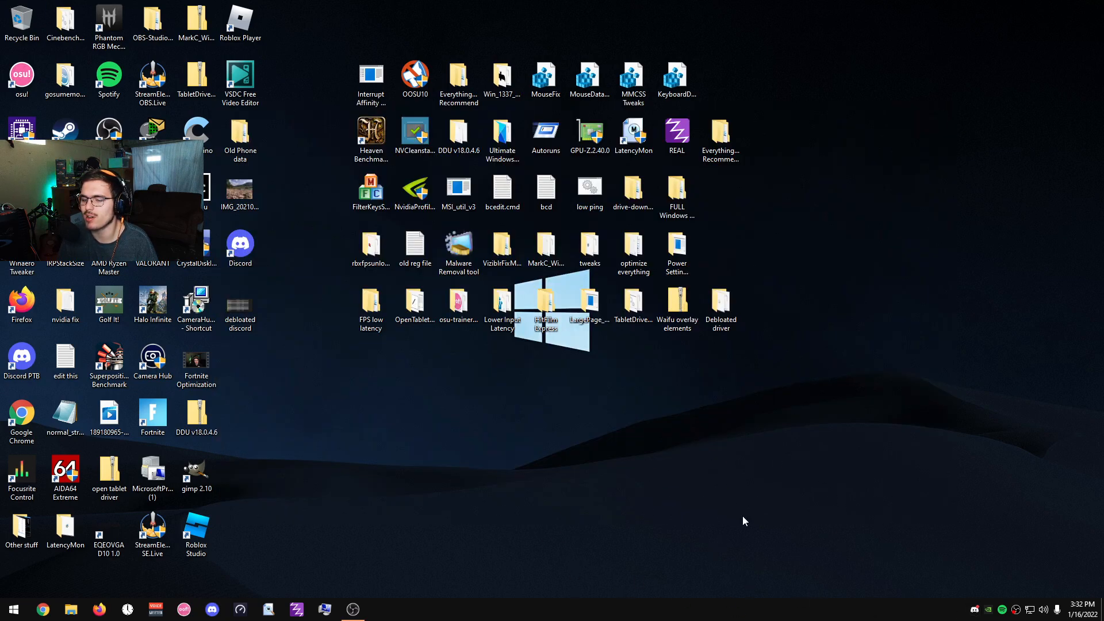
left_click(211, 609)
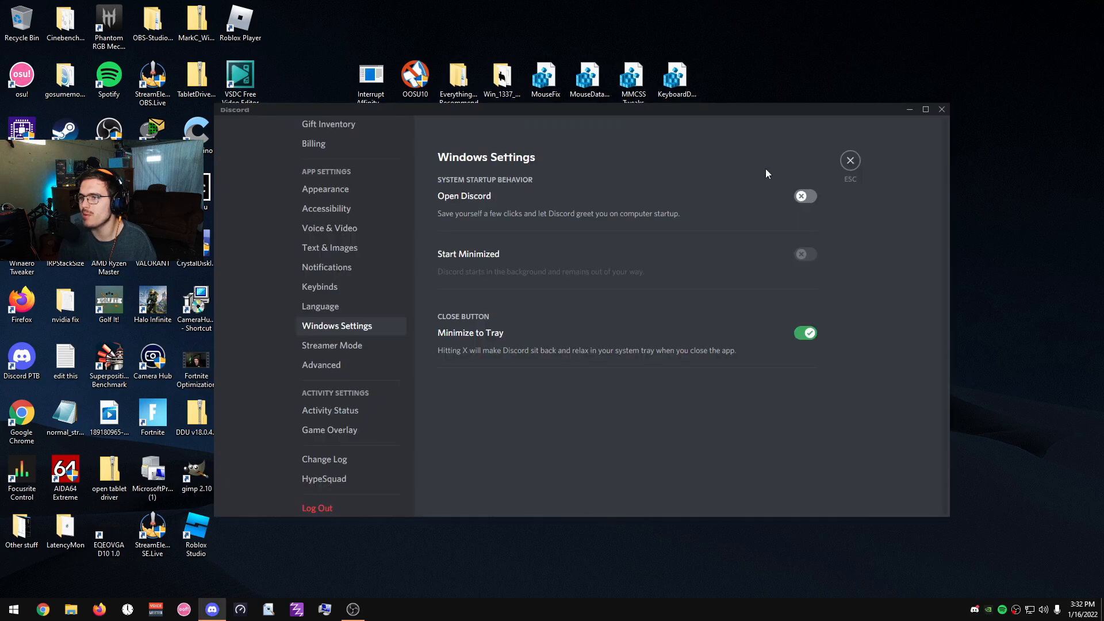
mouse_move(842, 586)
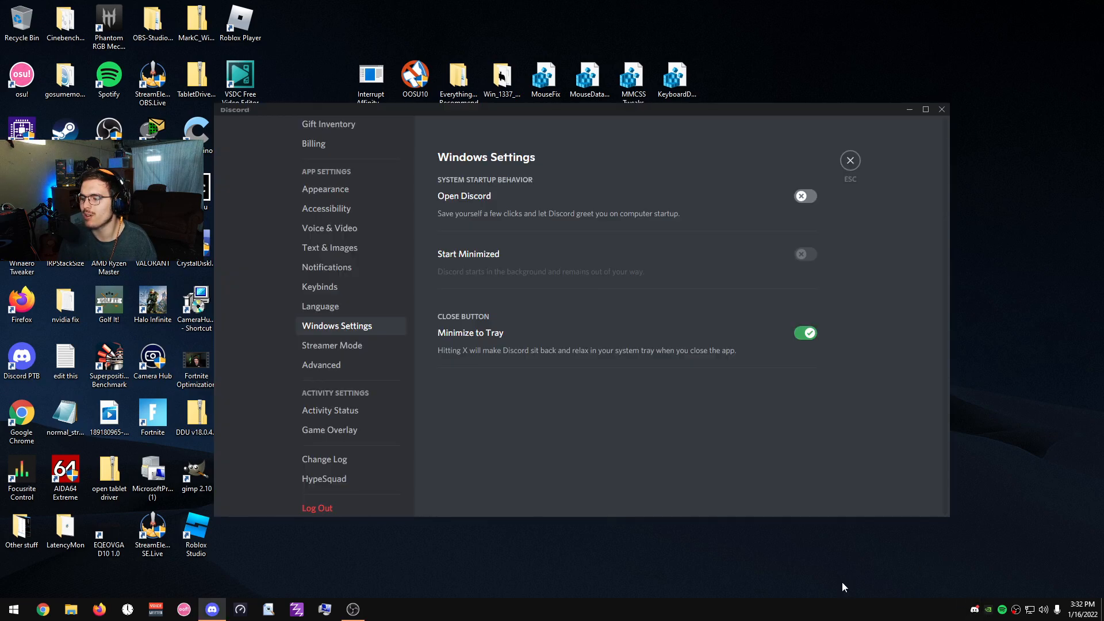
mouse_move(331, 345)
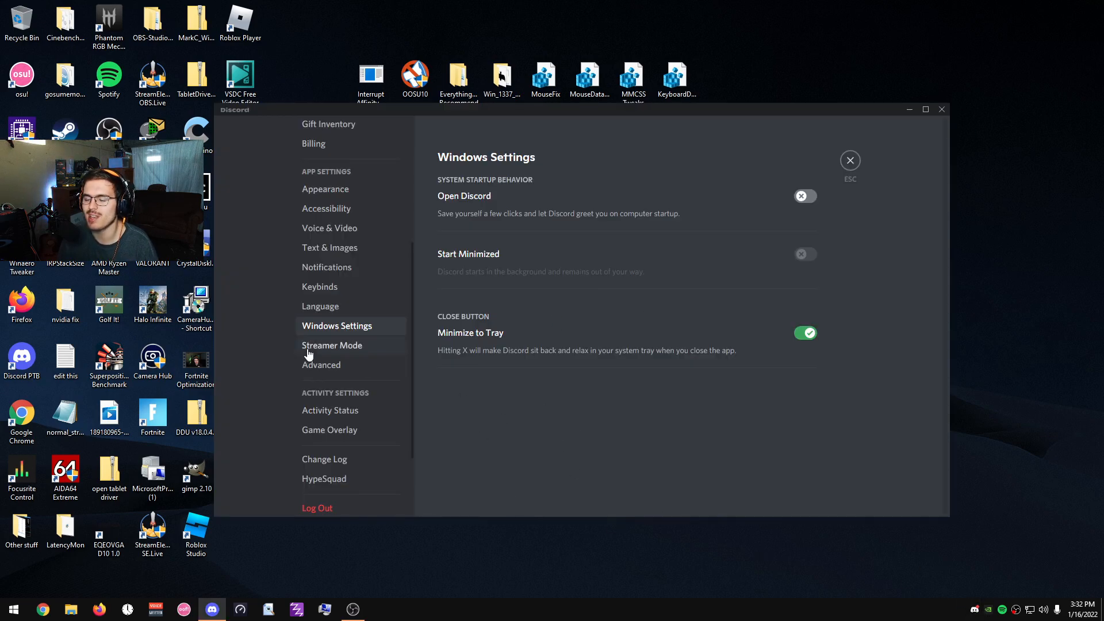
Keep Hardware Acceleration off in Advanced settings by cancelling the relaunch prompt
left_click(321, 365)
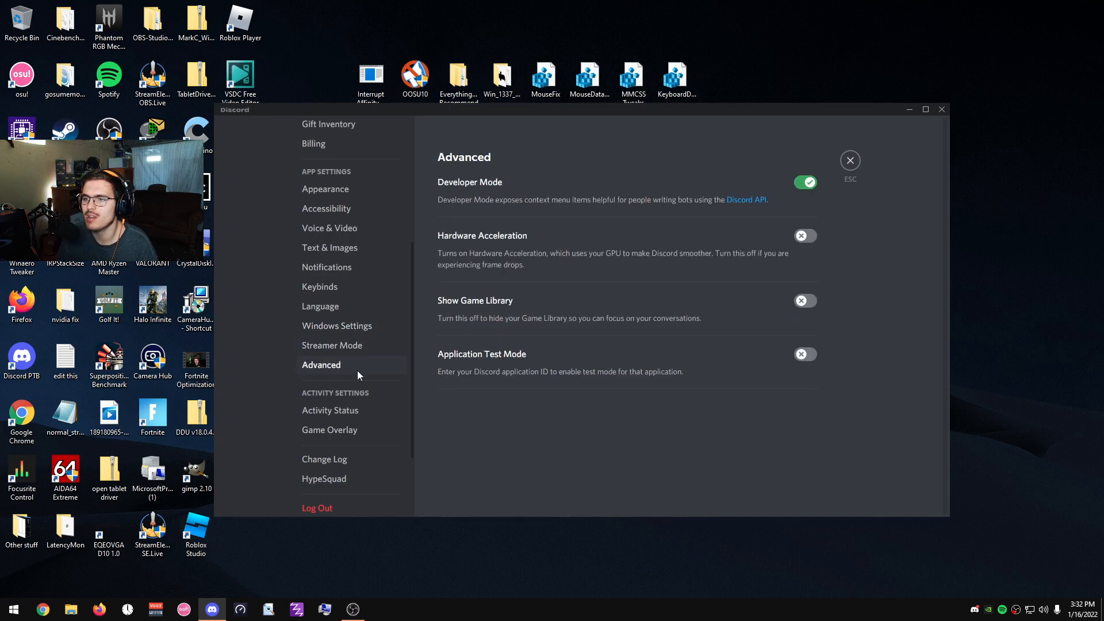
left_click(801, 234)
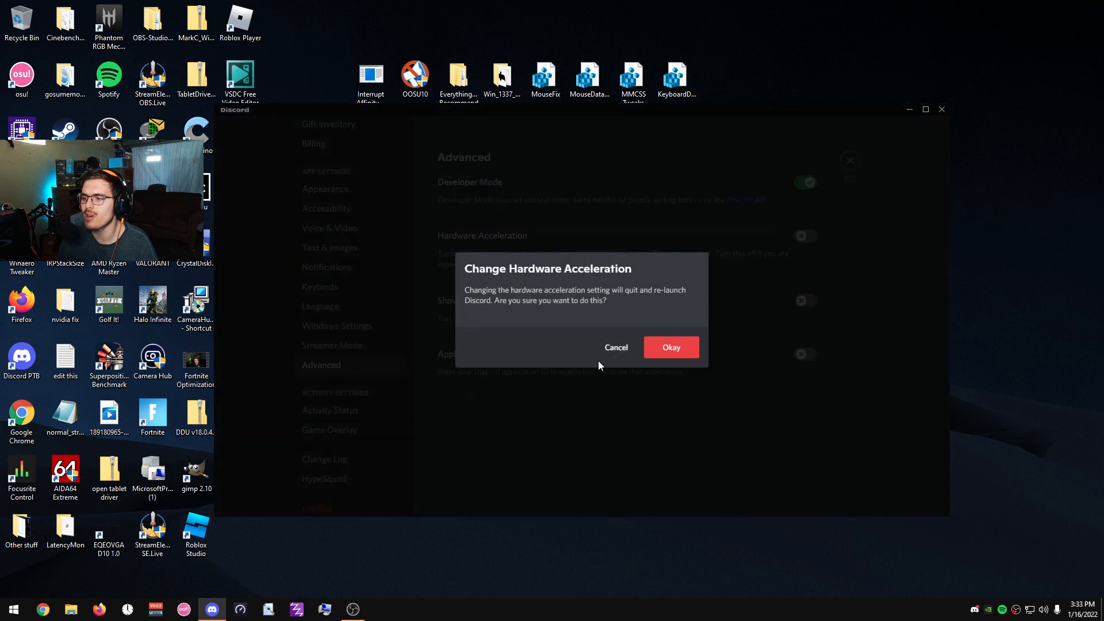
left_click(615, 347)
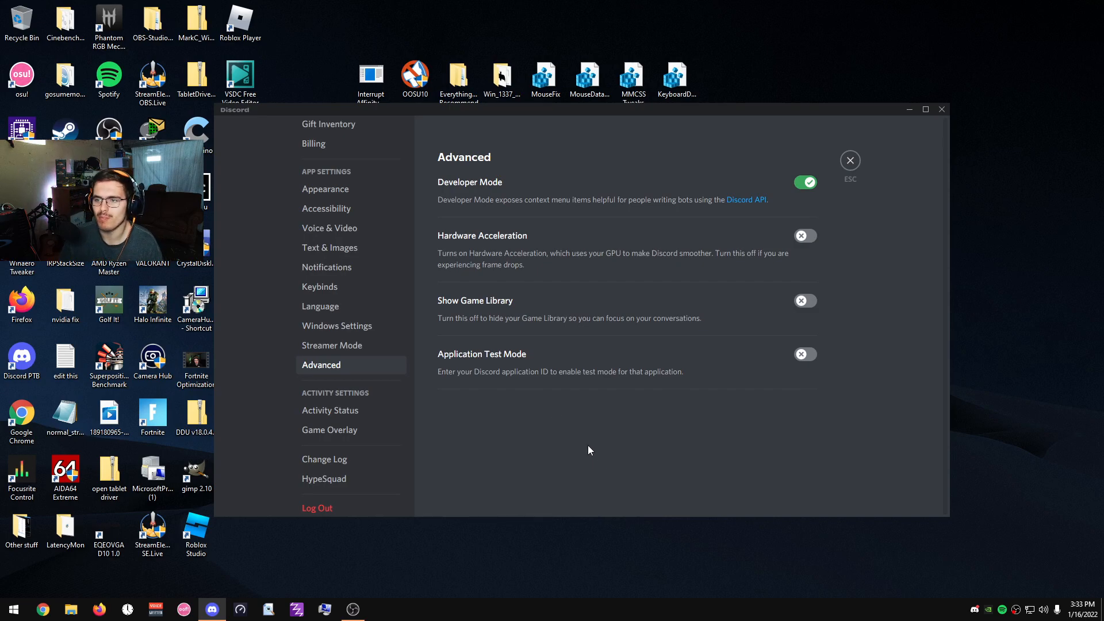
scroll("down", 3)
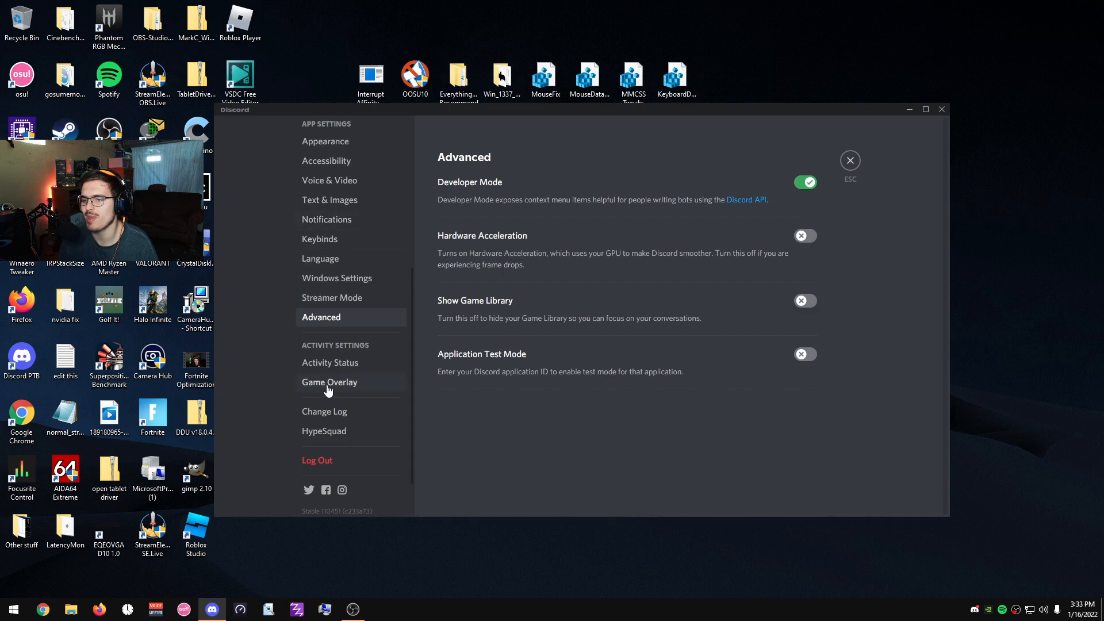
Disable the in-game overlay on the Game Overlay page, then exit settings and close Discord
left_click(329, 382)
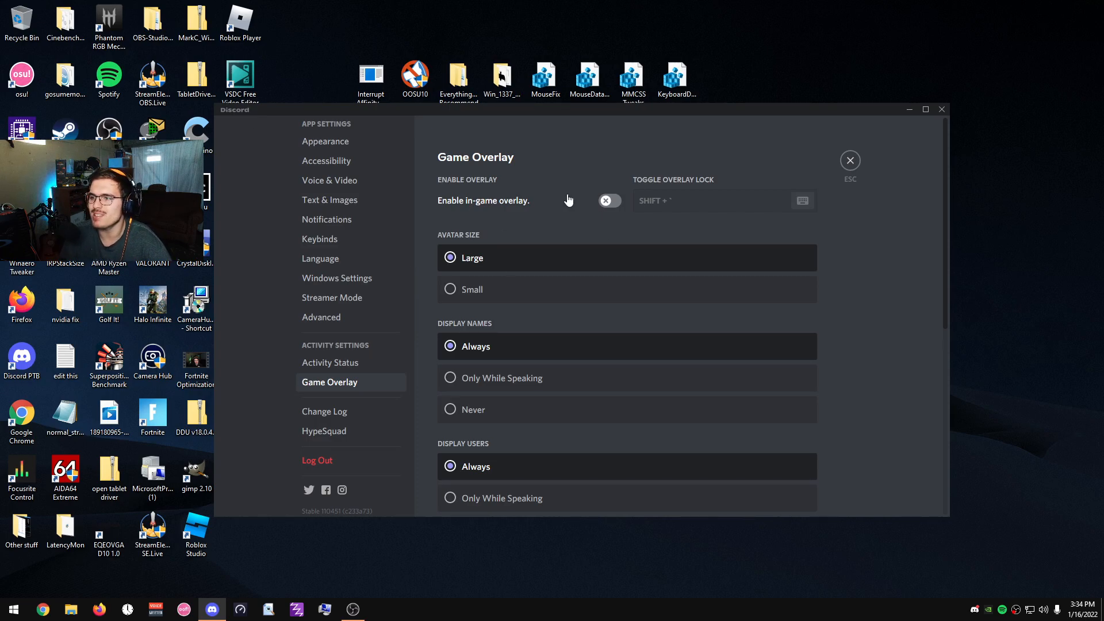
mouse_move(425, 410)
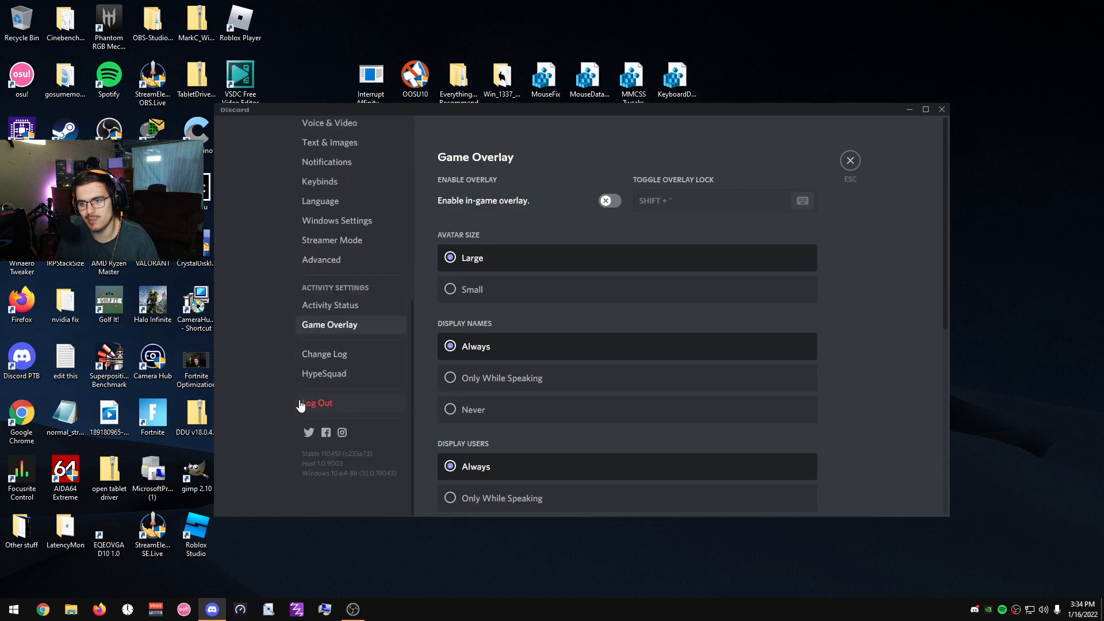
mouse_move(287, 407)
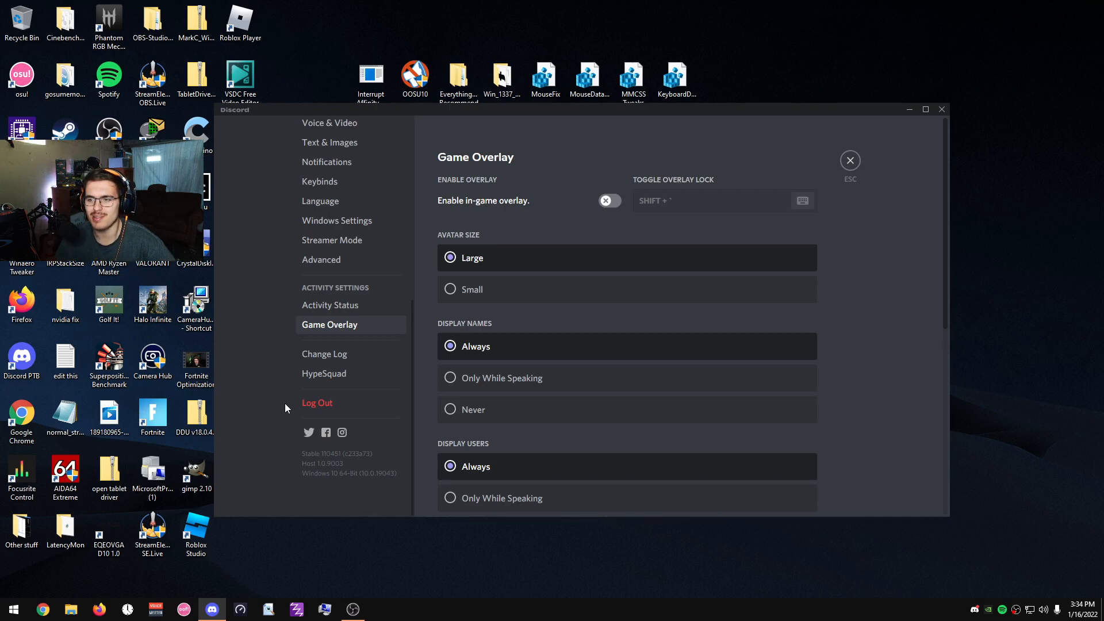
left_click(848, 160)
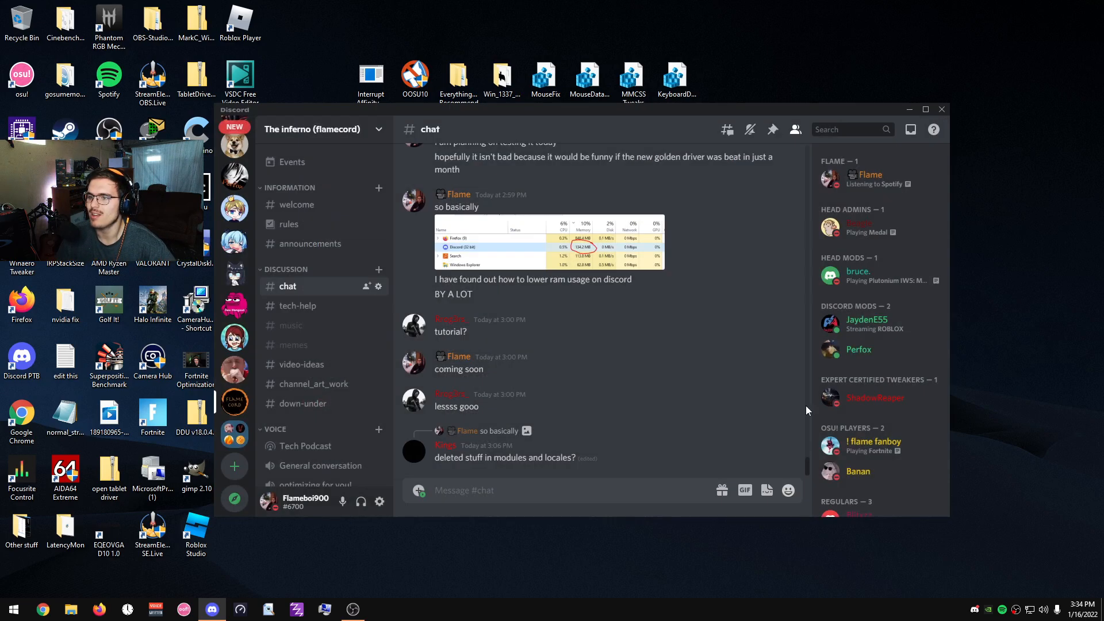
left_click(908, 109)
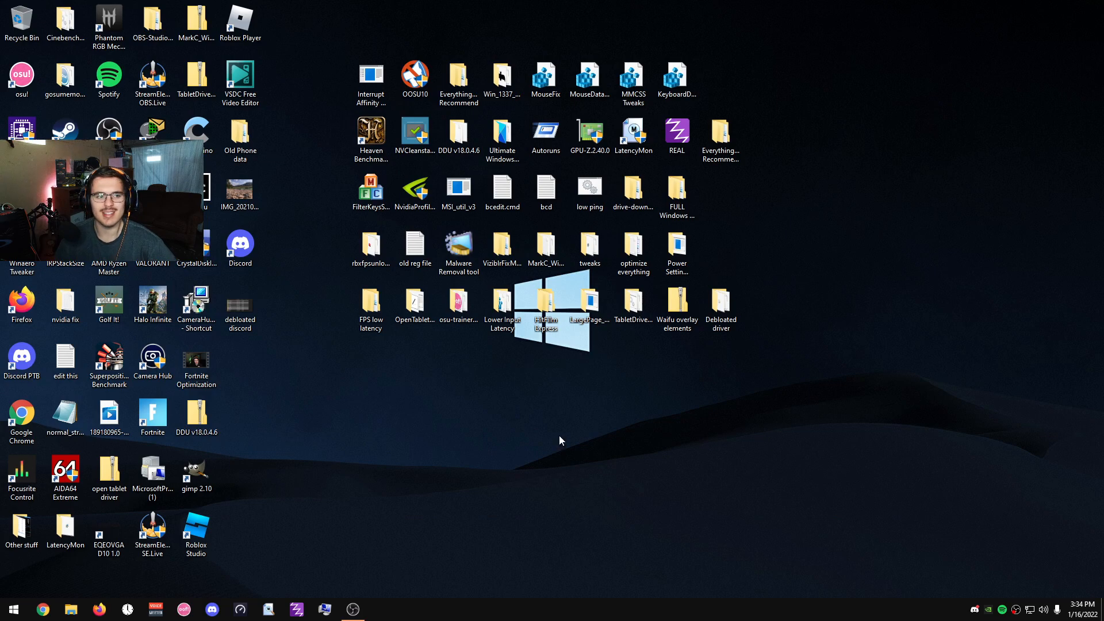